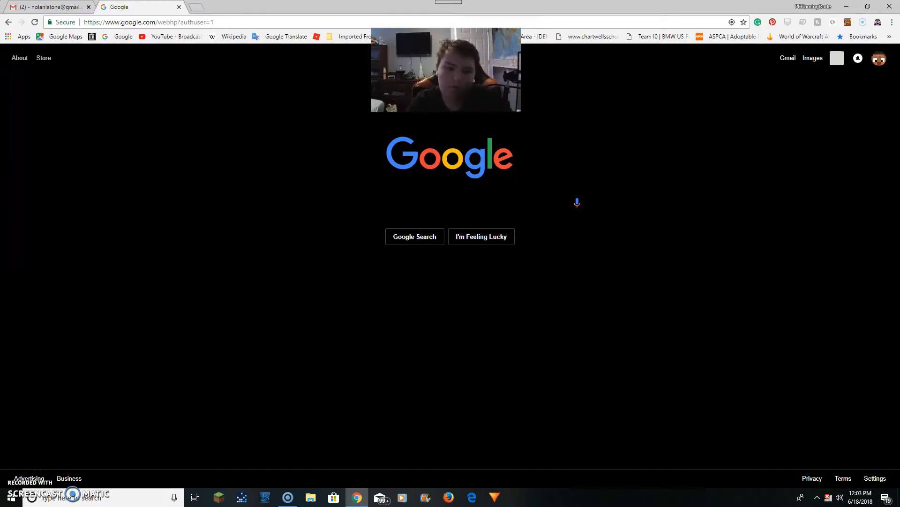
pyautogui.moveTo(431, 405)
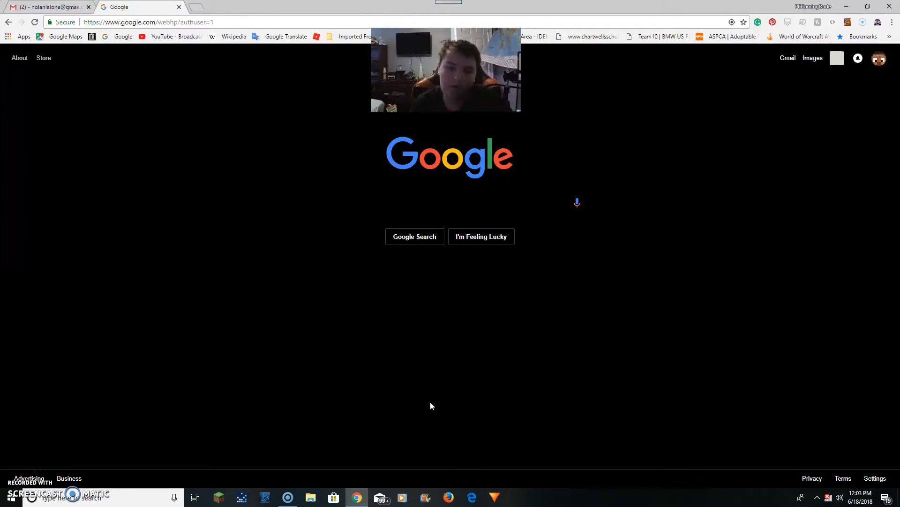
pyautogui.moveTo(247, 119)
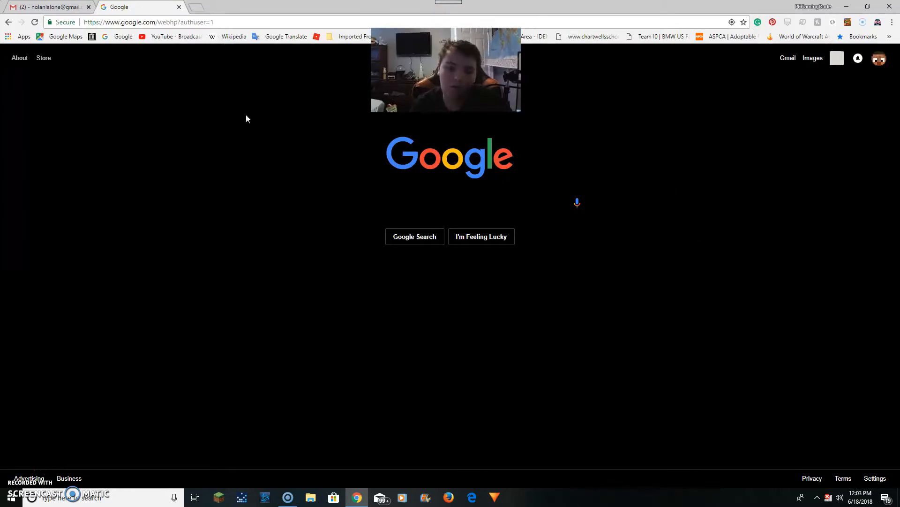
pyautogui.moveTo(610, 282)
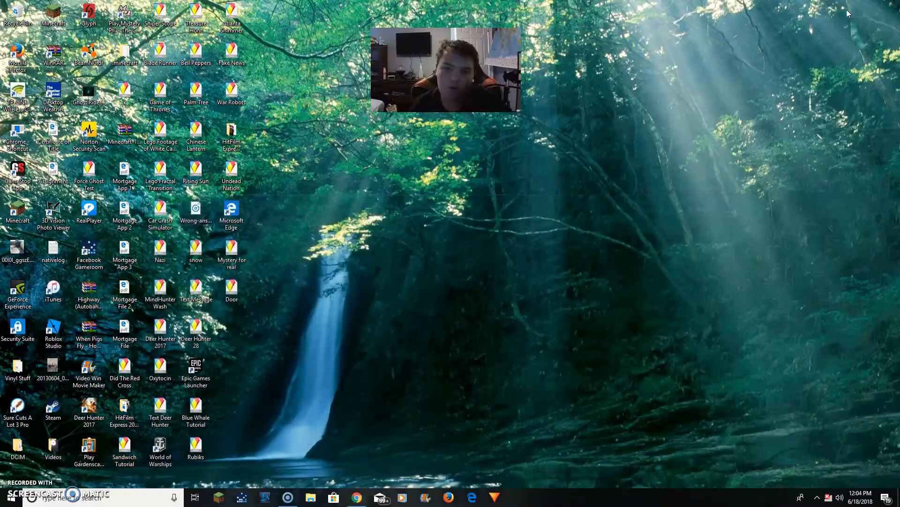
pyautogui.moveTo(356, 498)
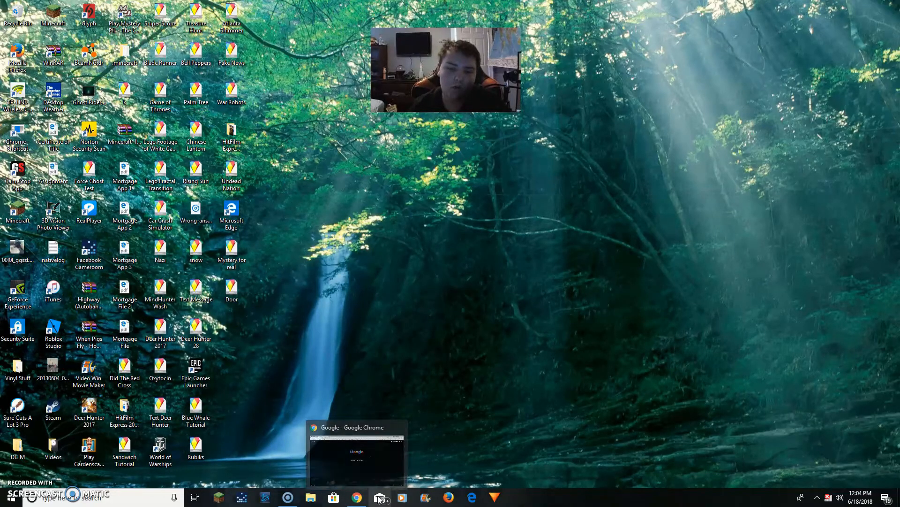
pyautogui.click(357, 454)
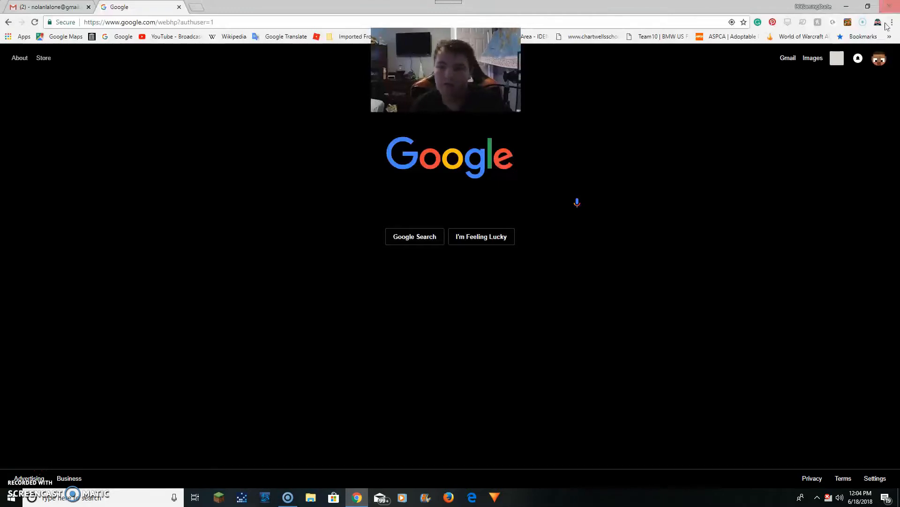
pyautogui.click(878, 21)
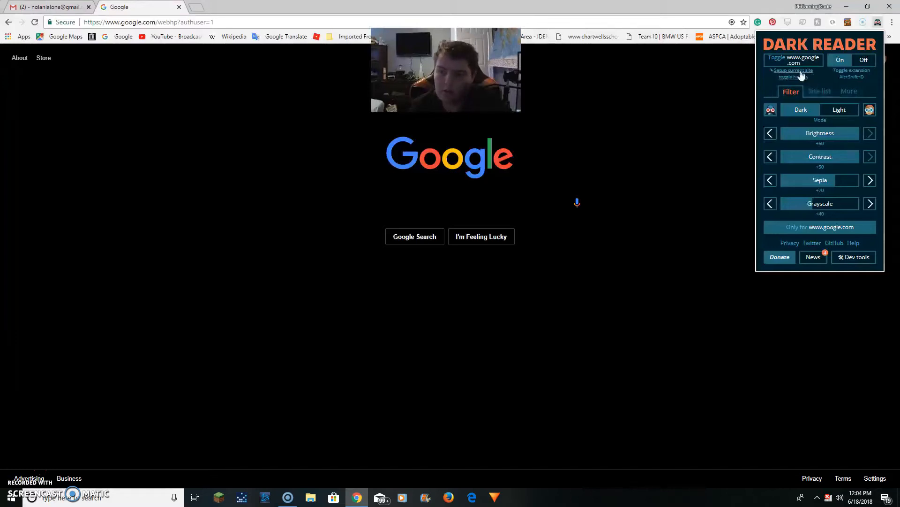
pyautogui.moveTo(831, 187)
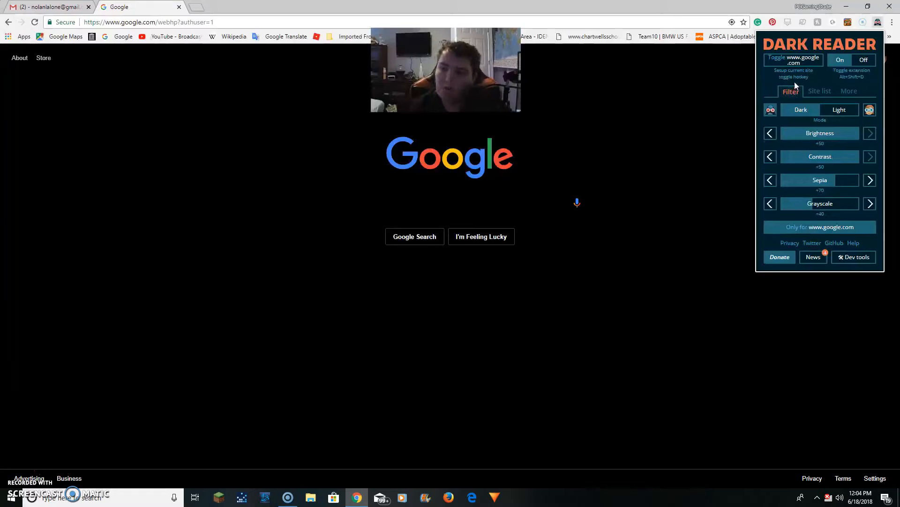
pyautogui.moveTo(798, 66)
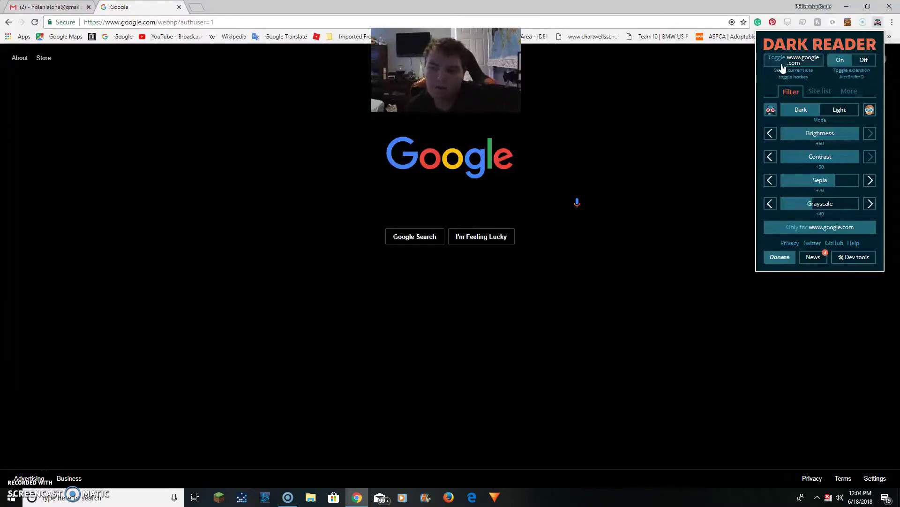
pyautogui.moveTo(835, 216)
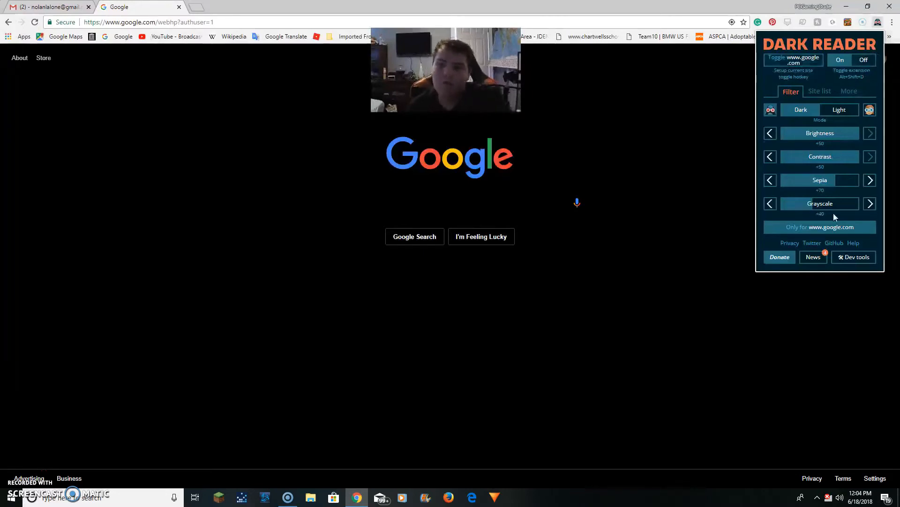
pyautogui.click(820, 91)
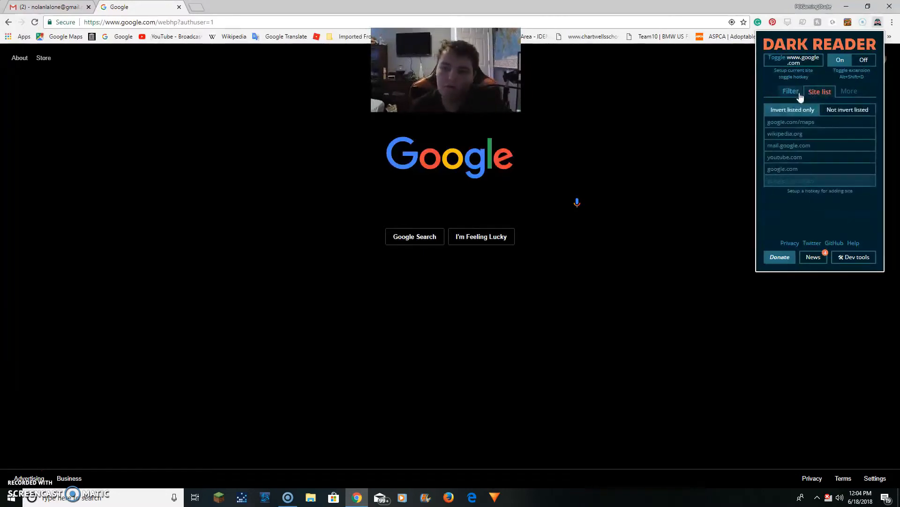
pyautogui.click(791, 91)
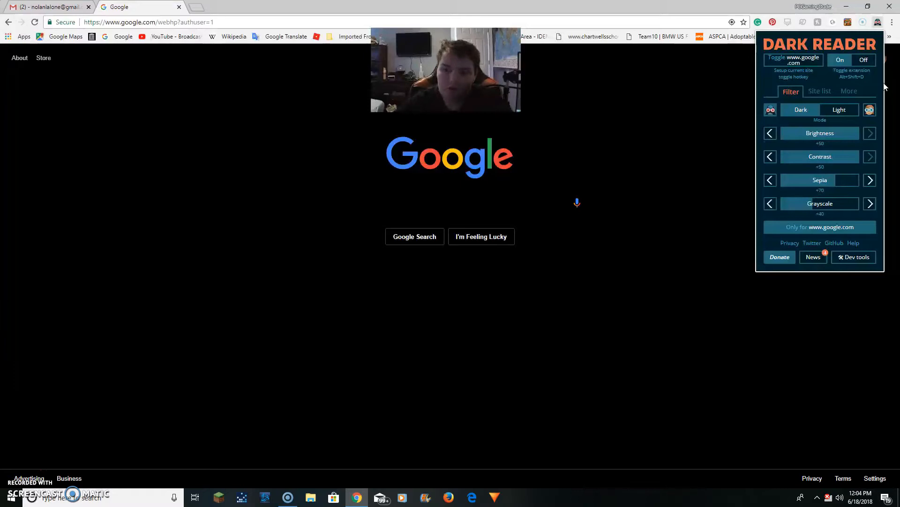
pyautogui.click(864, 60)
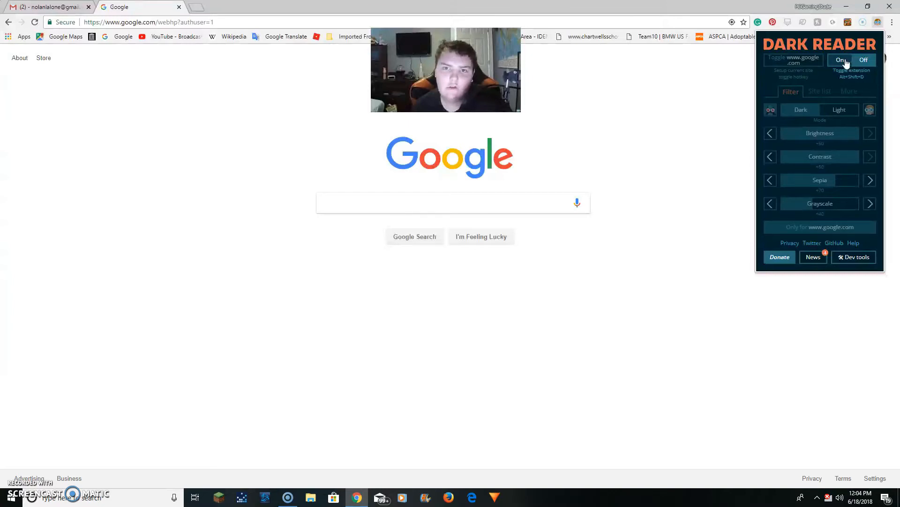
pyautogui.click(840, 60)
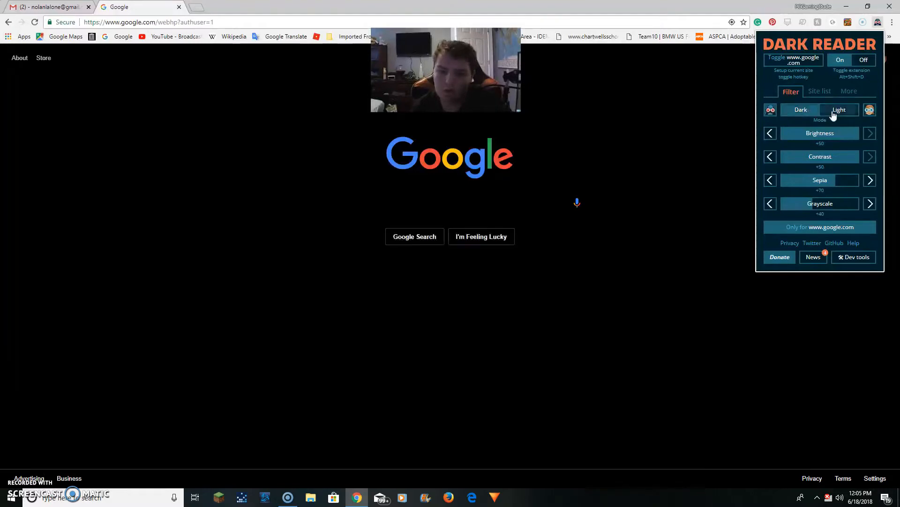
pyautogui.click(839, 110)
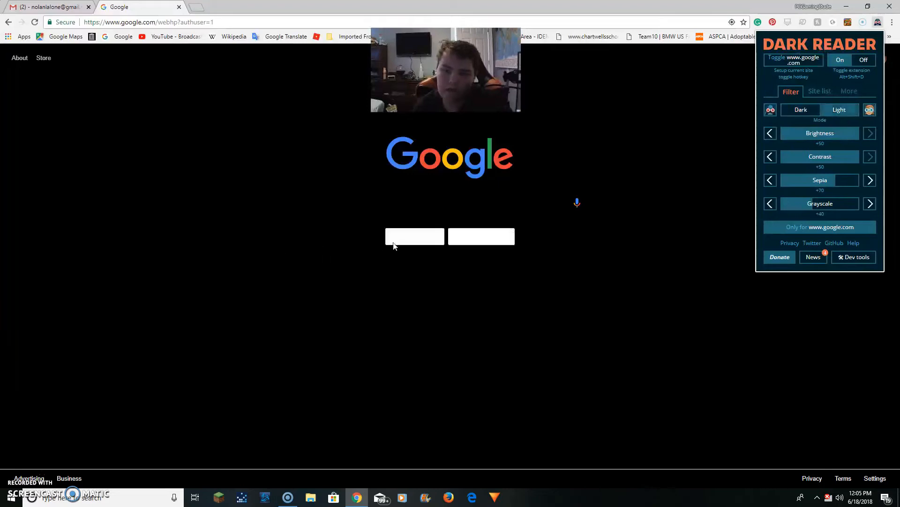
pyautogui.moveTo(484, 236)
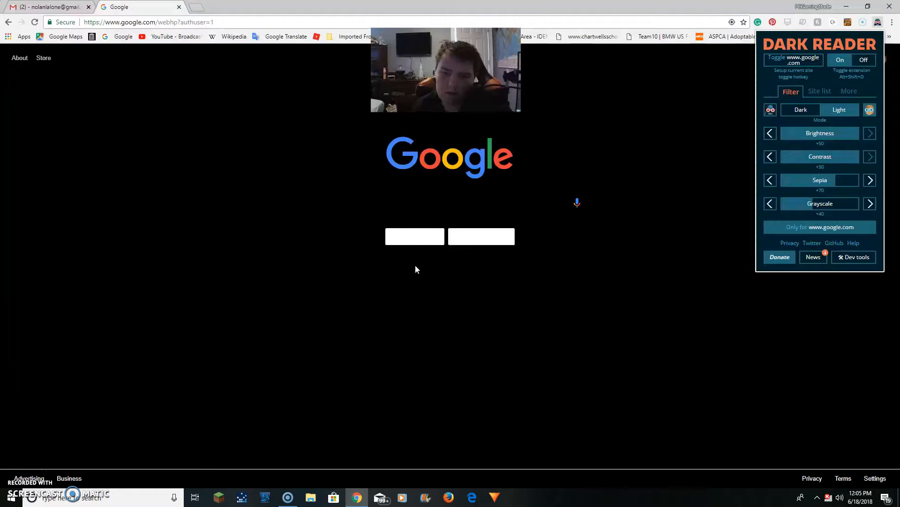
pyautogui.moveTo(482, 236)
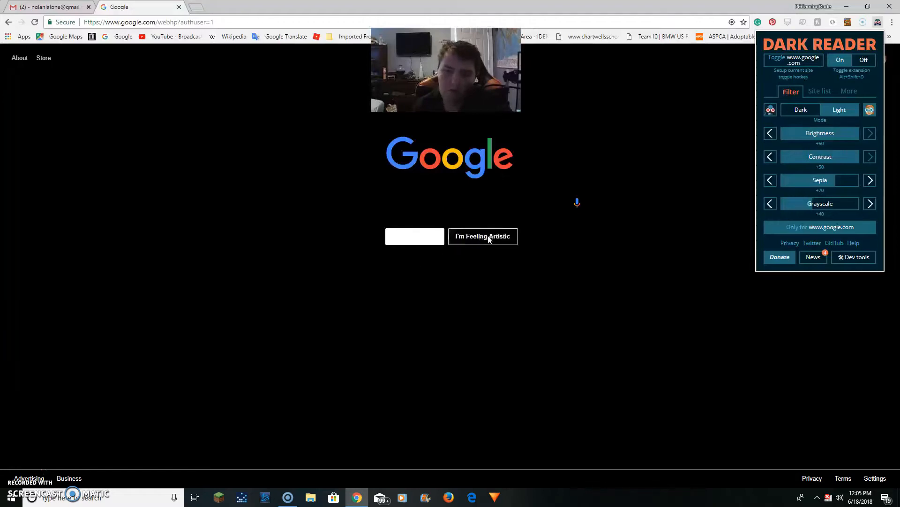
pyautogui.moveTo(513, 242)
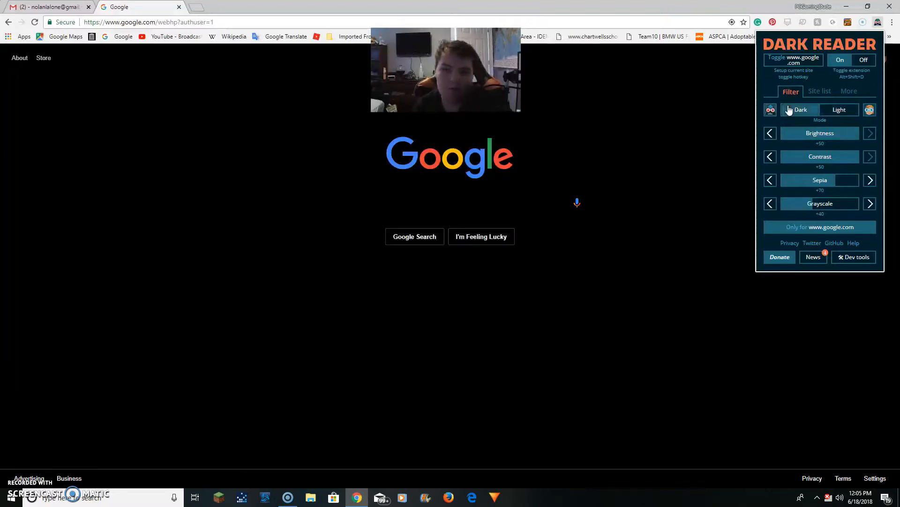
# - Switch the filter to Dark mode and step Google's brightness down and up, ending back at +50
pyautogui.click(769, 132)
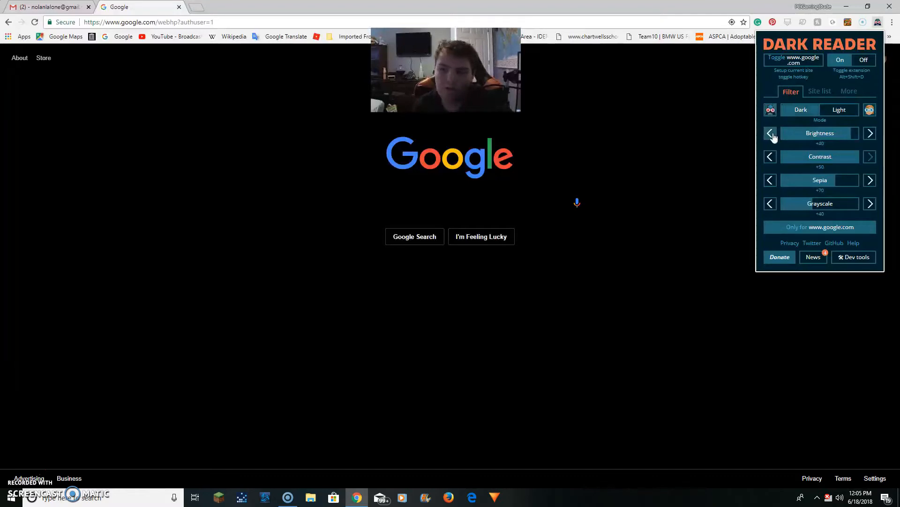
pyautogui.click(769, 132)
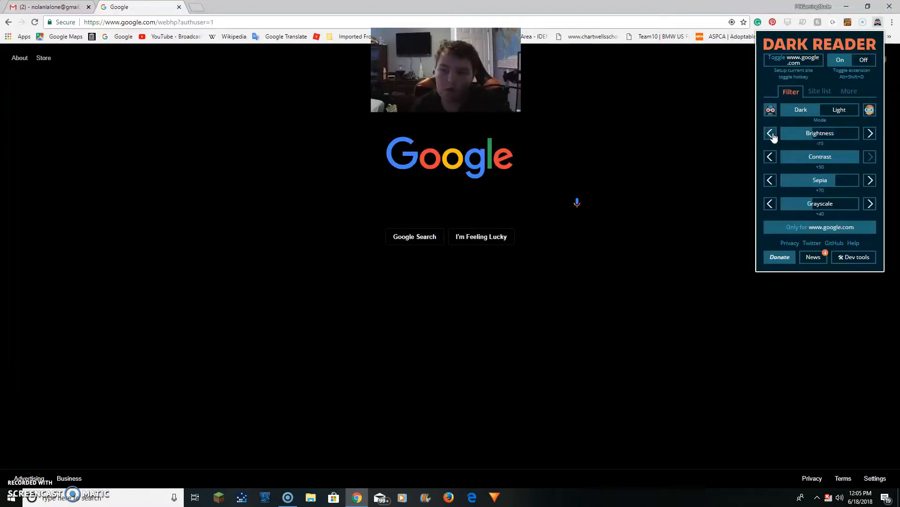
pyautogui.click(770, 132)
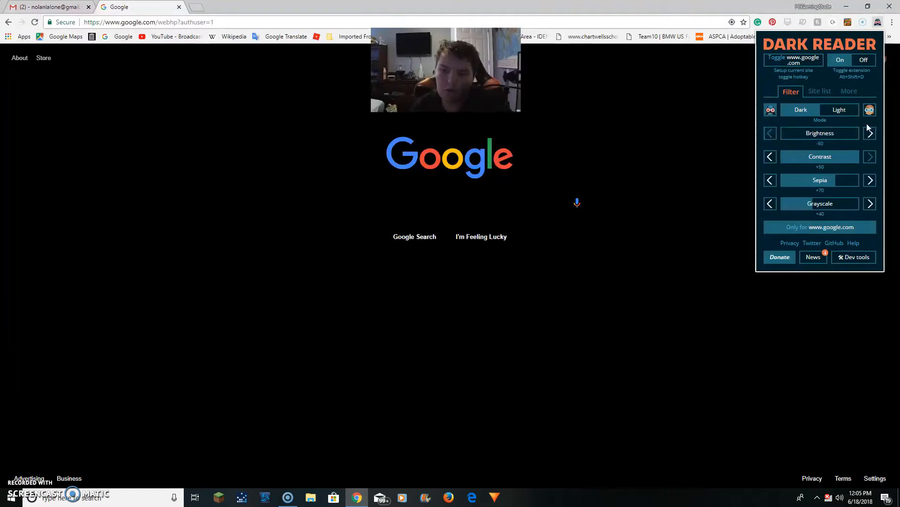
pyautogui.click(869, 132)
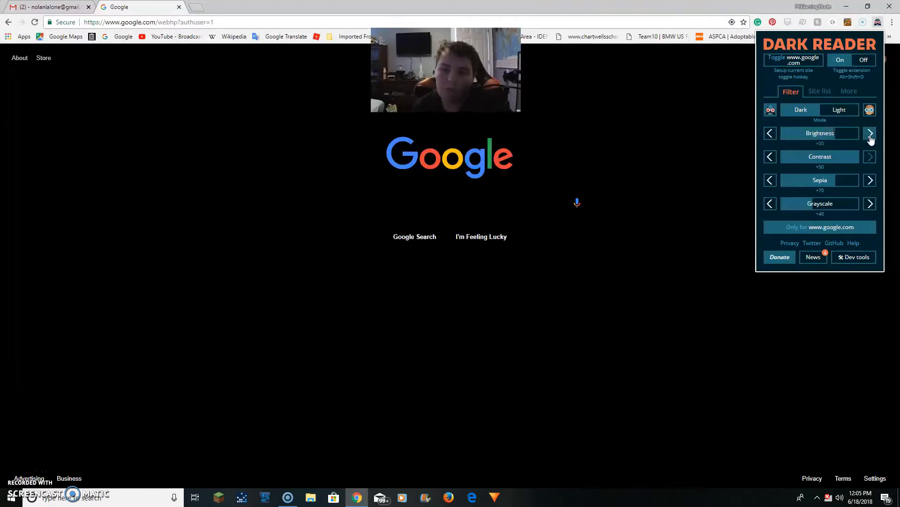
pyautogui.click(870, 132)
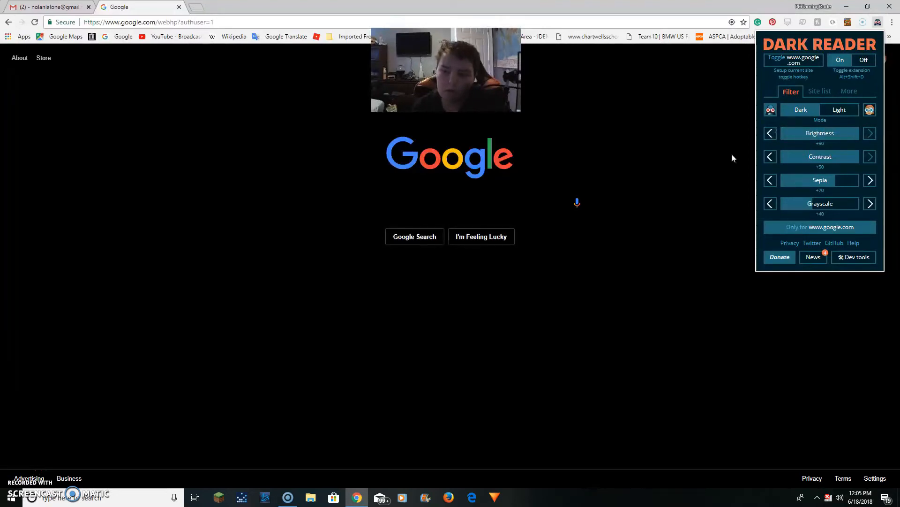
pyautogui.moveTo(567, 230)
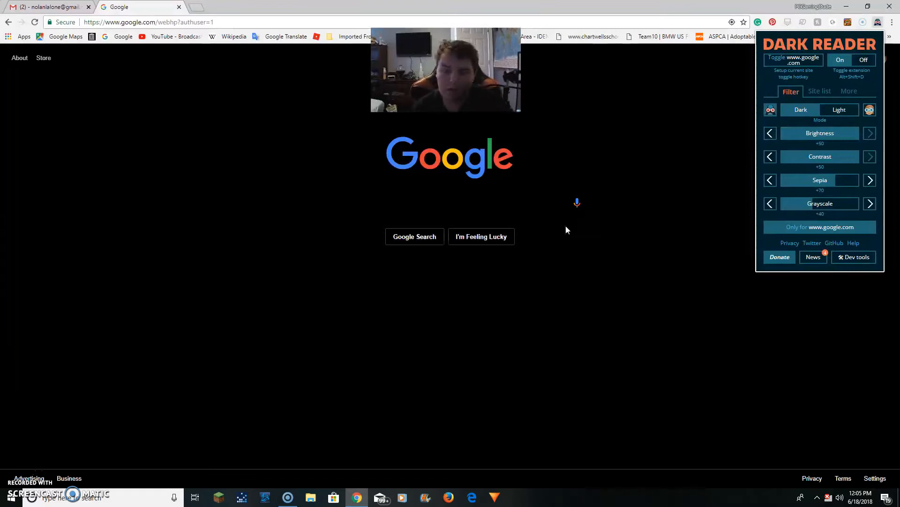
pyautogui.click(769, 132)
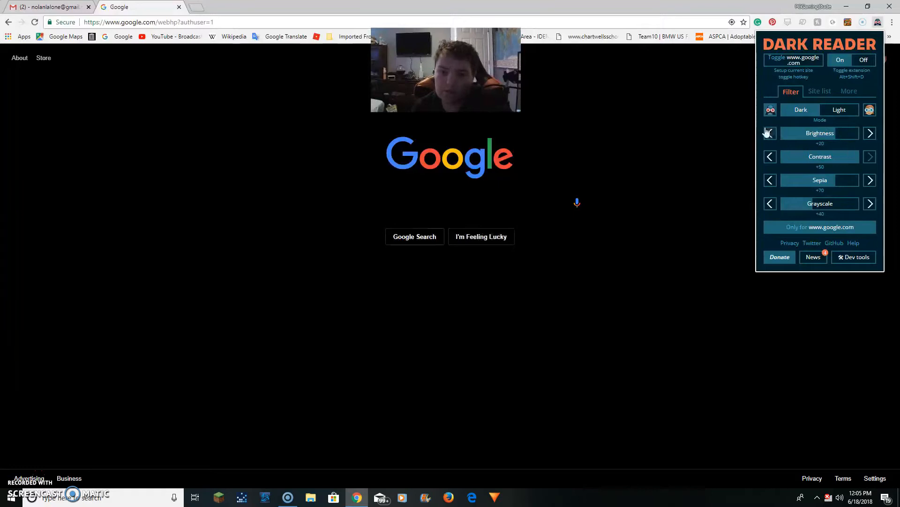
pyautogui.click(769, 134)
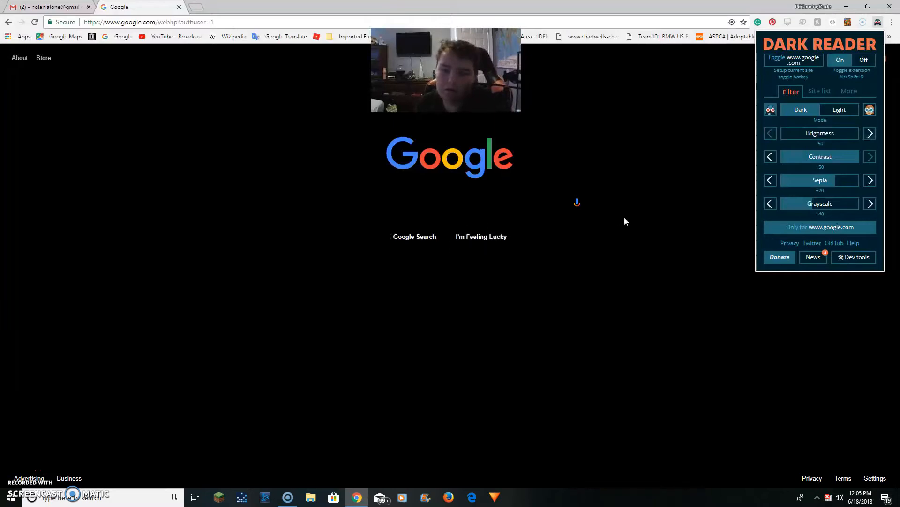
pyautogui.moveTo(870, 133)
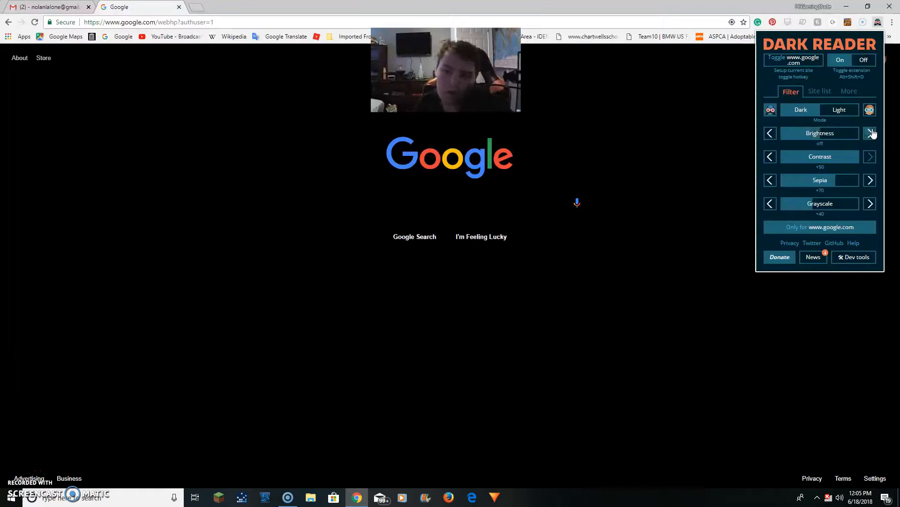
pyautogui.click(869, 132)
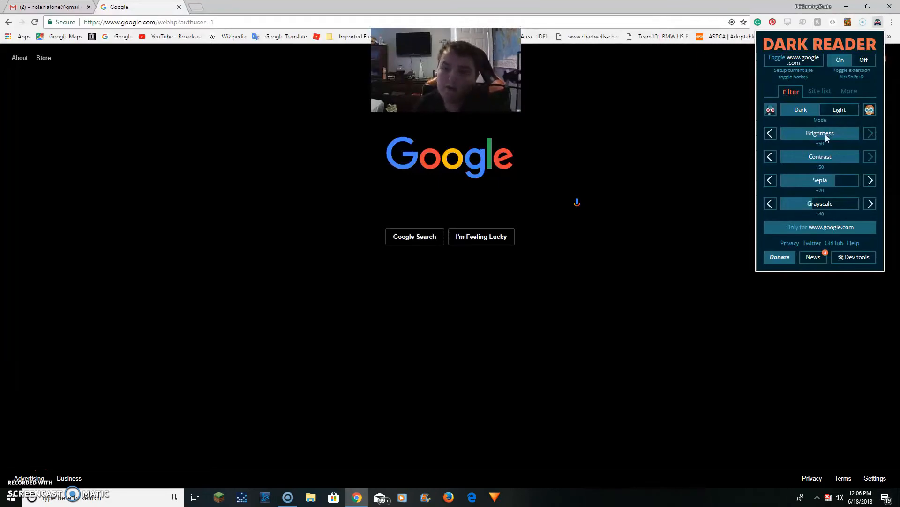
pyautogui.moveTo(775, 164)
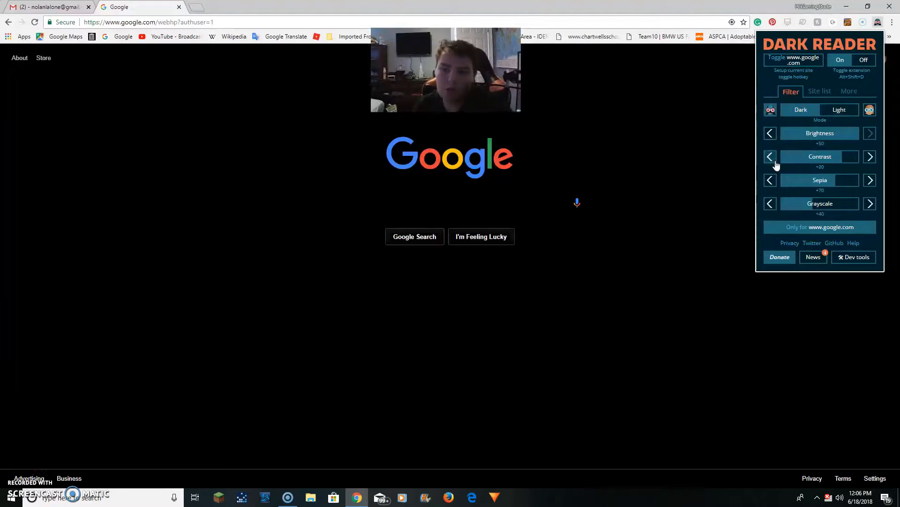
# - Cycle Google's contrast through lower, off and -40 levels, then restore it to +50
pyautogui.click(769, 156)
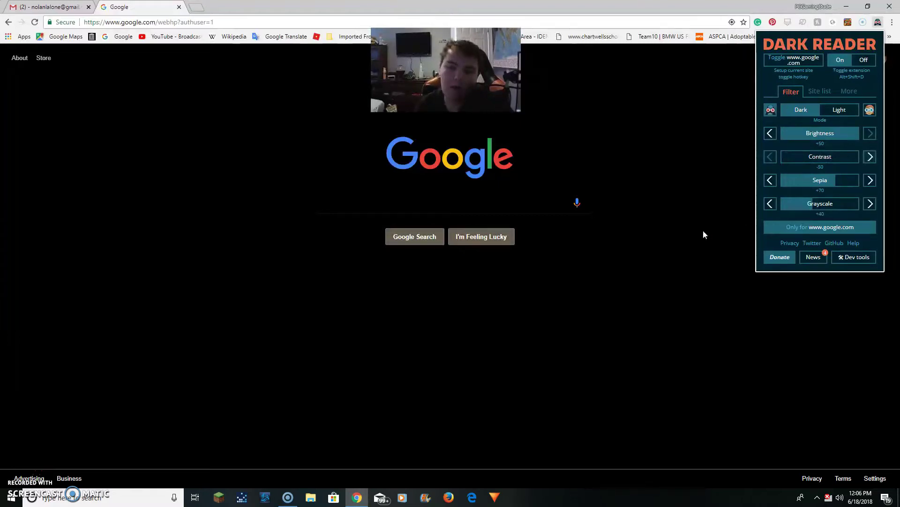
pyautogui.moveTo(884, 157)
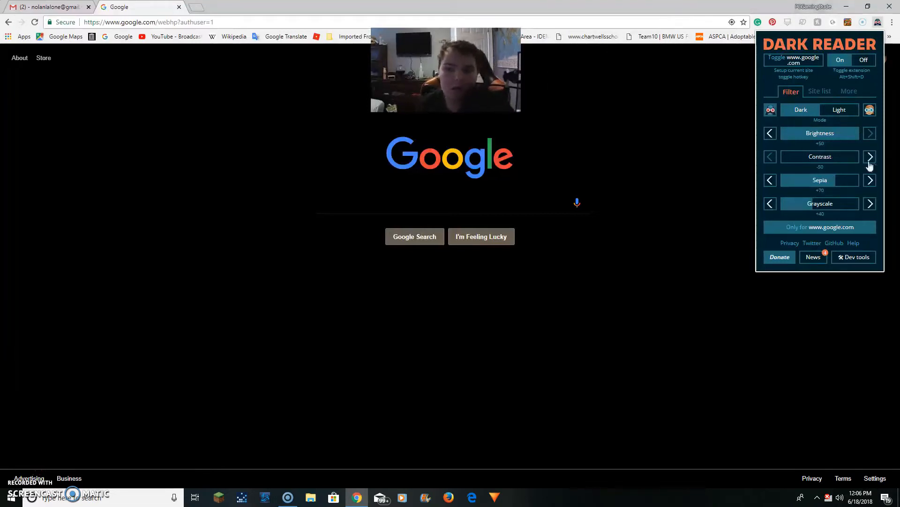
pyautogui.click(870, 156)
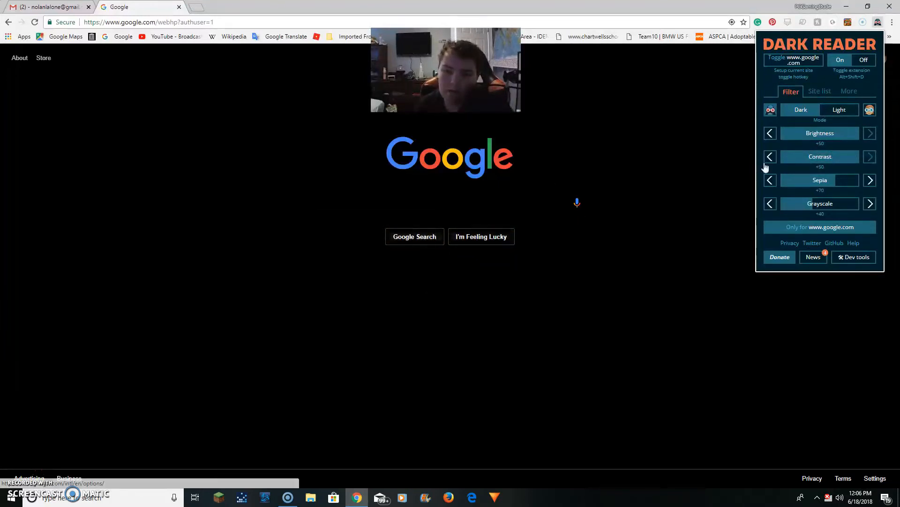
pyautogui.click(769, 156)
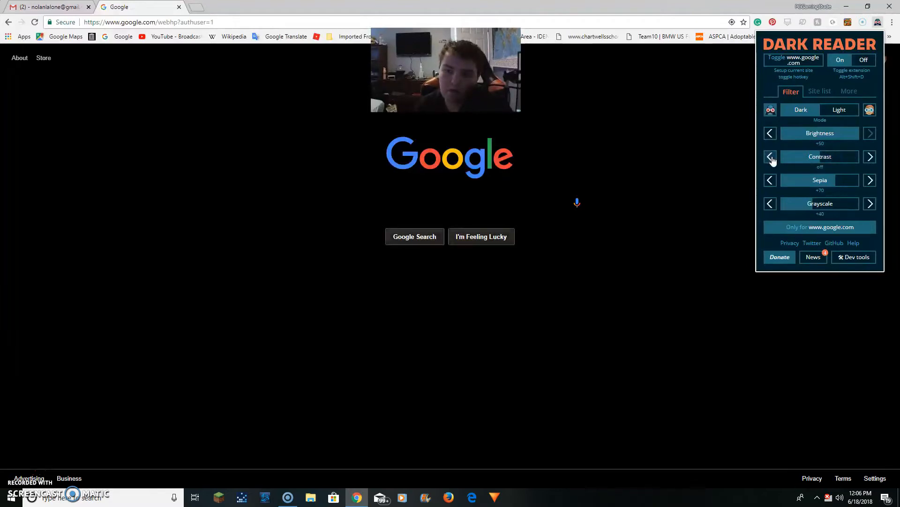
pyautogui.click(769, 157)
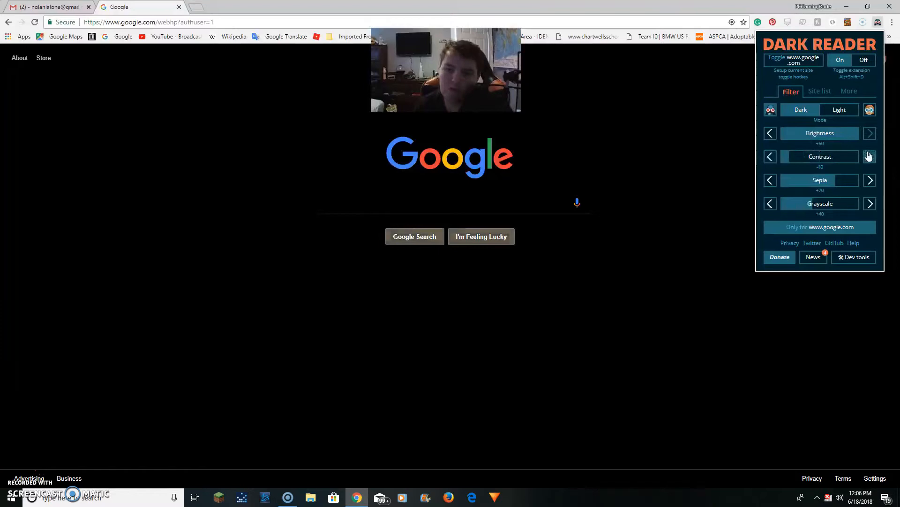
pyautogui.click(869, 157)
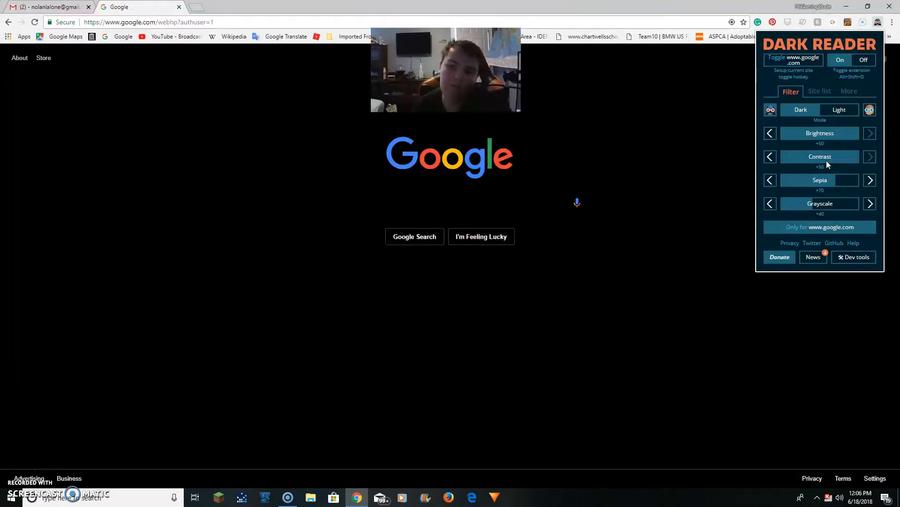
pyautogui.moveTo(828, 148)
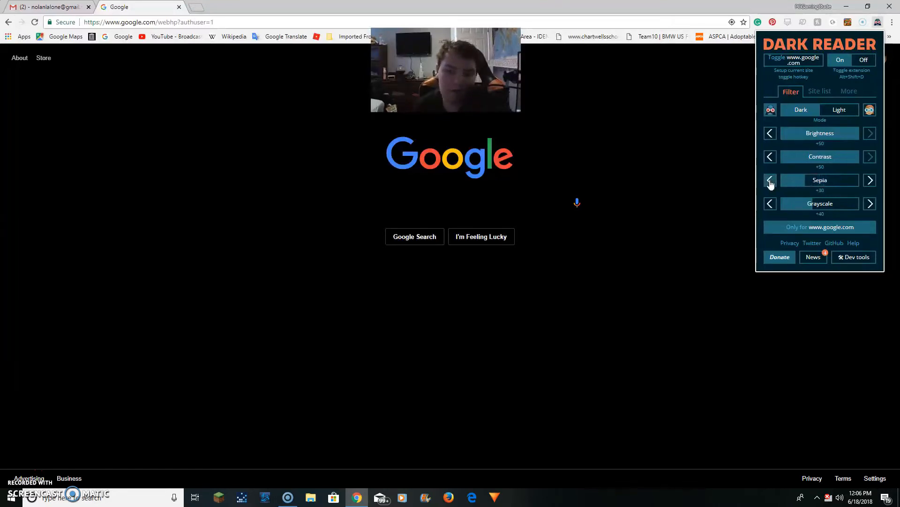
# - Cycle Google's sepia through off, +30, +100, +10 and +50, settling at +70
pyautogui.click(770, 180)
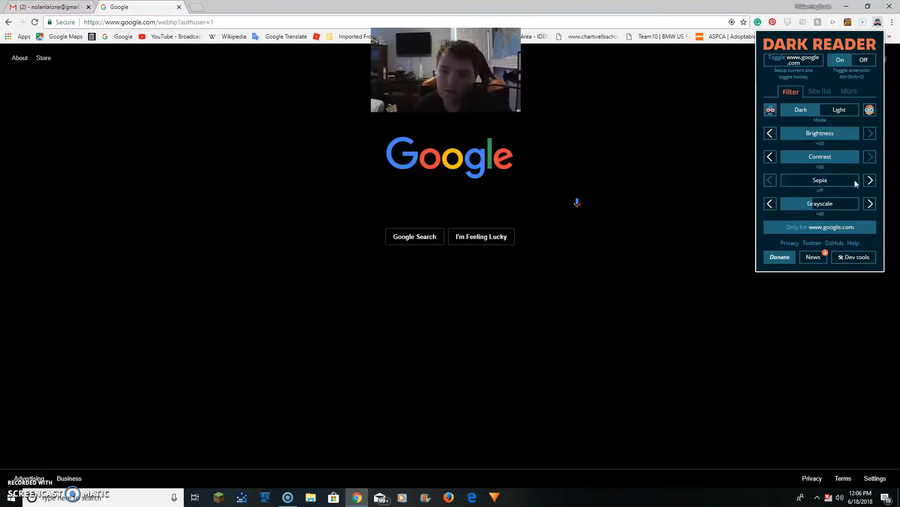
pyautogui.click(869, 180)
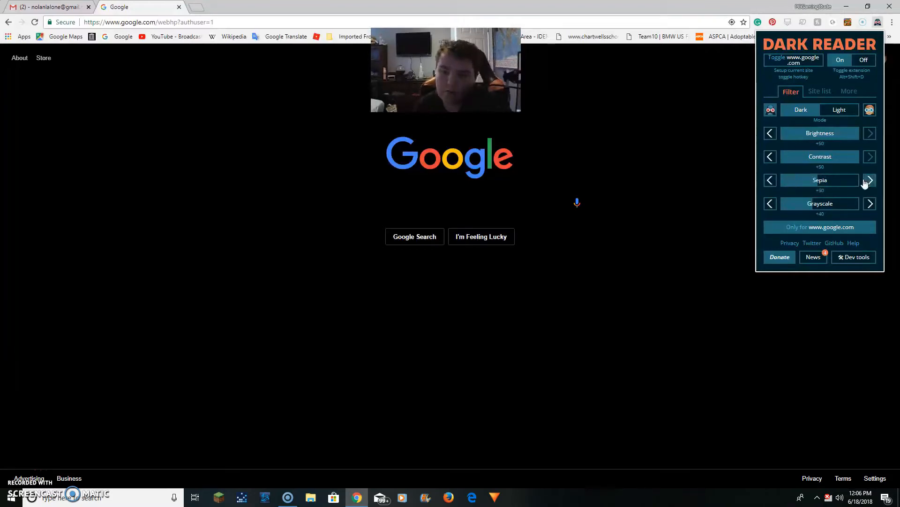
pyautogui.click(869, 180)
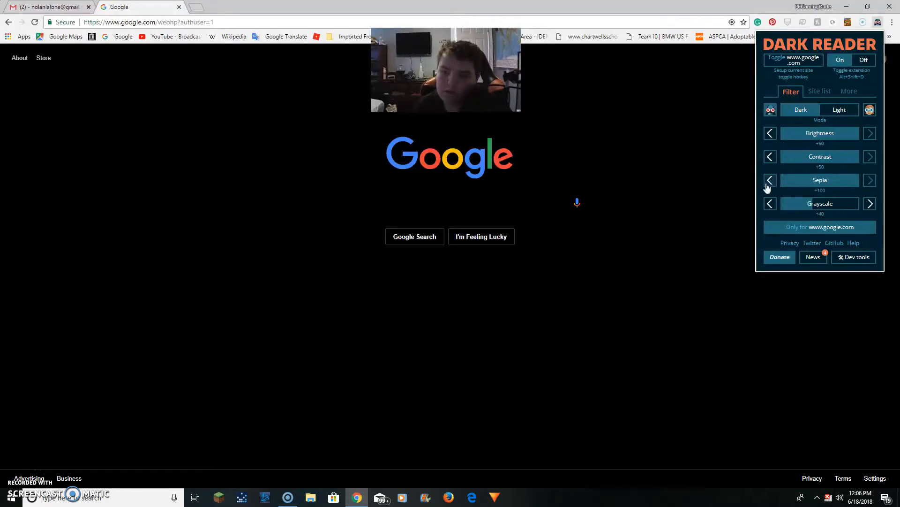
pyautogui.click(770, 180)
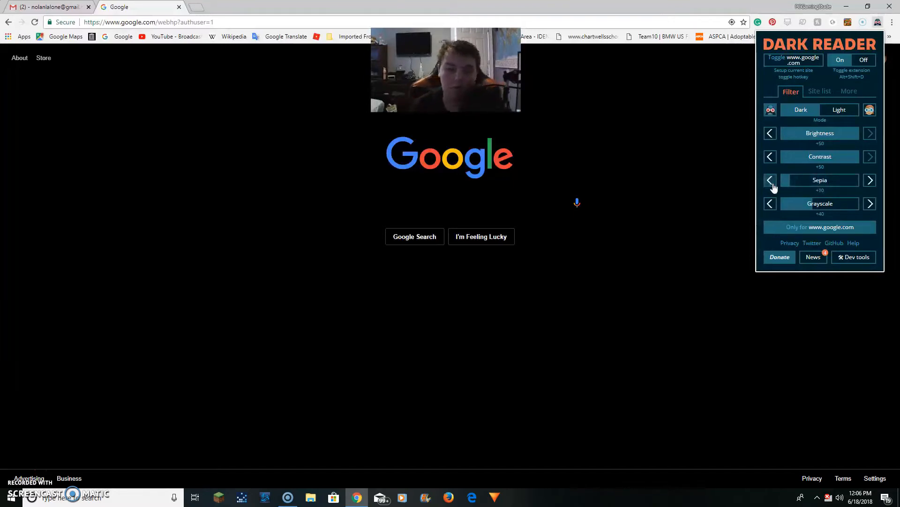
pyautogui.click(770, 180)
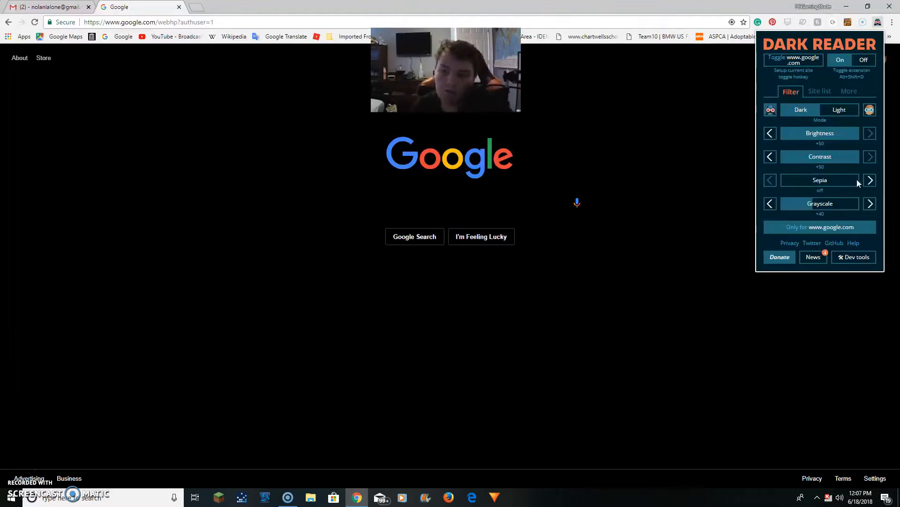
pyautogui.click(870, 181)
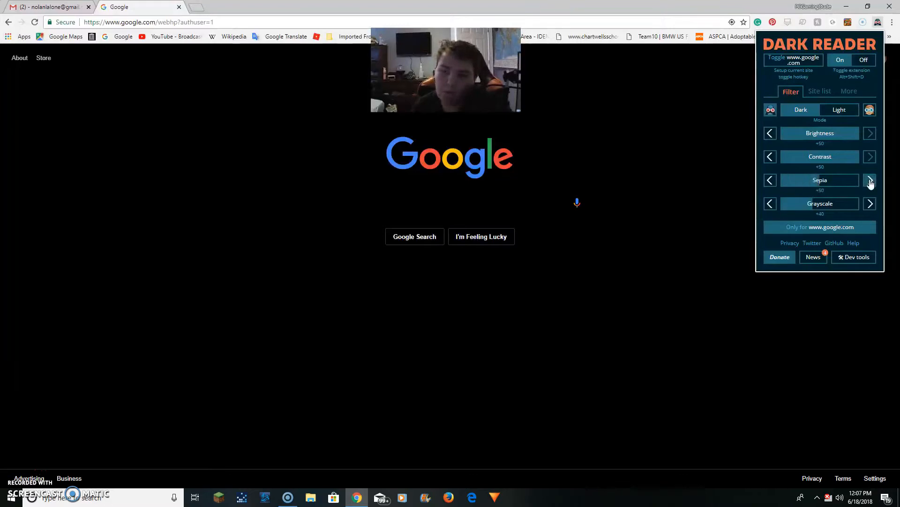
pyautogui.click(870, 180)
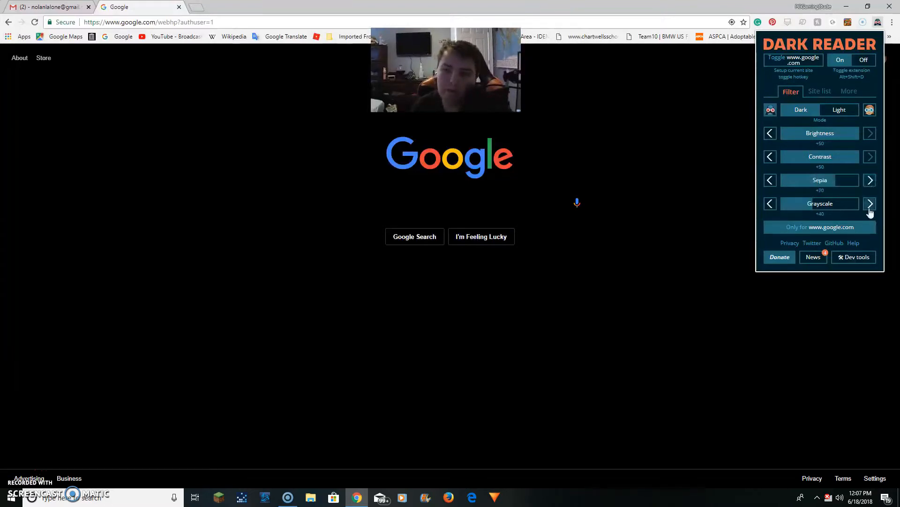
# - Raise Google's grayscale, switch it off, then bring it back to +40
pyautogui.click(870, 204)
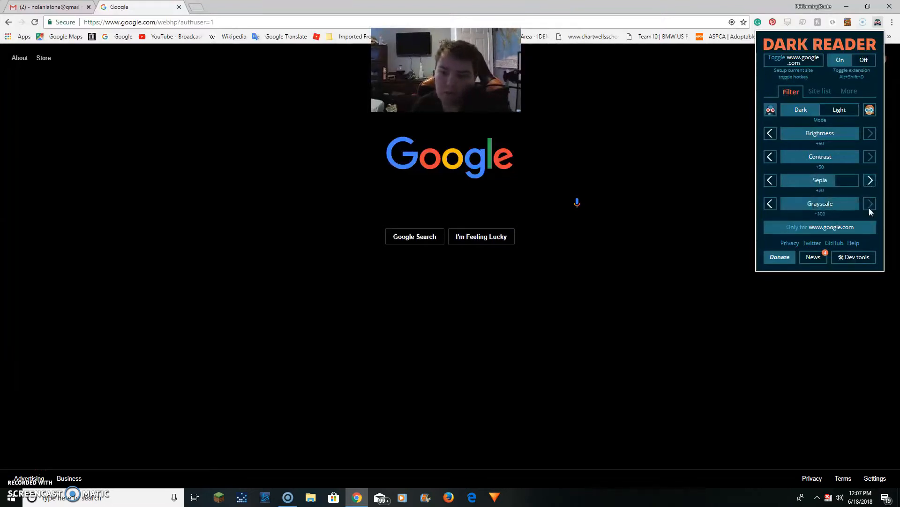
pyautogui.click(771, 204)
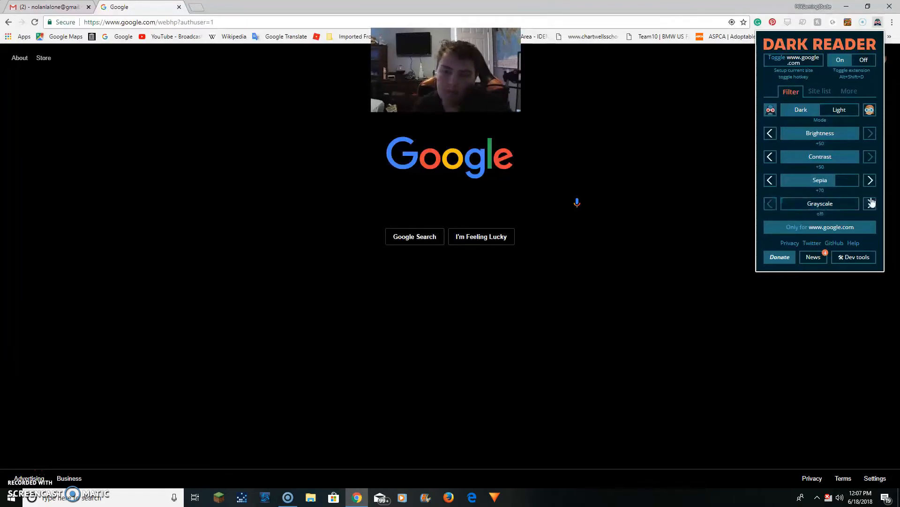
pyautogui.click(870, 203)
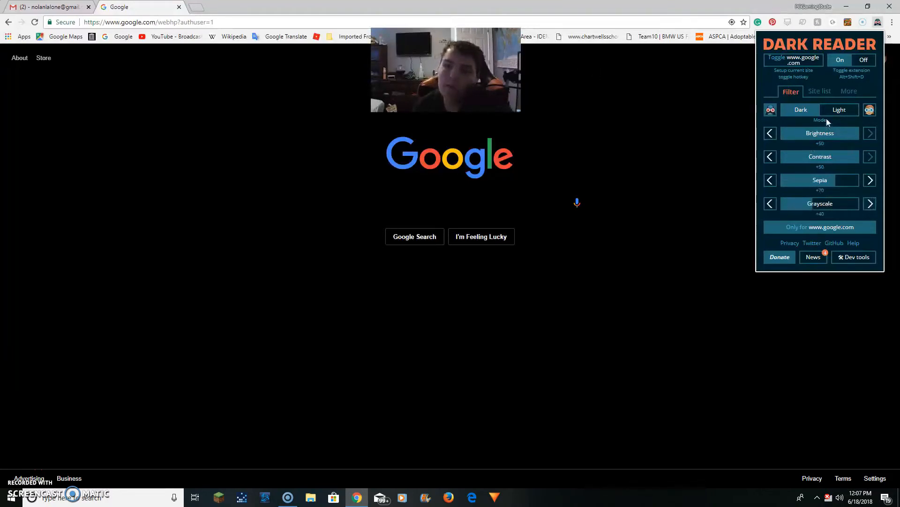
pyautogui.moveTo(820, 156)
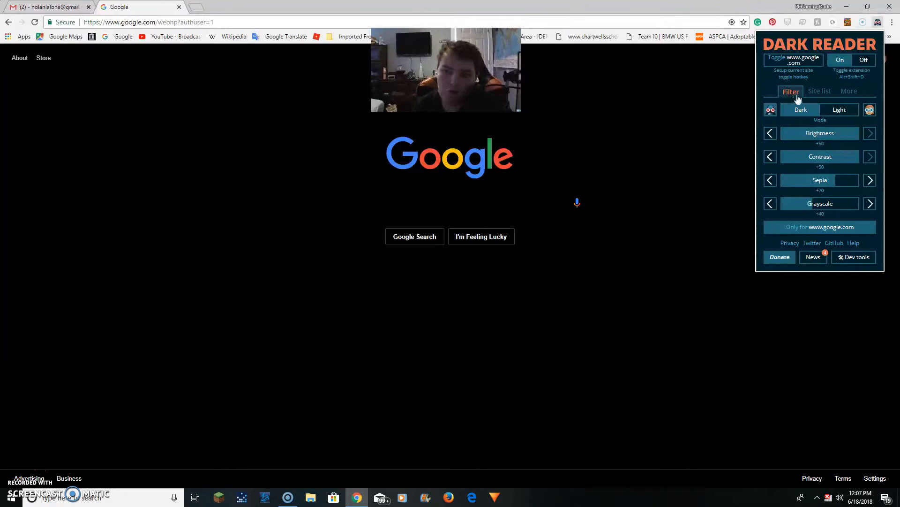
pyautogui.moveTo(820, 91)
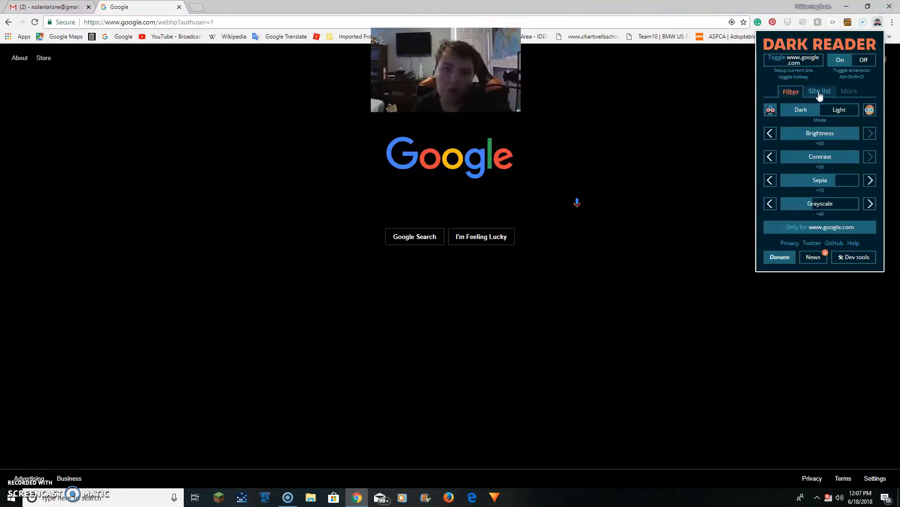
# - Show Dark Reader's site list of inverted sites and enter youtube.com for a new tab
pyautogui.click(820, 91)
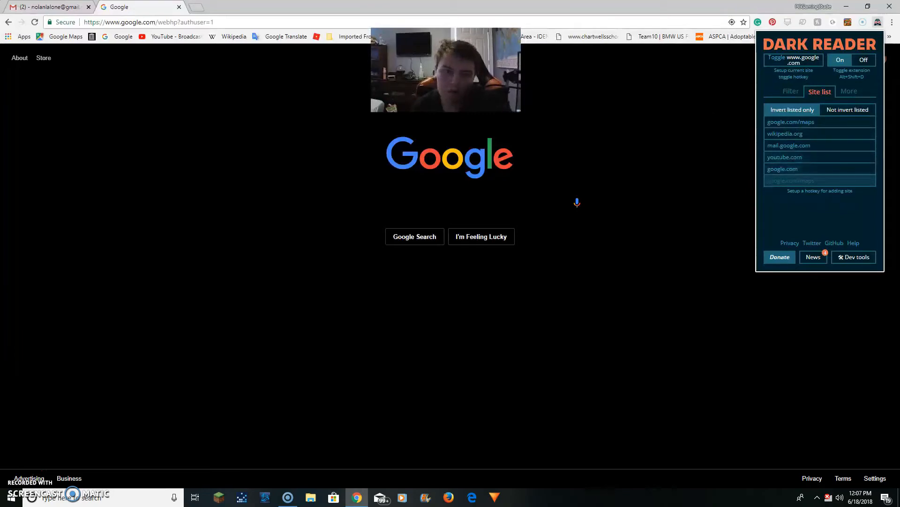
pyautogui.write('youtube.com')
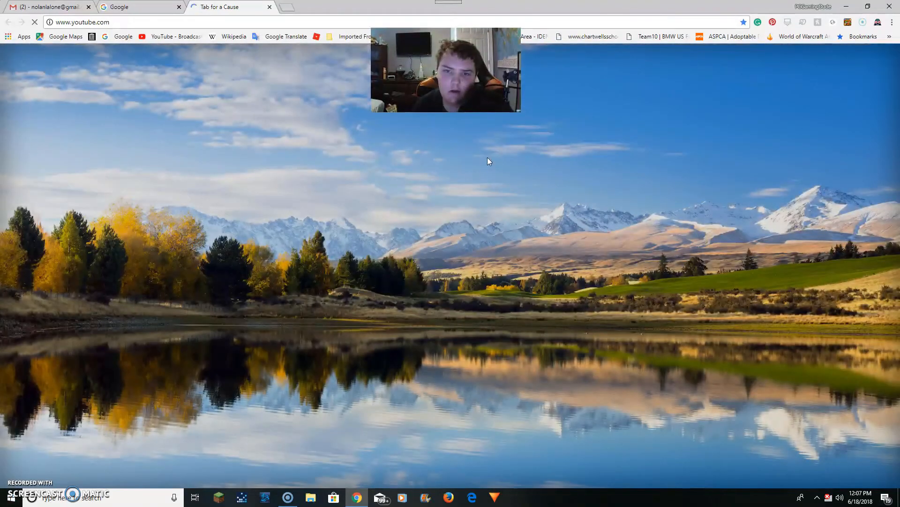
# - Load the YouTube home page in dark mode and scroll through the recommended videos
pyautogui.click(230, 6)
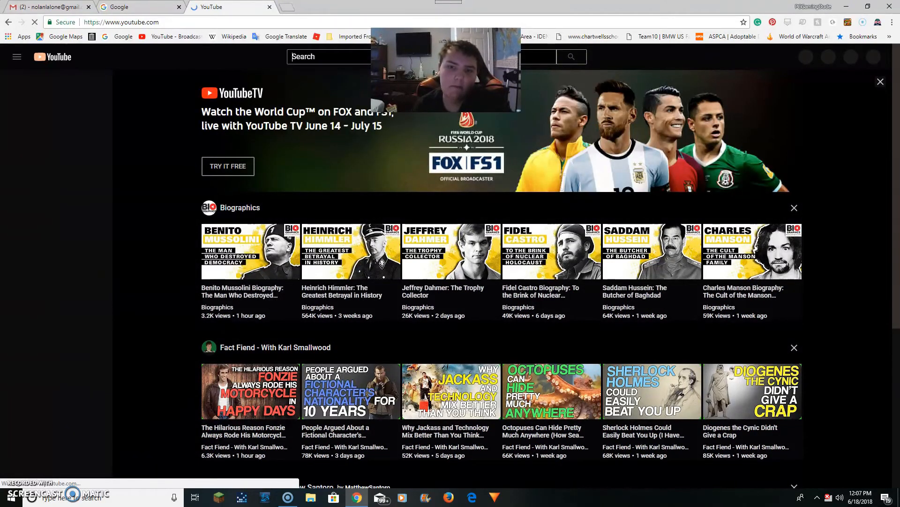
pyautogui.click(17, 56)
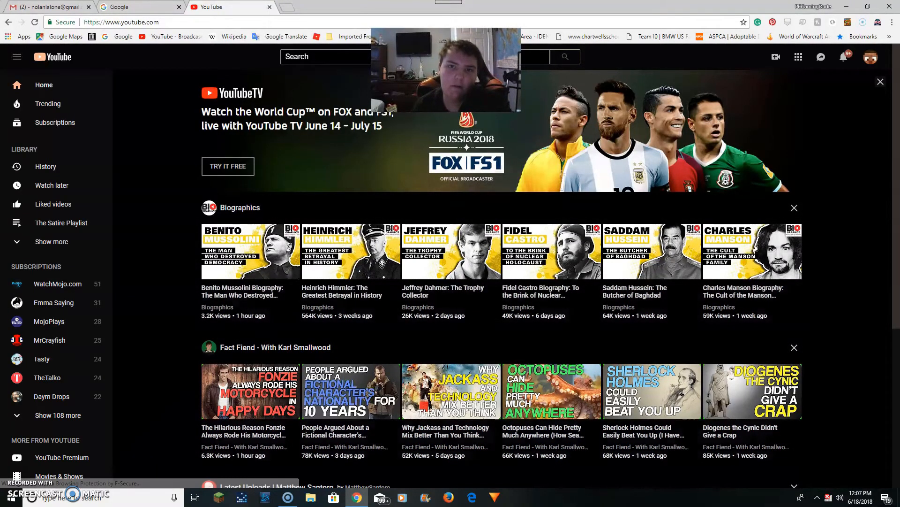
pyautogui.scroll(-3)
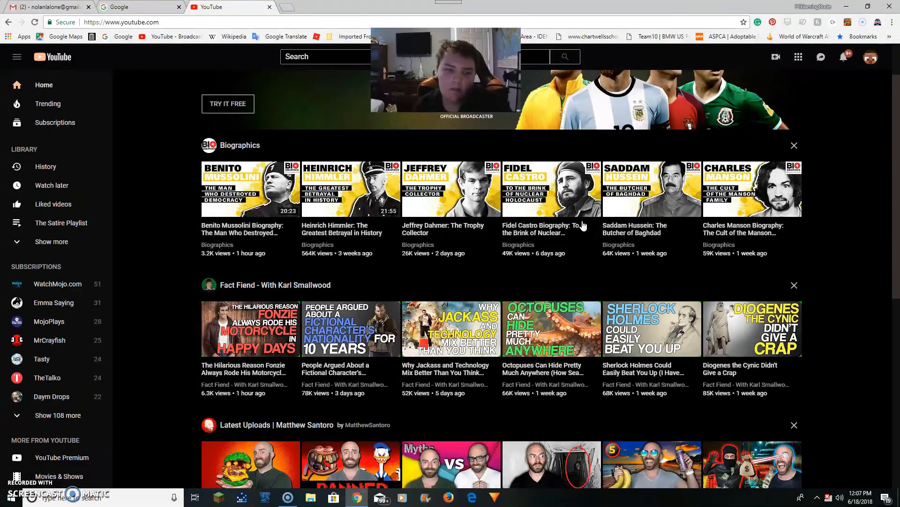
pyautogui.click(878, 21)
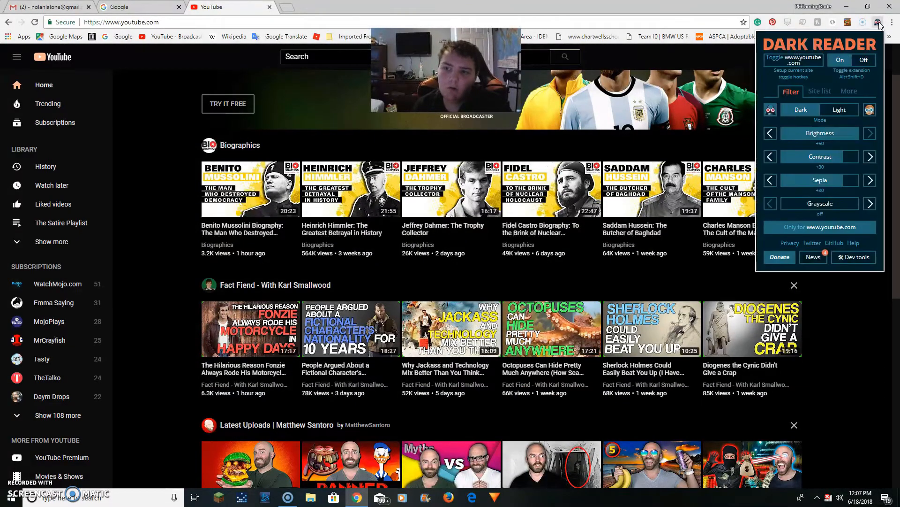
pyautogui.click(863, 60)
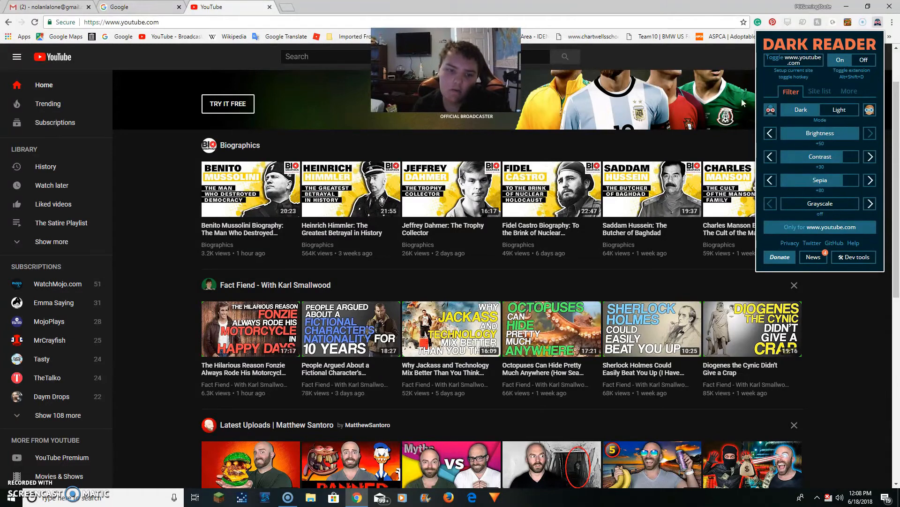
pyautogui.moveTo(882, 348)
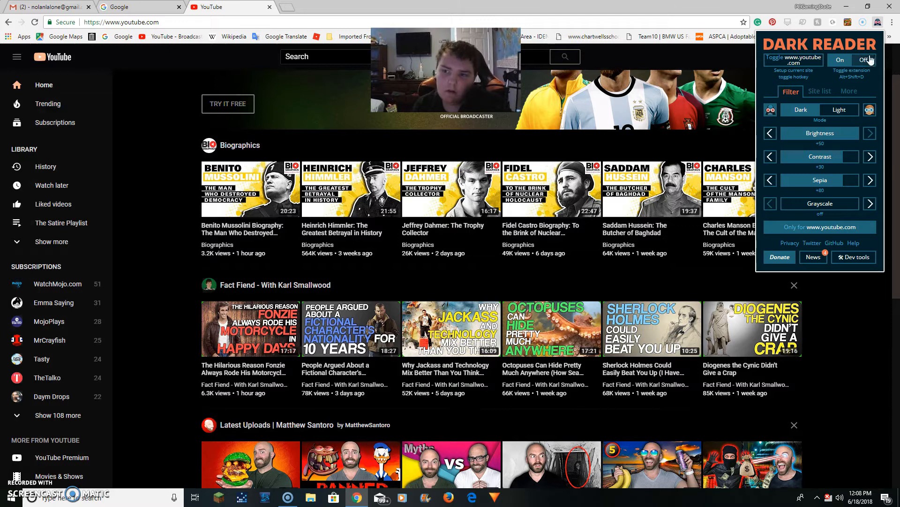
pyautogui.click(840, 60)
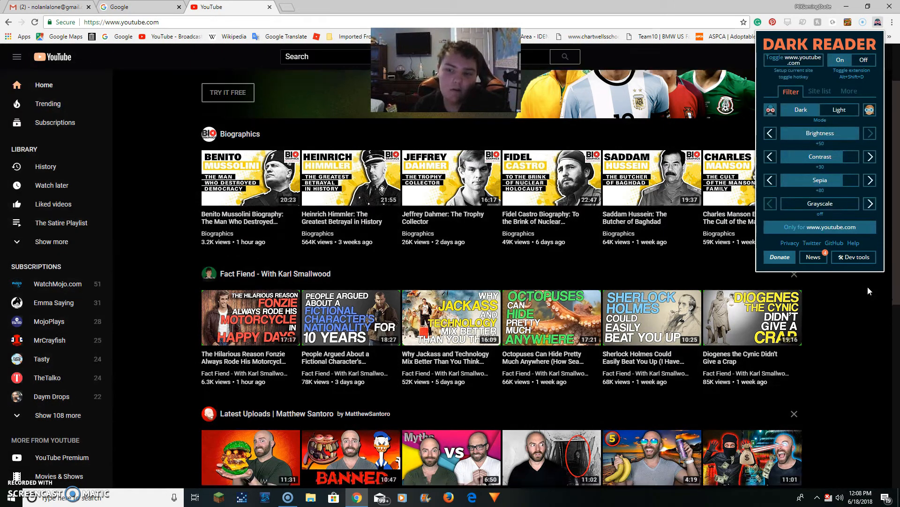
pyautogui.scroll(-3)
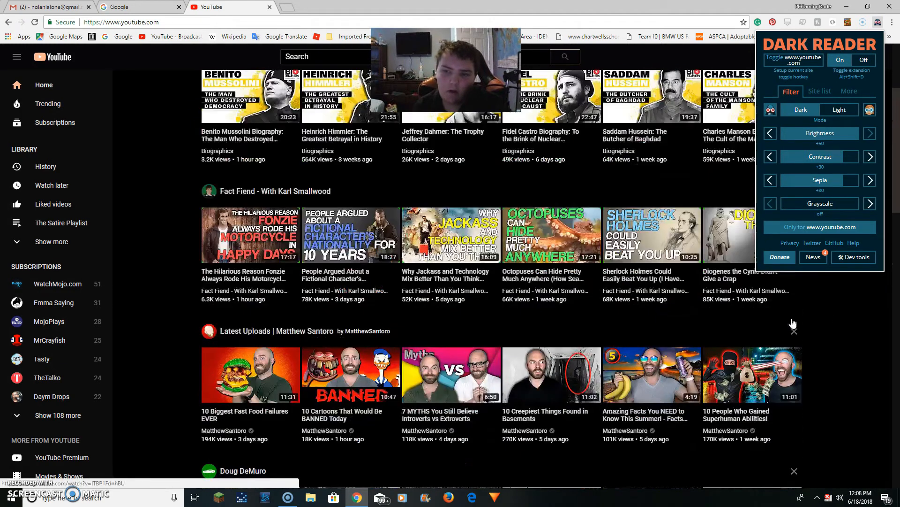
# - Lower YouTube's sepia once and push grayscale through +40, full, off and back to full
pyautogui.click(770, 181)
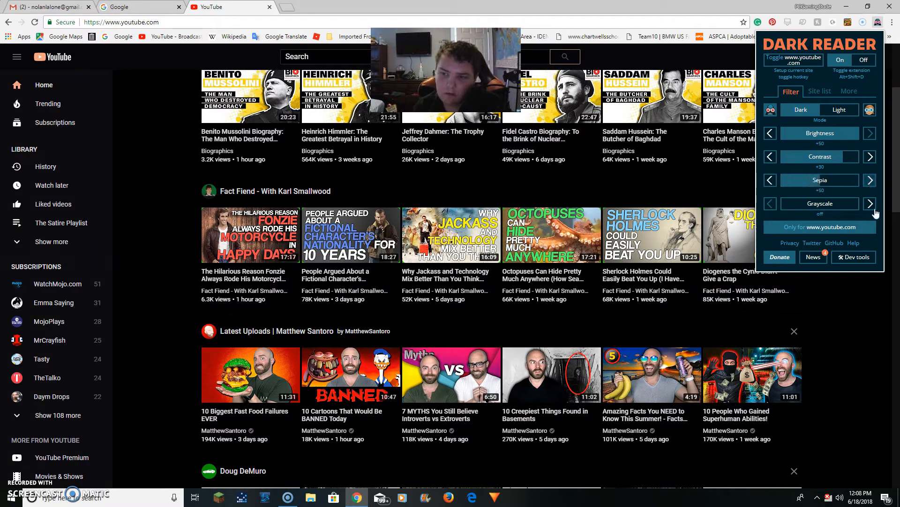
pyautogui.click(870, 204)
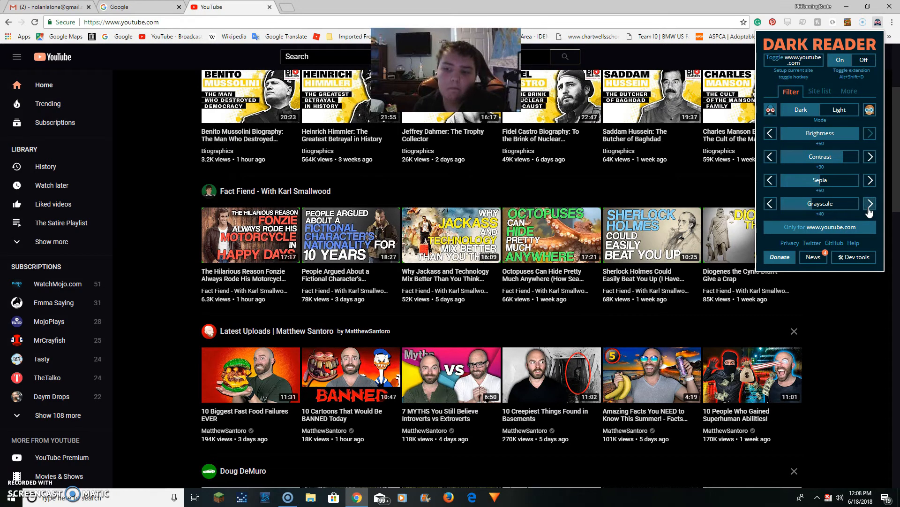
pyautogui.click(869, 204)
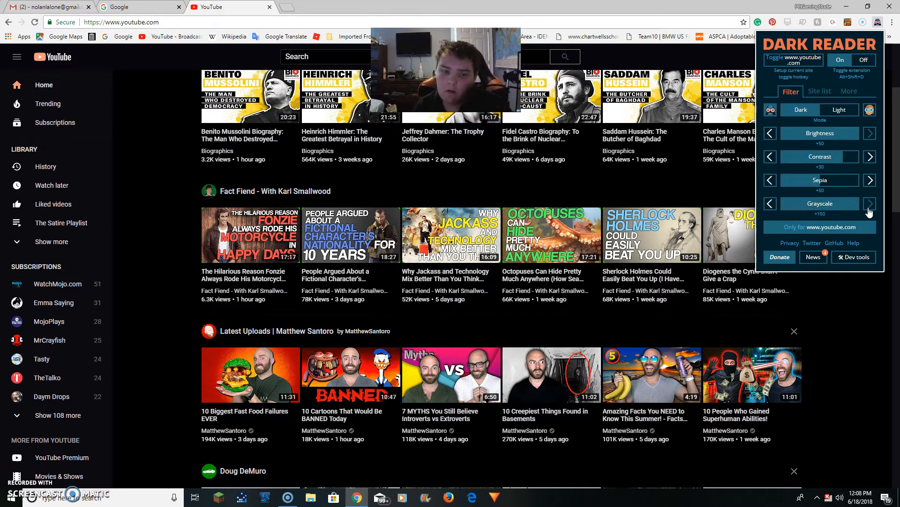
pyautogui.click(770, 204)
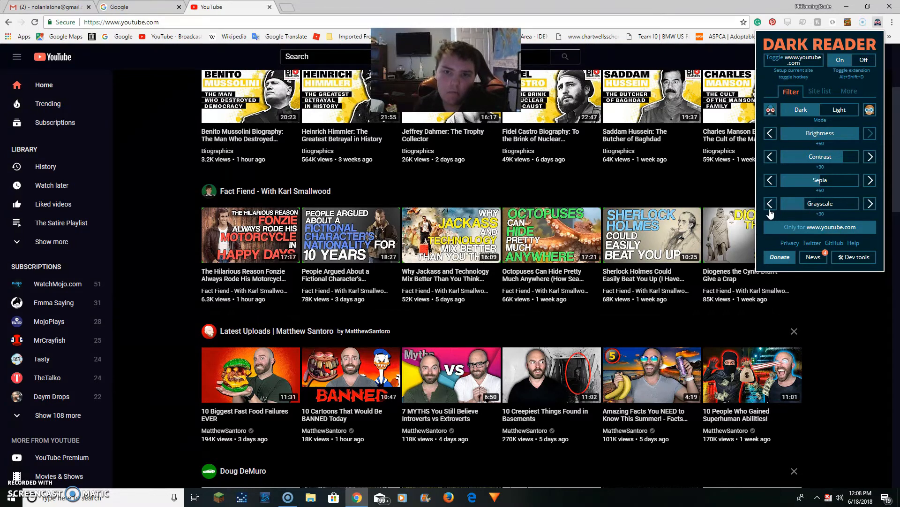
pyautogui.click(769, 203)
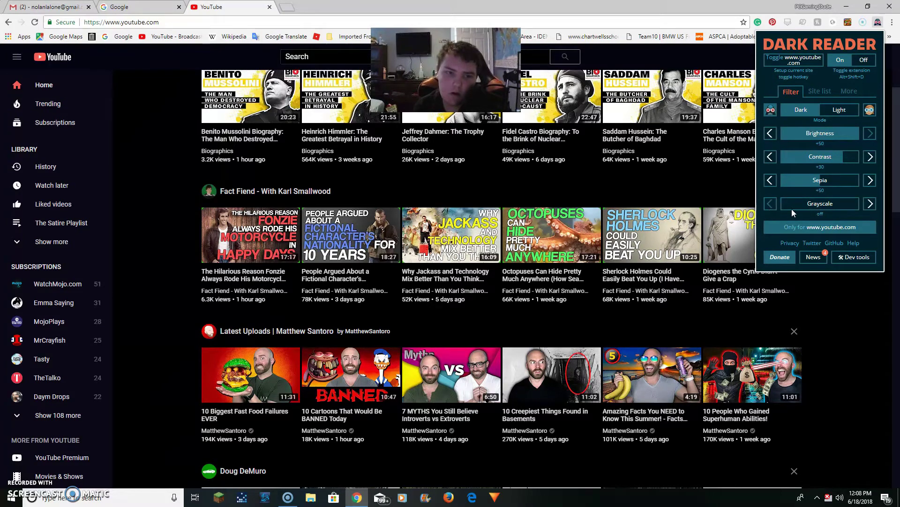
pyautogui.click(871, 204)
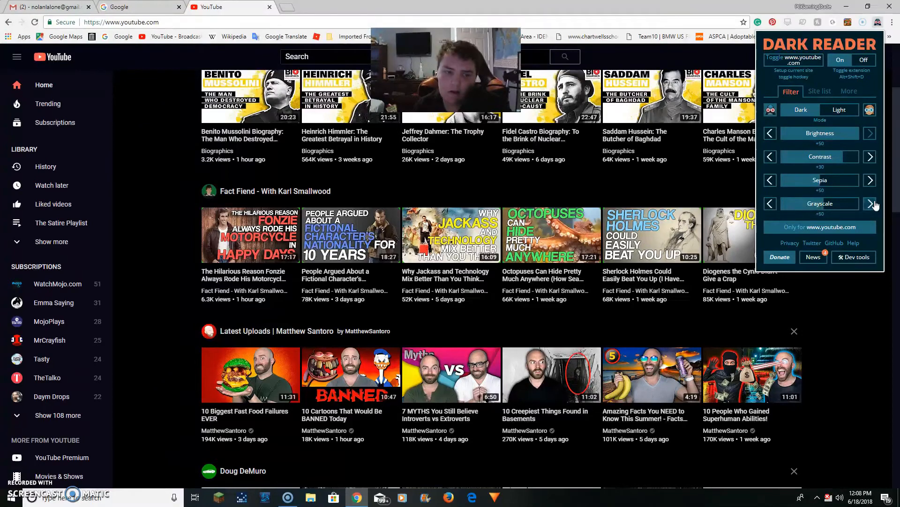
pyautogui.click(870, 204)
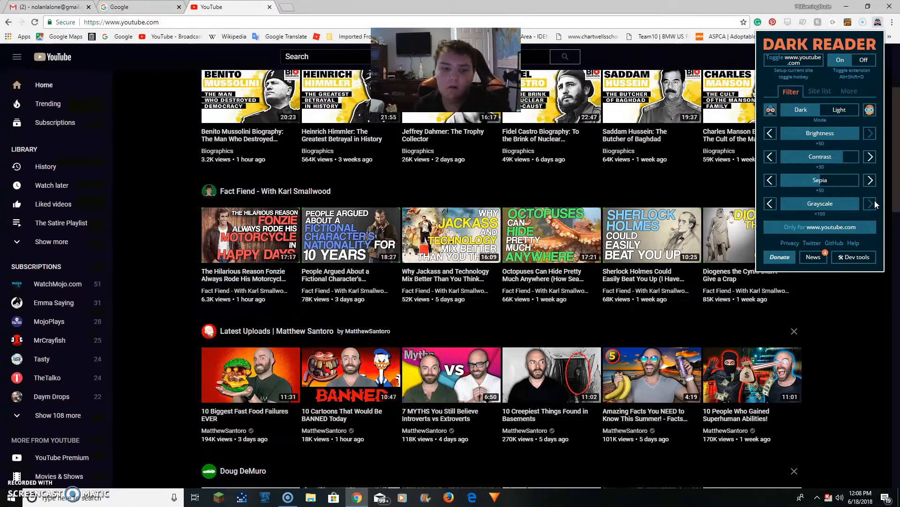
# - Step grayscale down to off, then settle YouTube at sepia +20 and grayscale +50
pyautogui.click(769, 204)
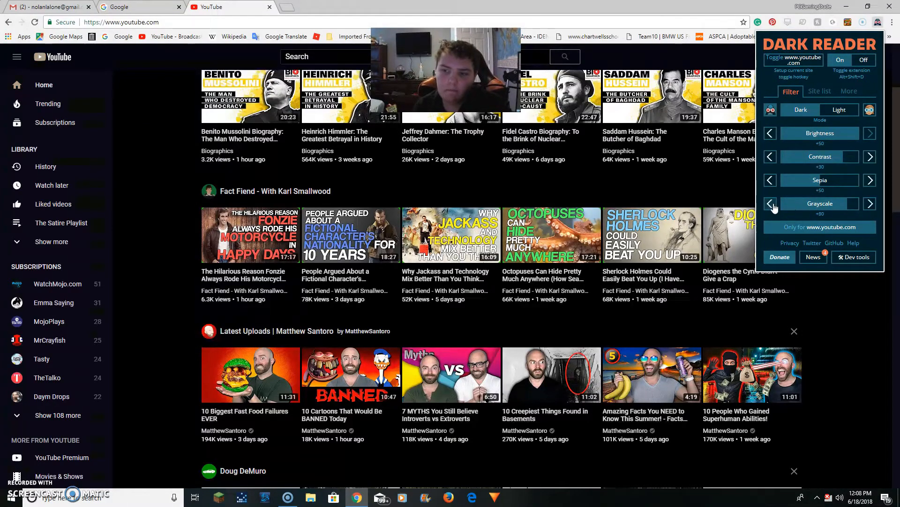
pyautogui.moveTo(381, 290)
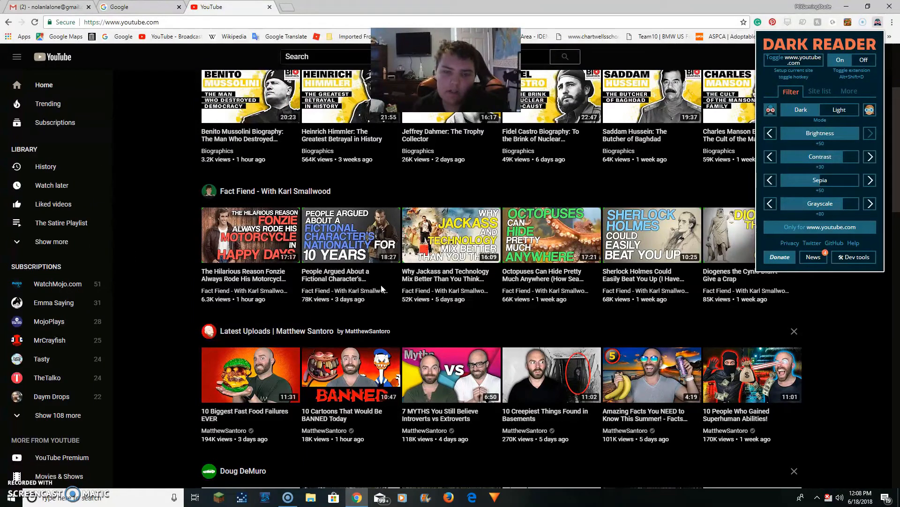
pyautogui.click(769, 204)
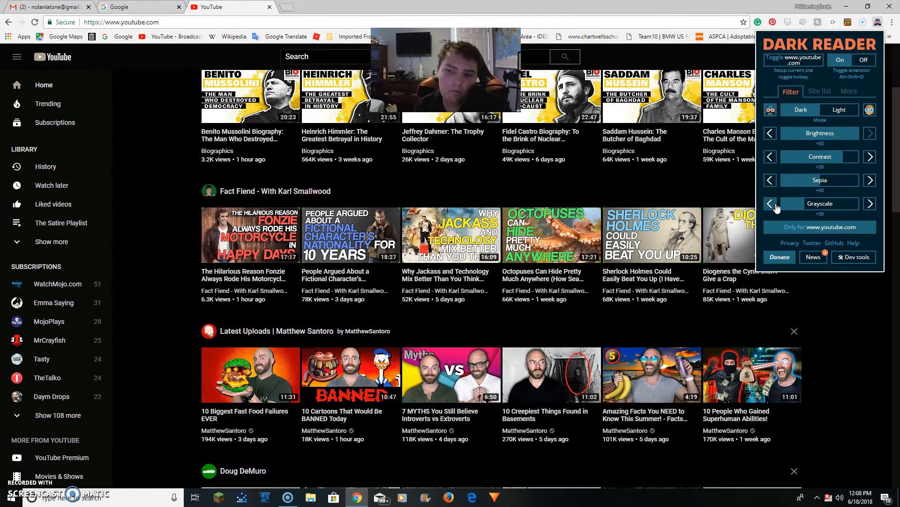
pyautogui.click(769, 204)
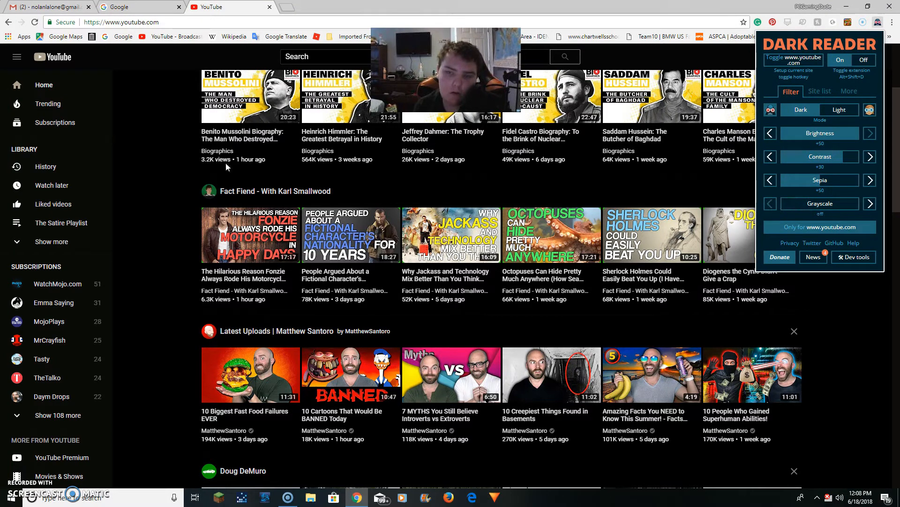
pyautogui.click(769, 180)
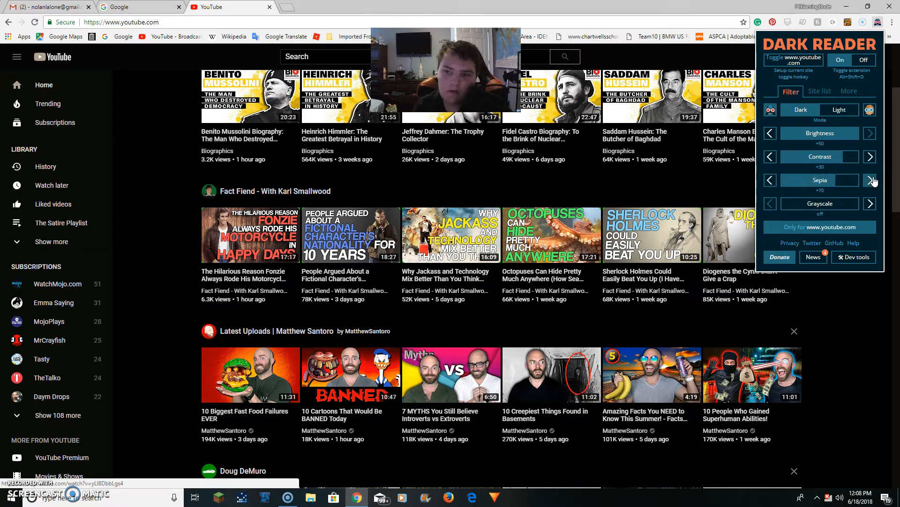
pyautogui.click(871, 203)
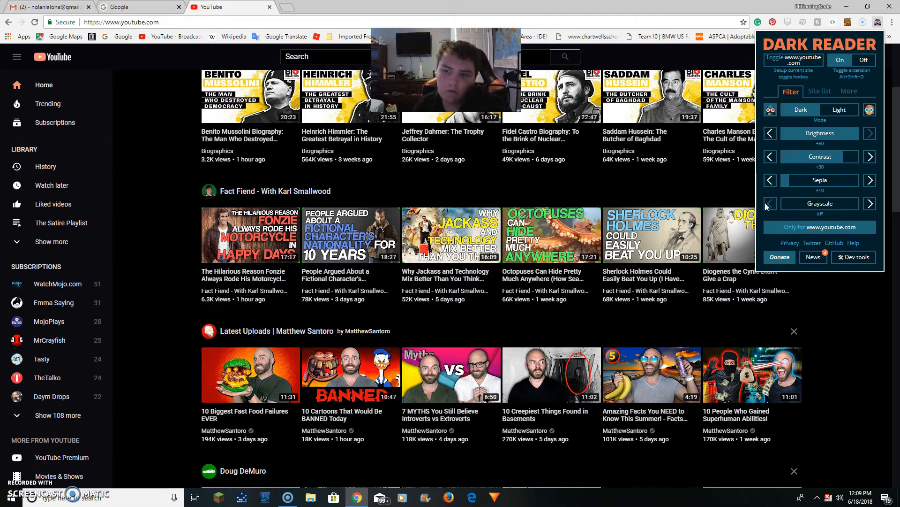
pyautogui.click(870, 204)
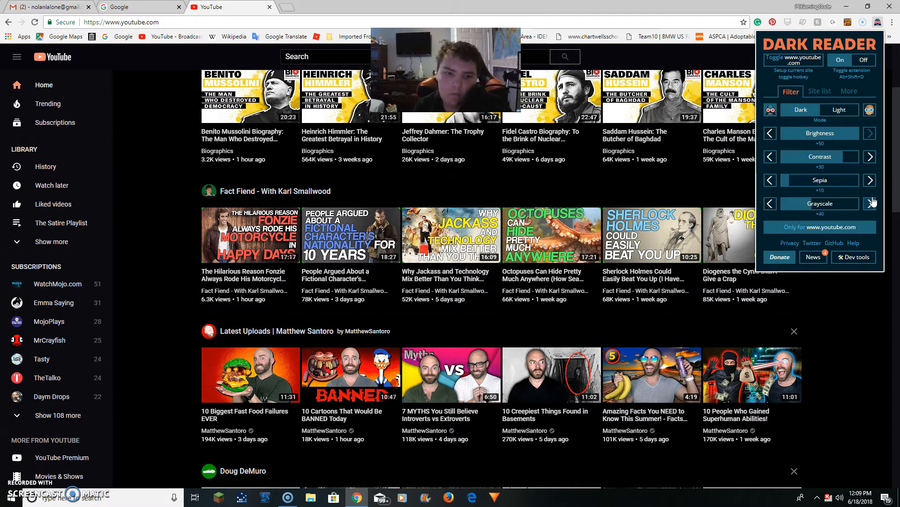
pyautogui.click(871, 180)
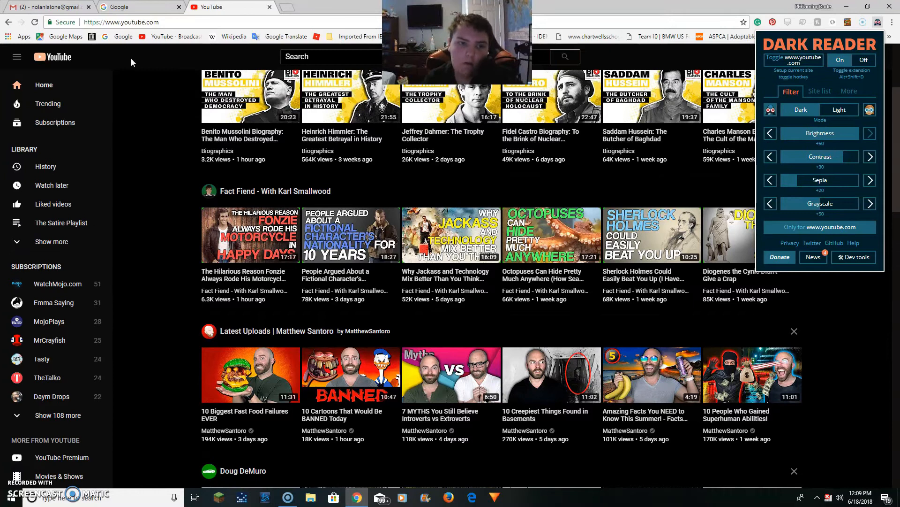
pyautogui.moveTo(171, 269)
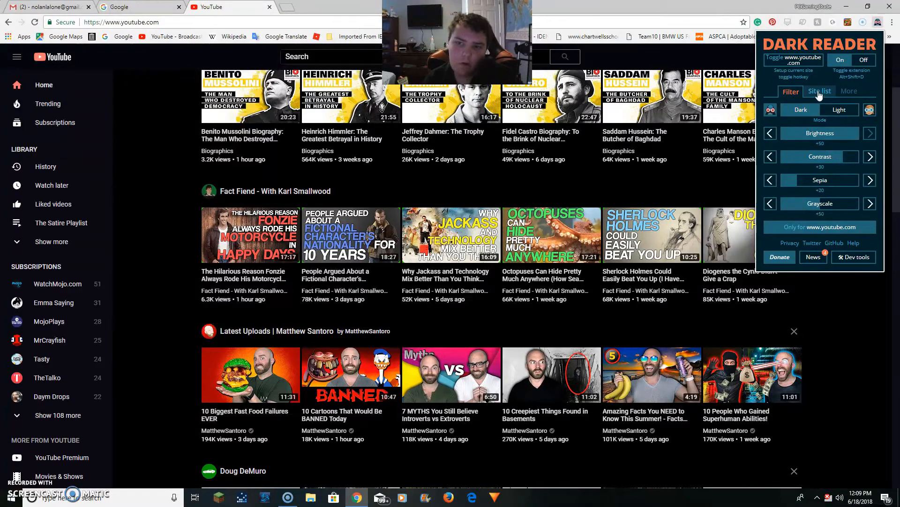
# - Review the inverted site list, scroll the YouTube page further down, and close the Dark Reader panel
pyautogui.click(820, 91)
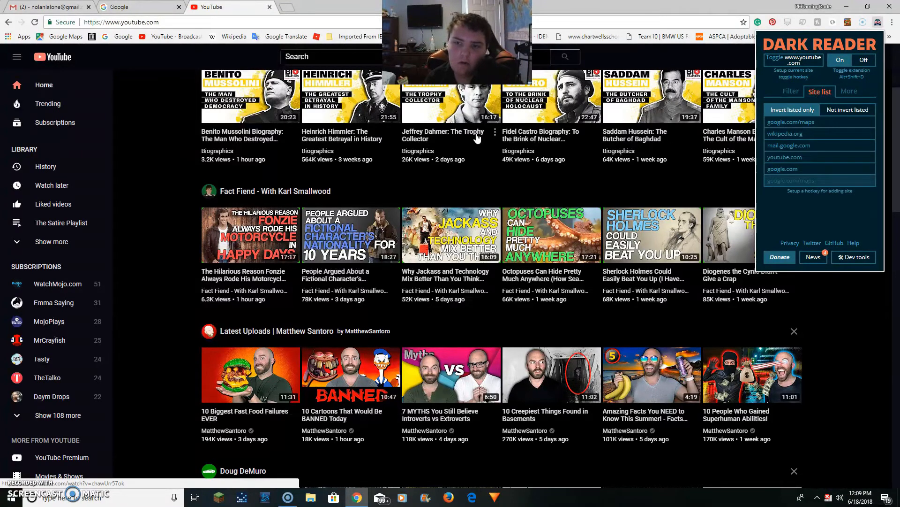
pyautogui.scroll(-3)
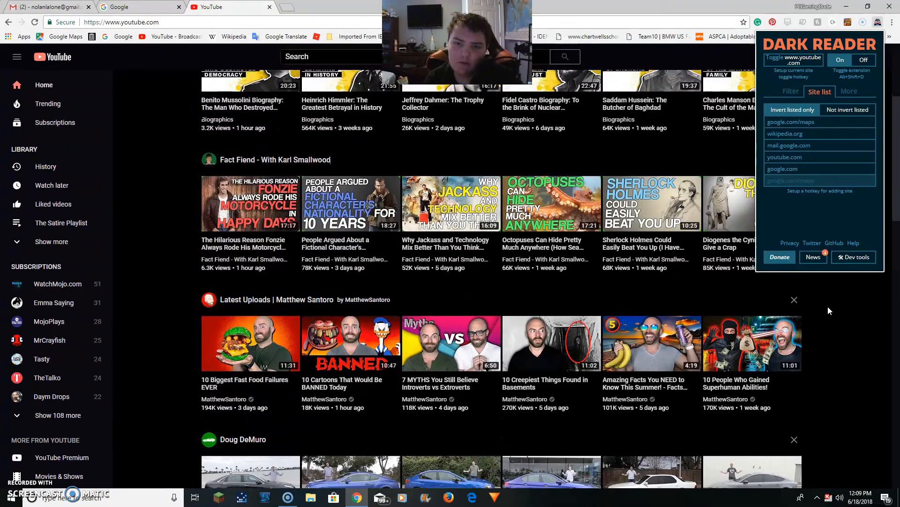
pyautogui.scroll(-3)
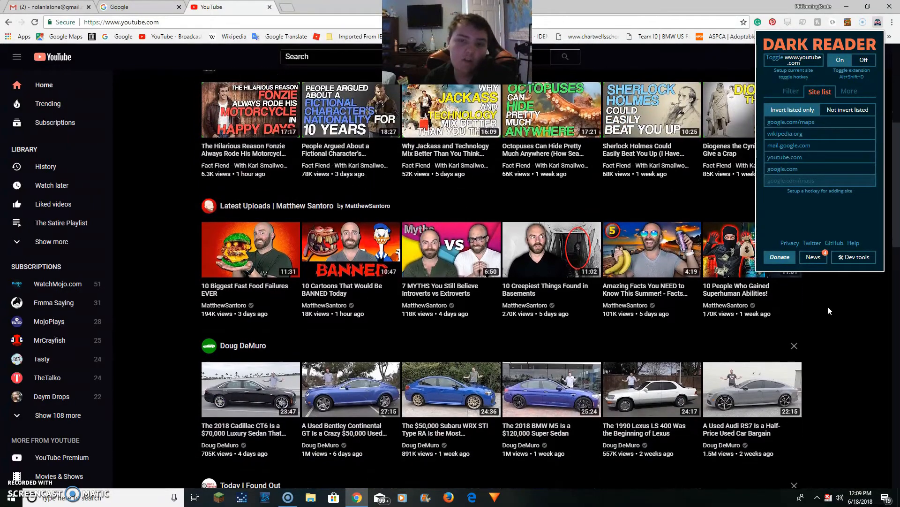
pyautogui.scroll(-3)
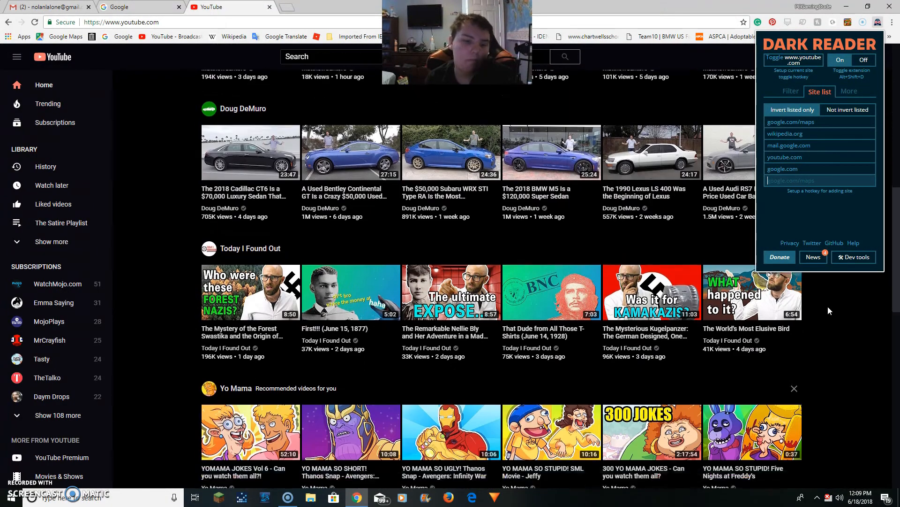
pyautogui.scroll(-3)
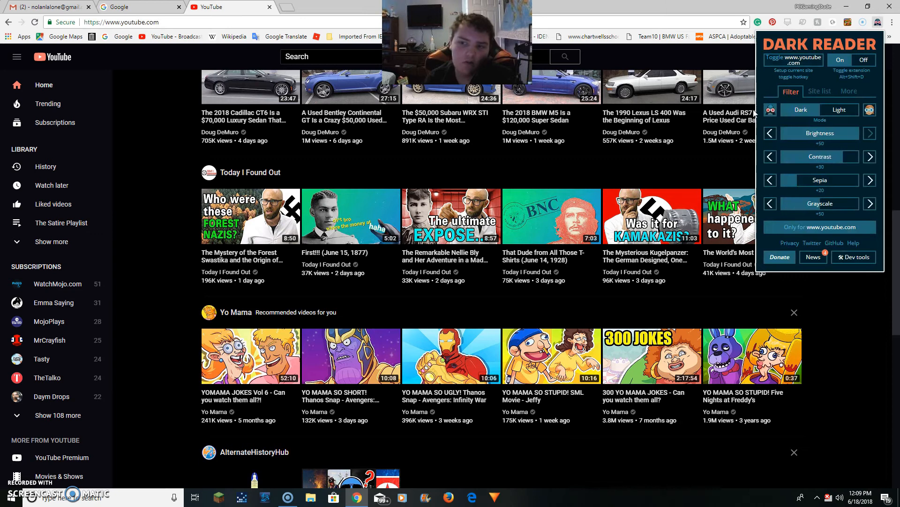
pyautogui.click(820, 91)
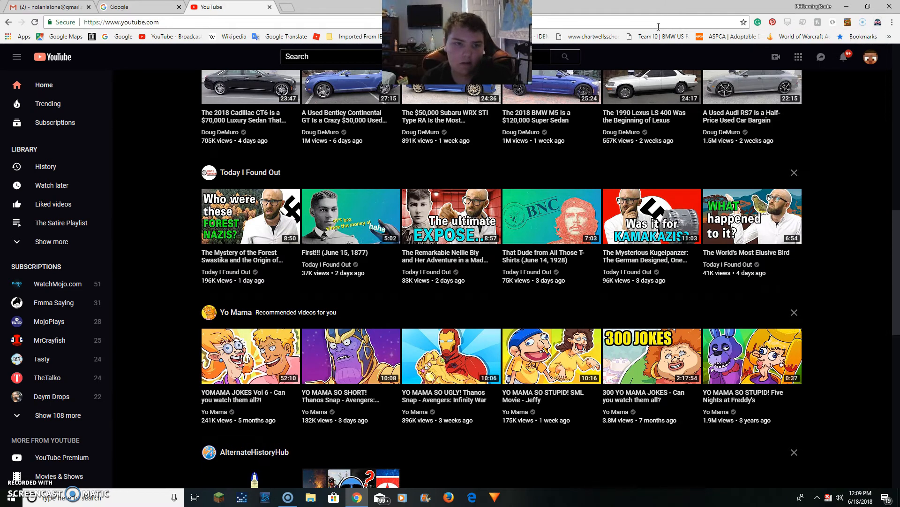
# - Load the Wikipedia portal from the bookmarks bar, now displayed with a dark background
pyautogui.click(121, 21)
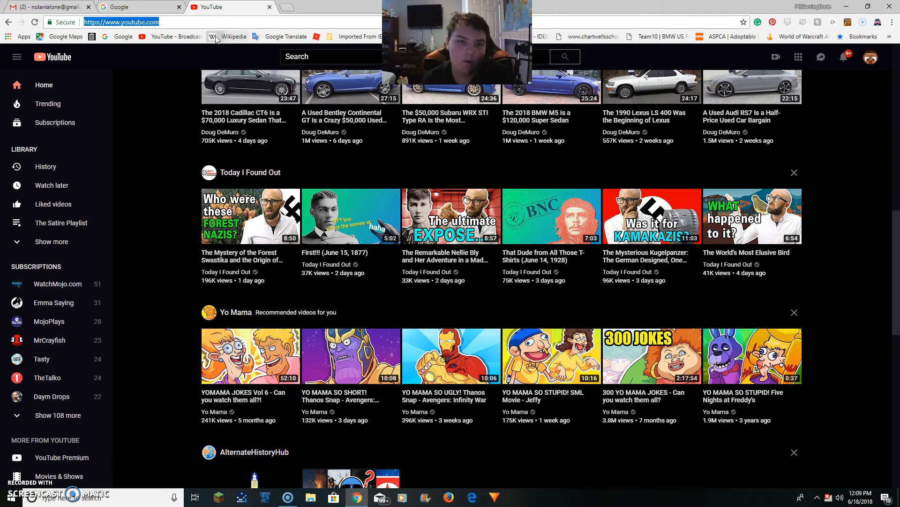
pyautogui.click(234, 36)
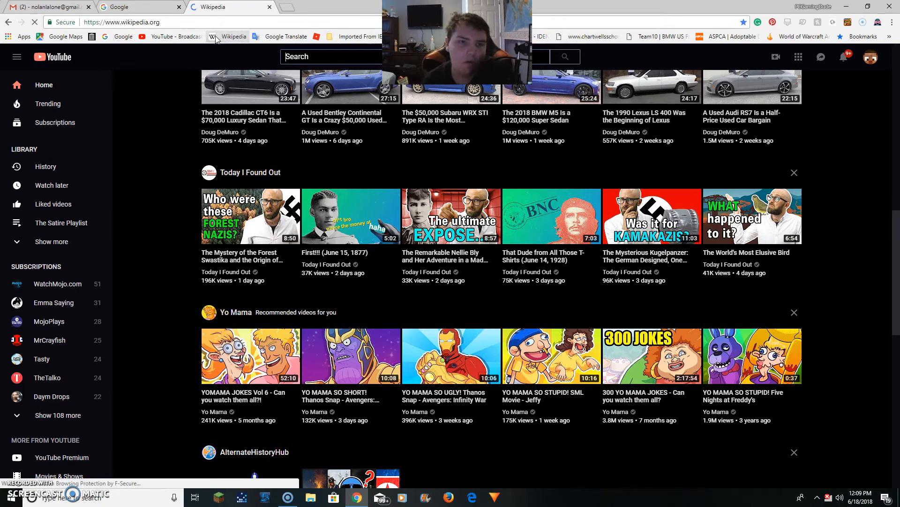
pyautogui.moveTo(442, 246)
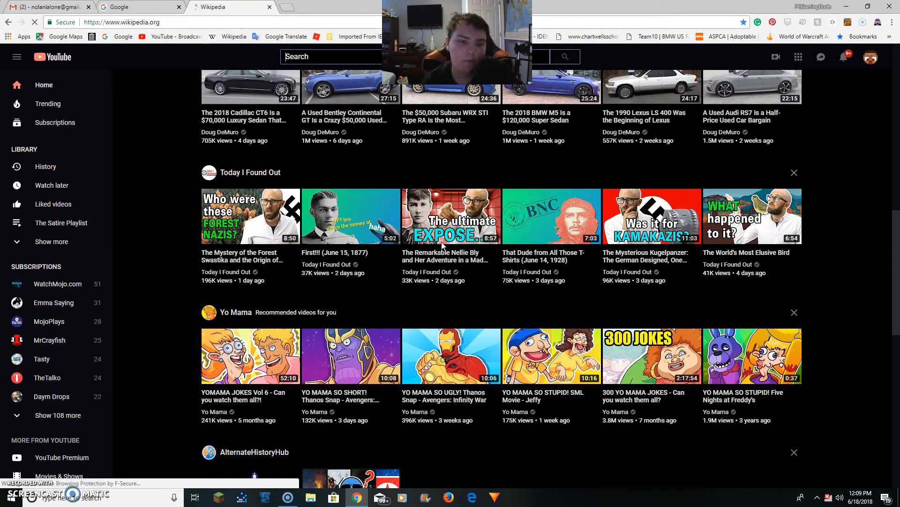
pyautogui.click(230, 6)
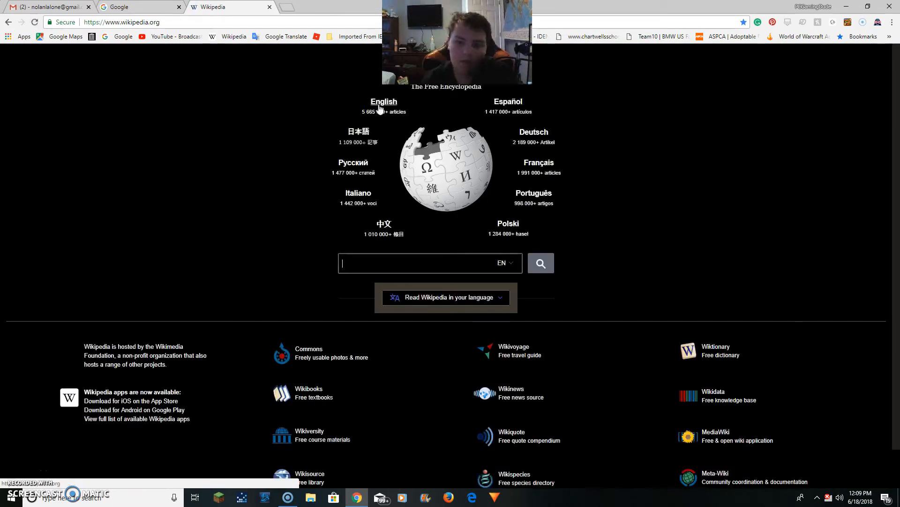
pyautogui.click(383, 101)
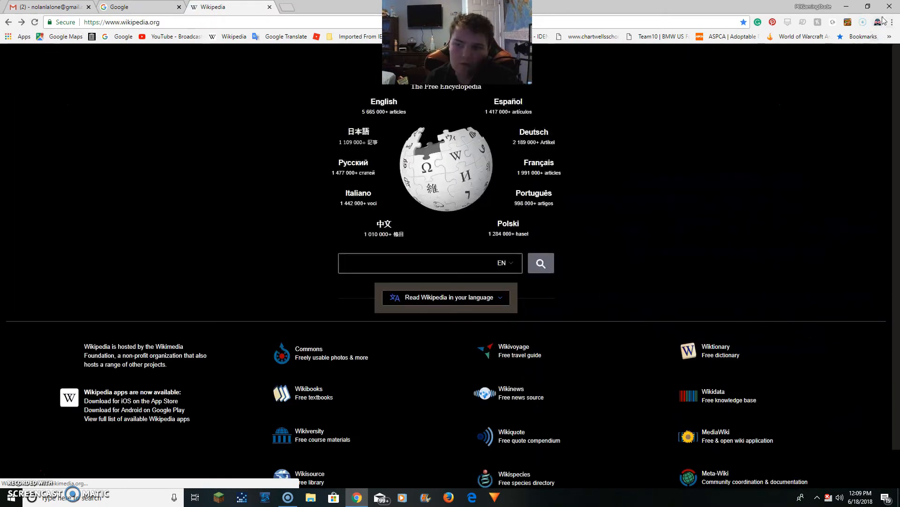
# - Step Wikipedia's sepia tint down to off, then back up through several levels to full strength
pyautogui.click(878, 21)
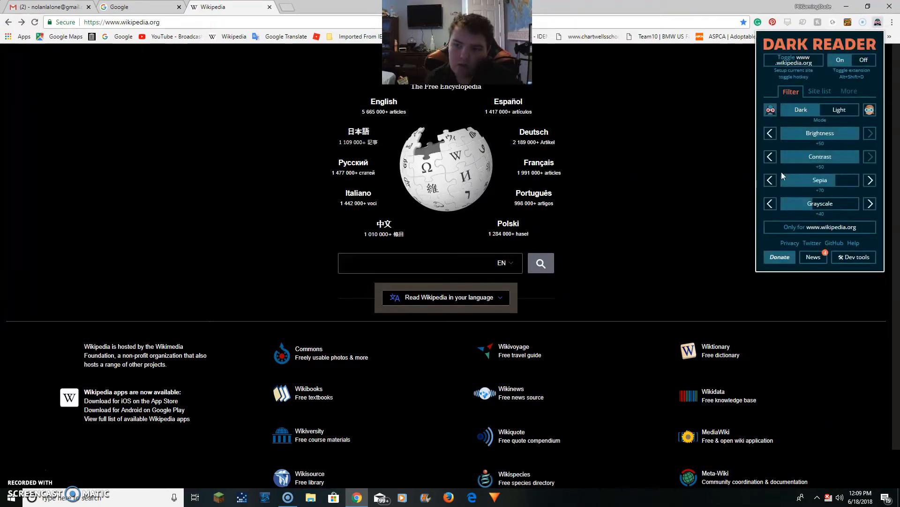
pyautogui.click(770, 180)
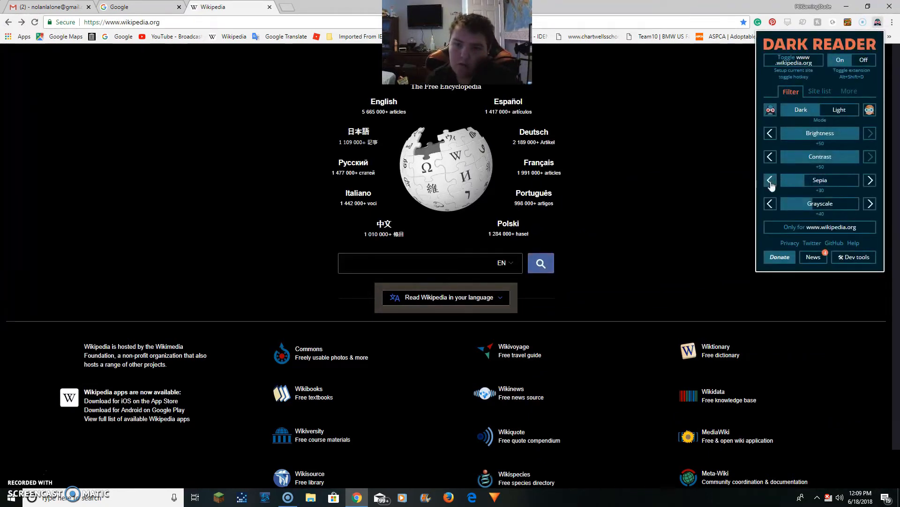
pyautogui.click(769, 181)
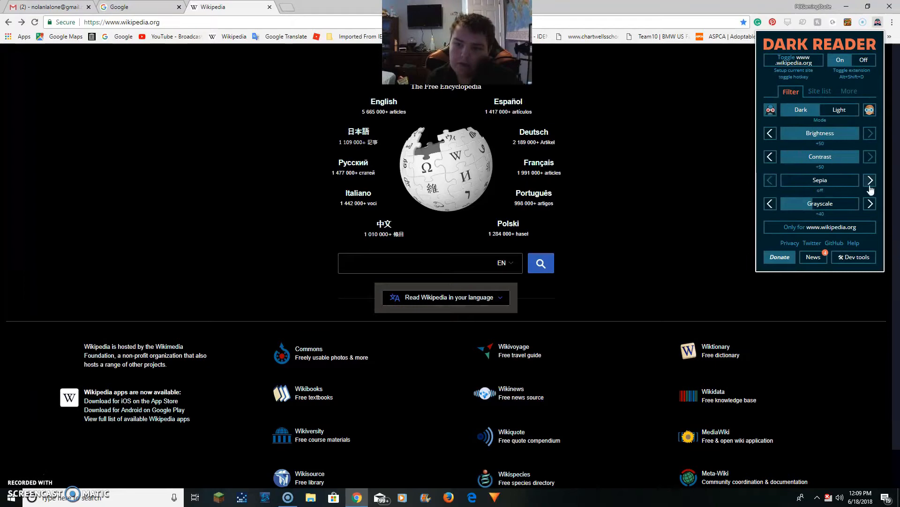
pyautogui.click(871, 180)
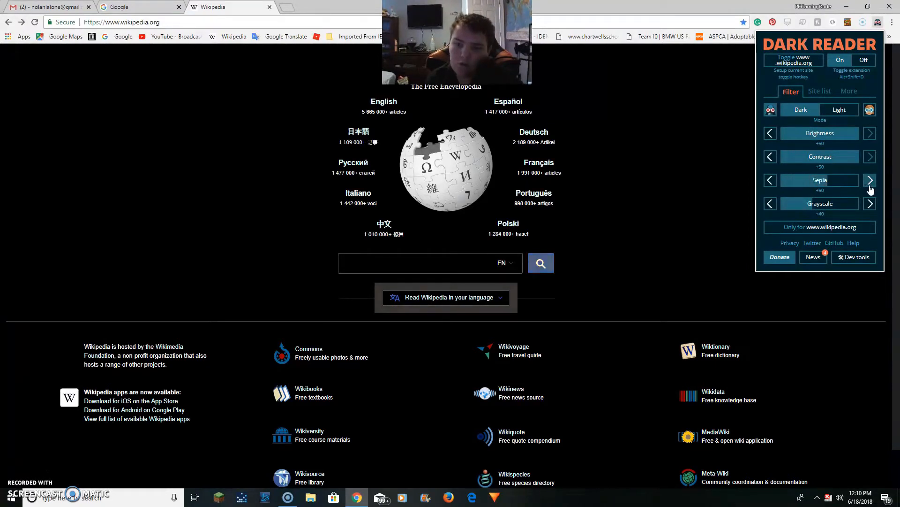
pyautogui.click(869, 180)
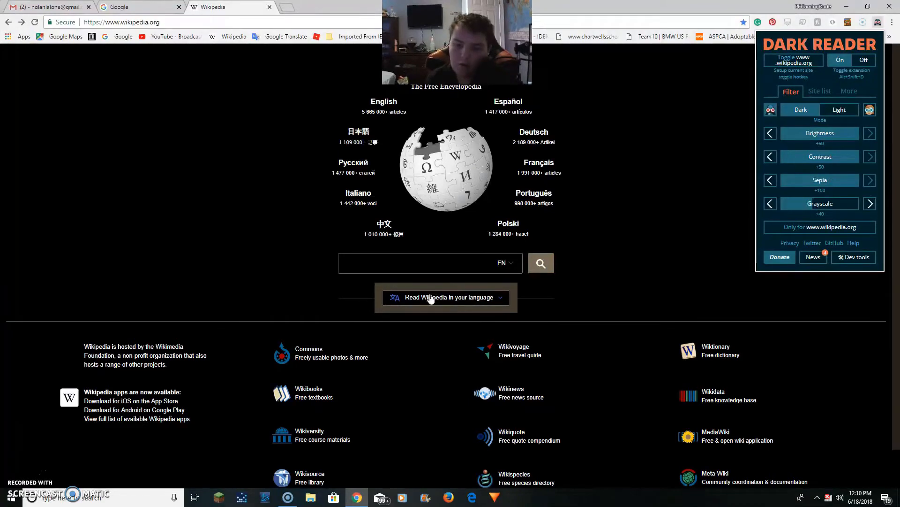
pyautogui.moveTo(422, 289)
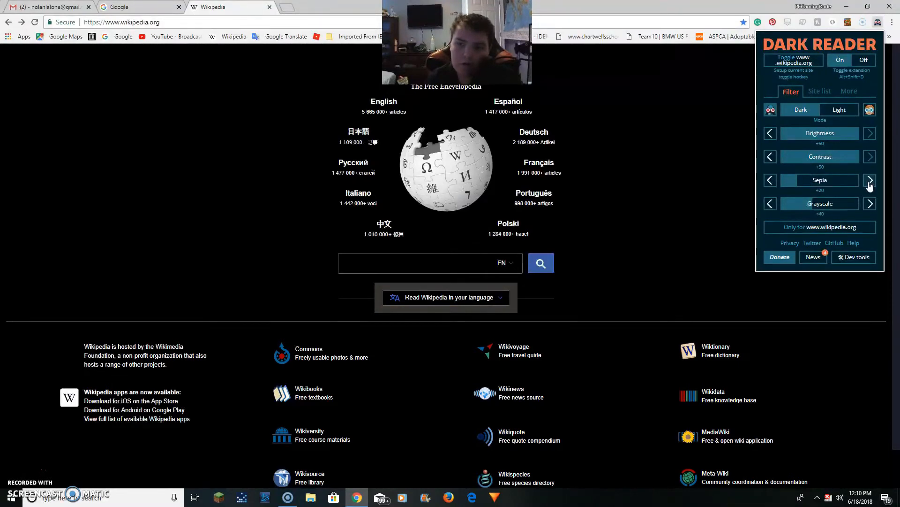
pyautogui.click(870, 180)
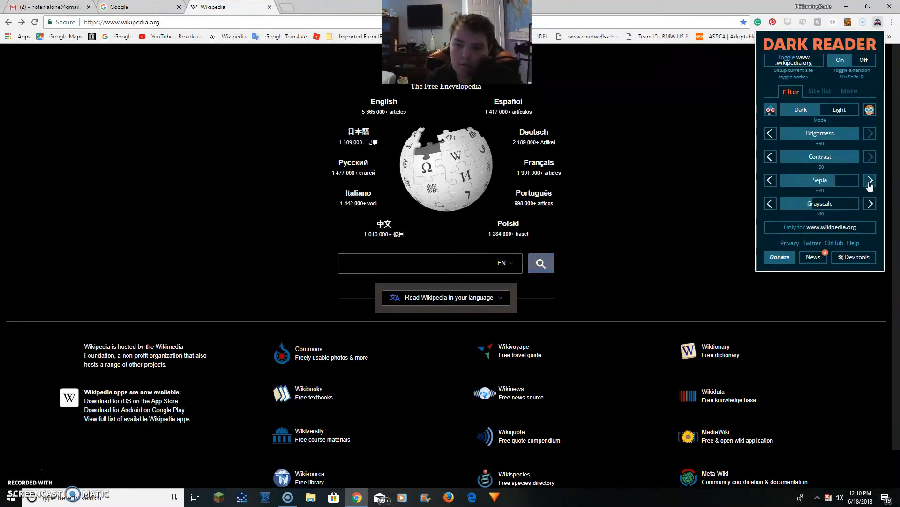
pyautogui.click(869, 180)
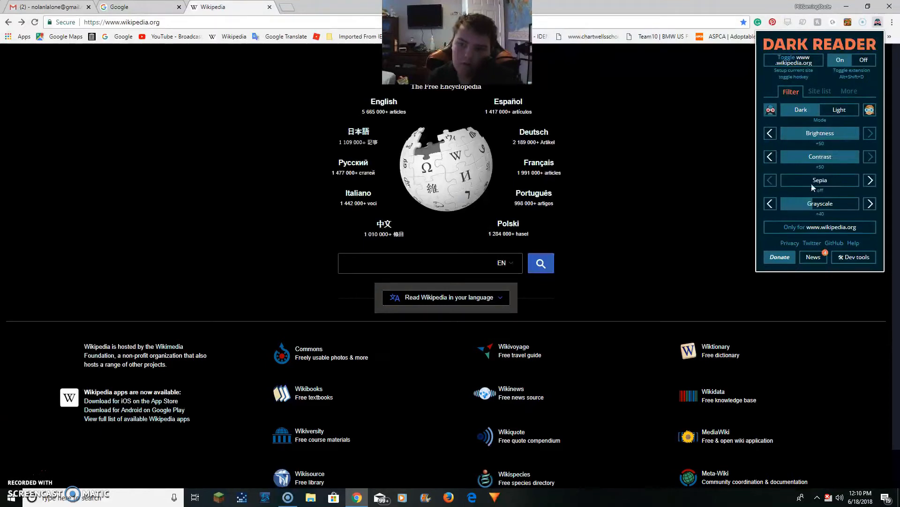
# - Raise Wikipedia's grayscale through +50 to +100, drop it to off, then back up to full
pyautogui.click(870, 203)
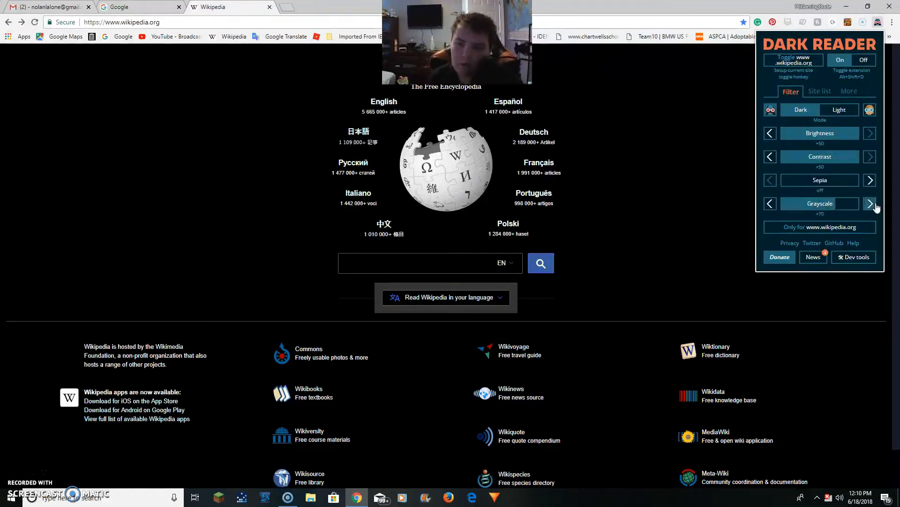
pyautogui.click(869, 203)
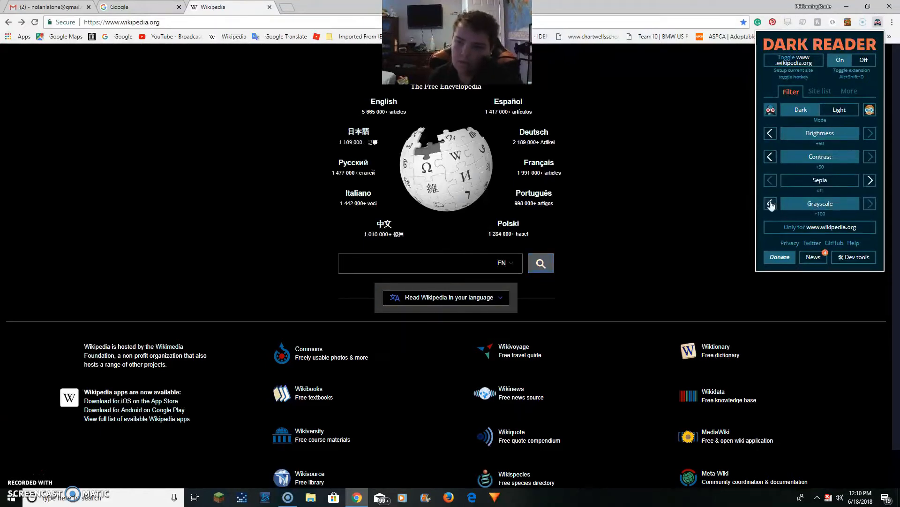
pyautogui.click(769, 203)
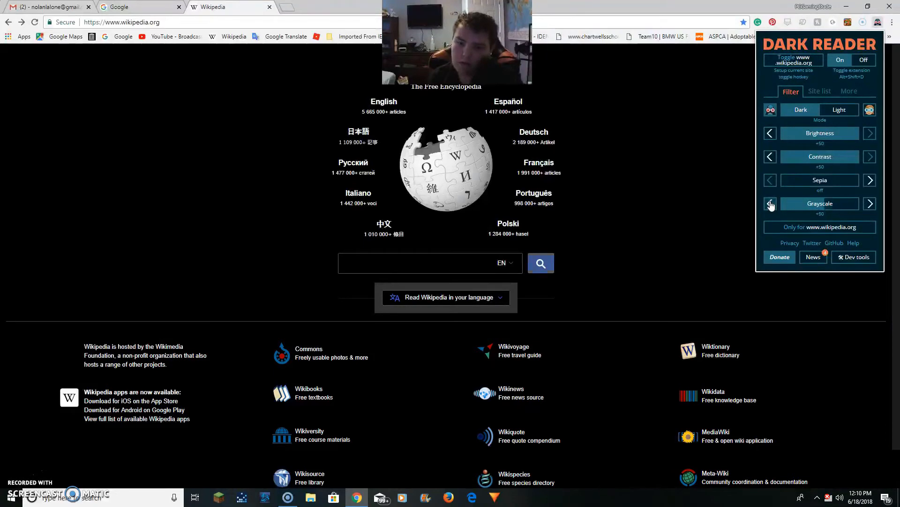
pyautogui.click(769, 203)
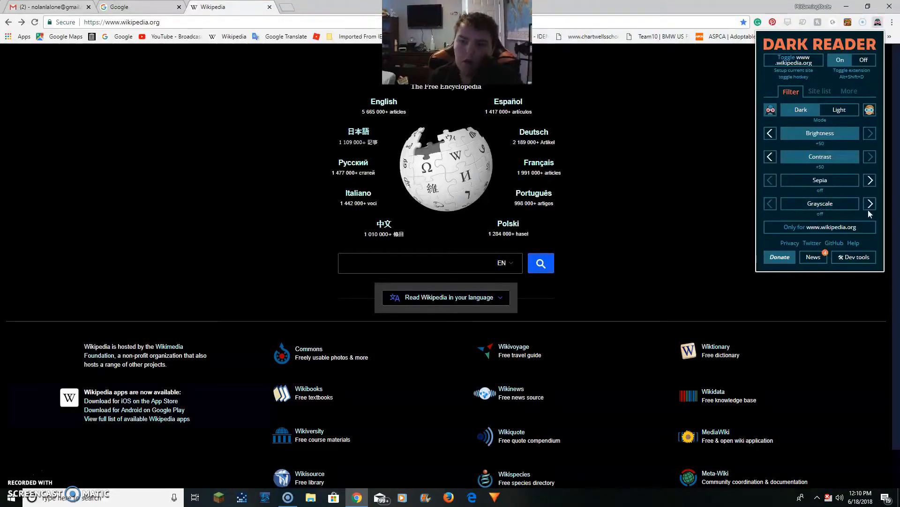
pyautogui.click(870, 204)
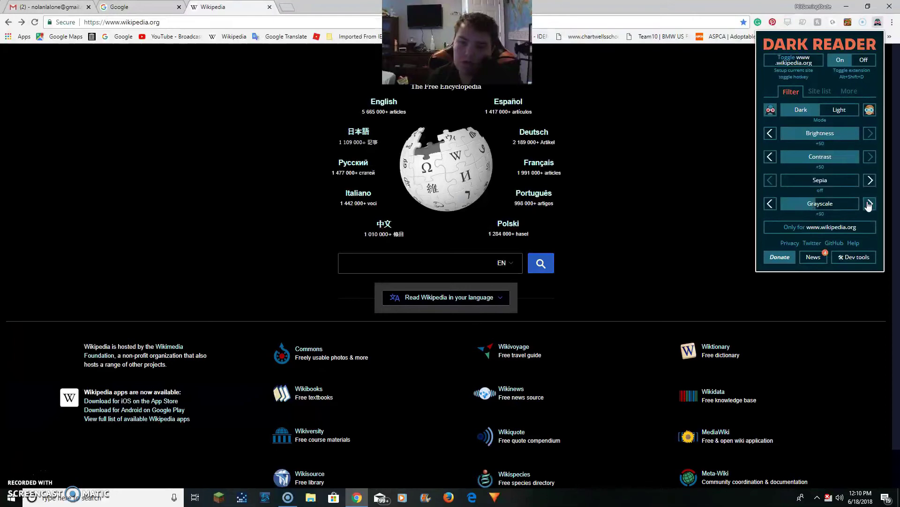
pyautogui.click(870, 203)
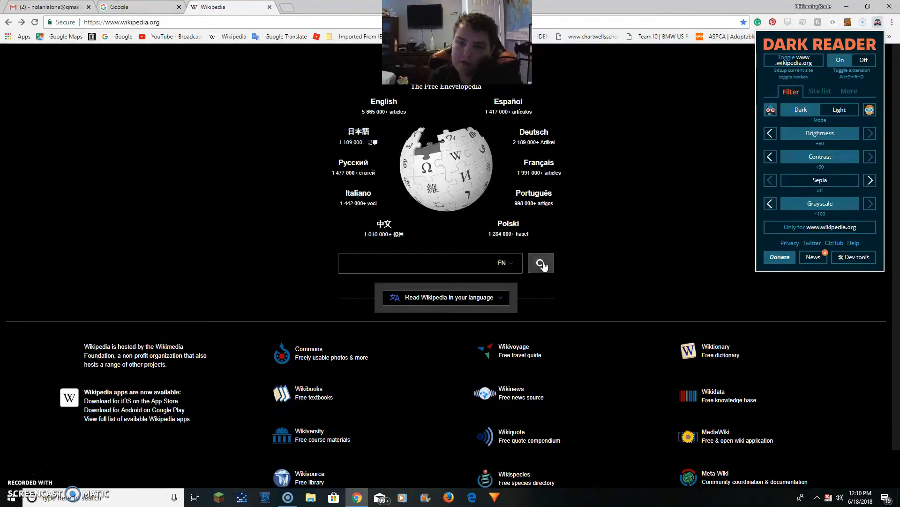
pyautogui.moveTo(779, 217)
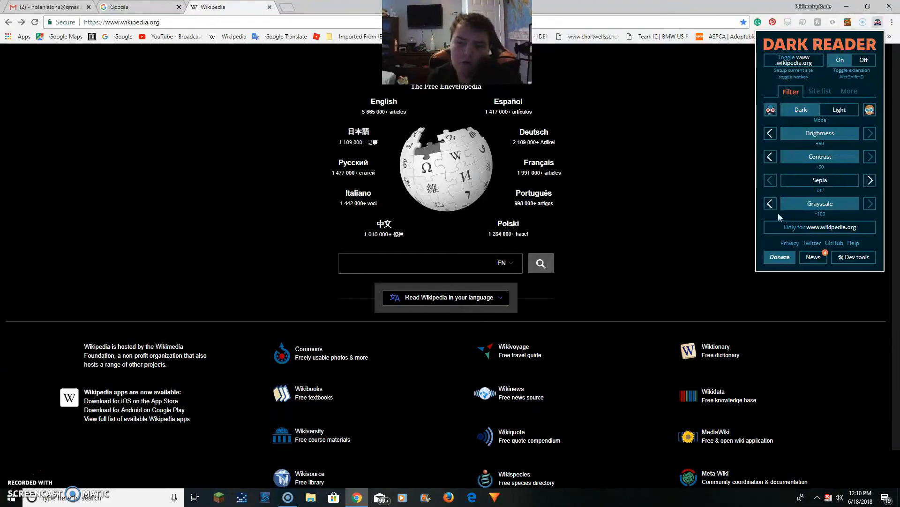
# - Lower grayscale again through +30 and +20 and leave the filter switched off
pyautogui.click(769, 203)
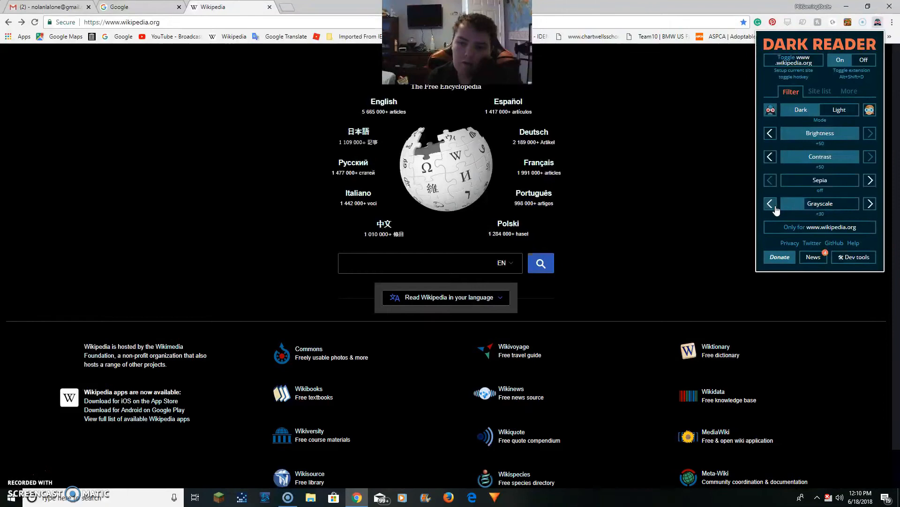
pyautogui.click(769, 204)
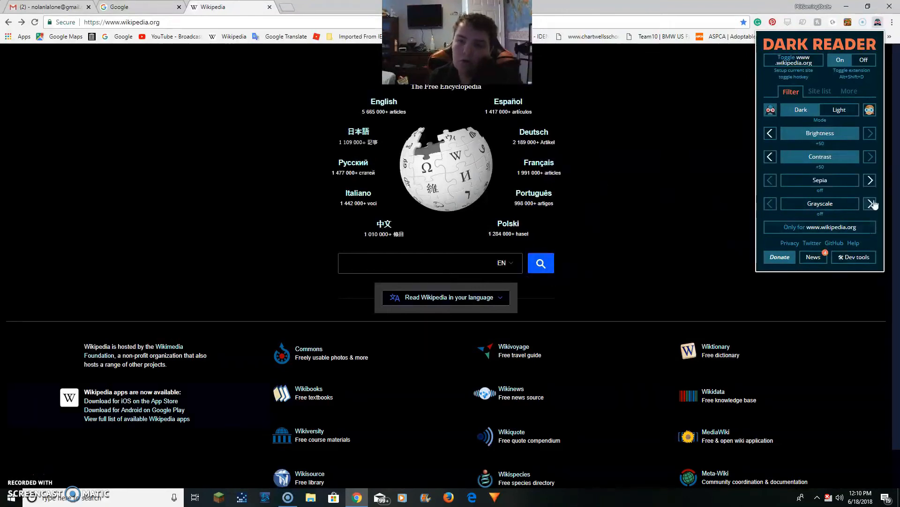
pyautogui.click(870, 203)
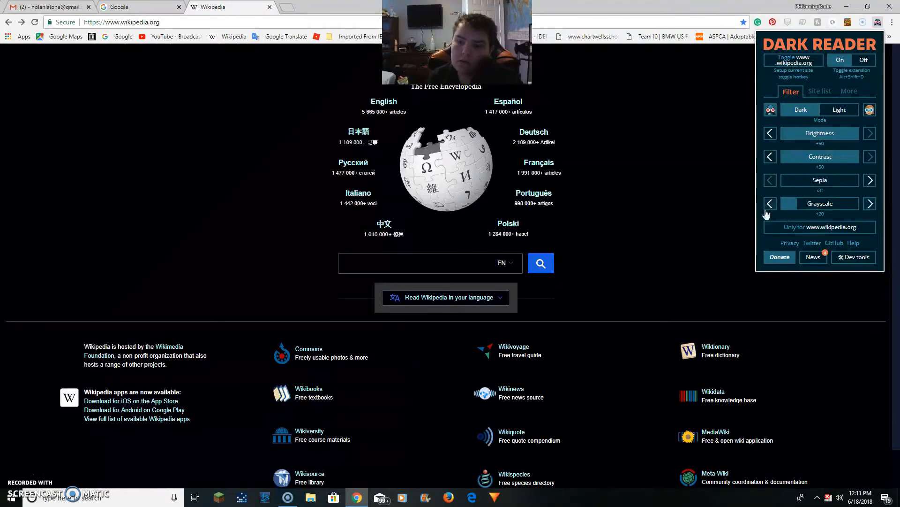
pyautogui.click(770, 204)
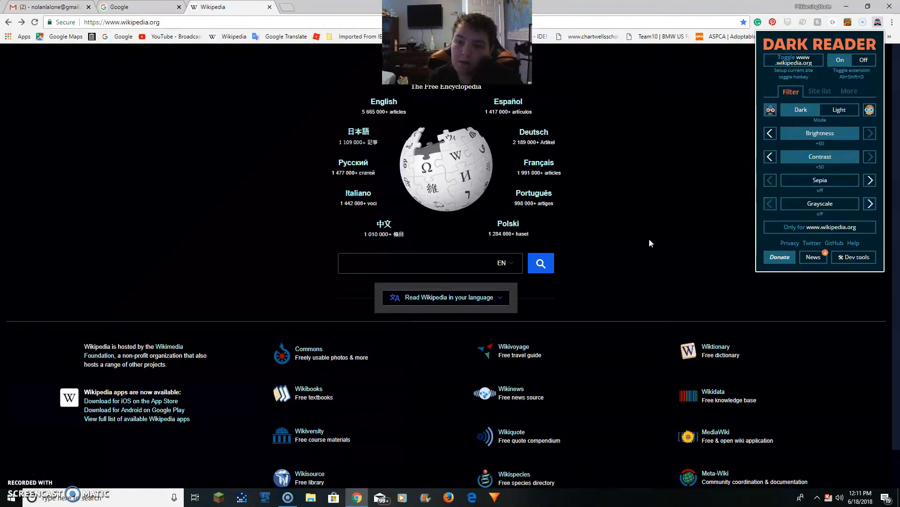
pyautogui.moveTo(665, 237)
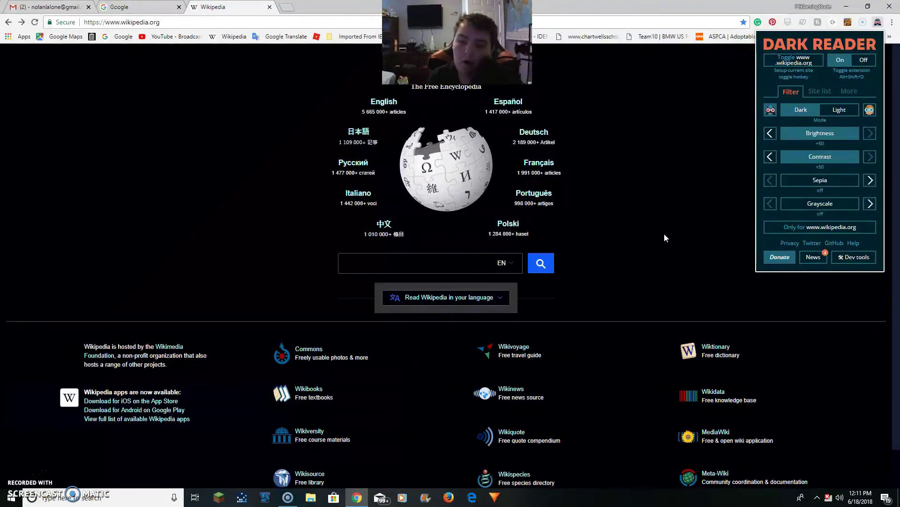
pyautogui.moveTo(227, 139)
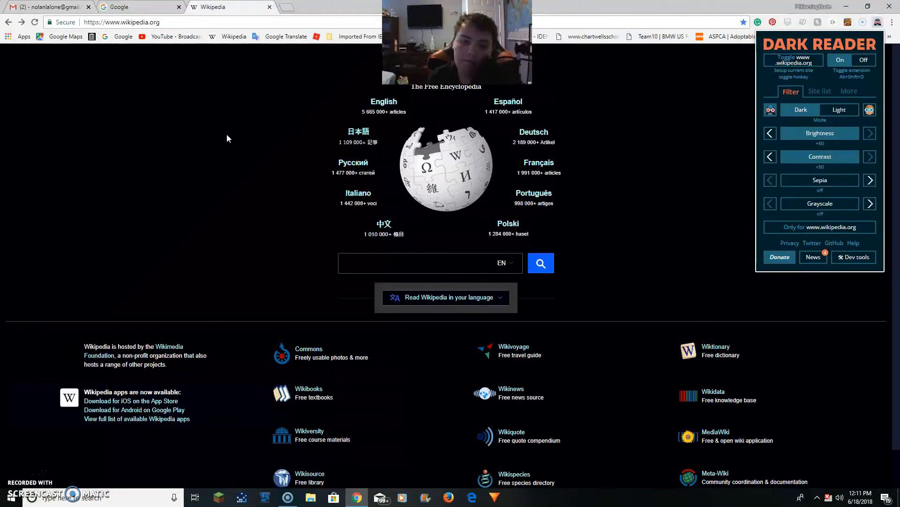
pyautogui.moveTo(154, 155)
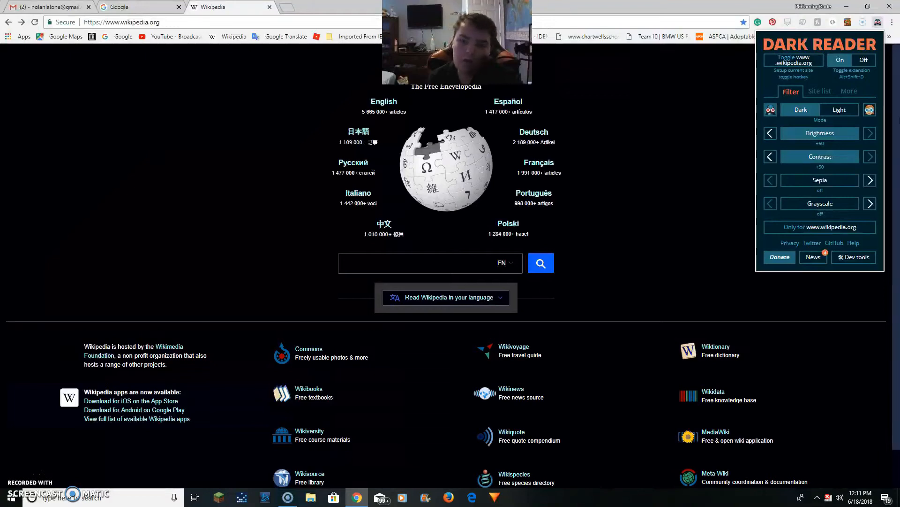
pyautogui.moveTo(744, 128)
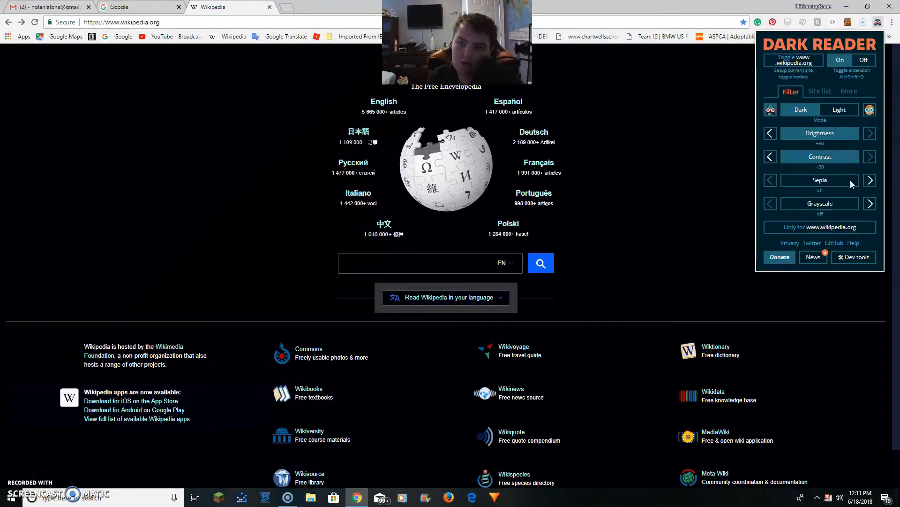
pyautogui.moveTo(817, 201)
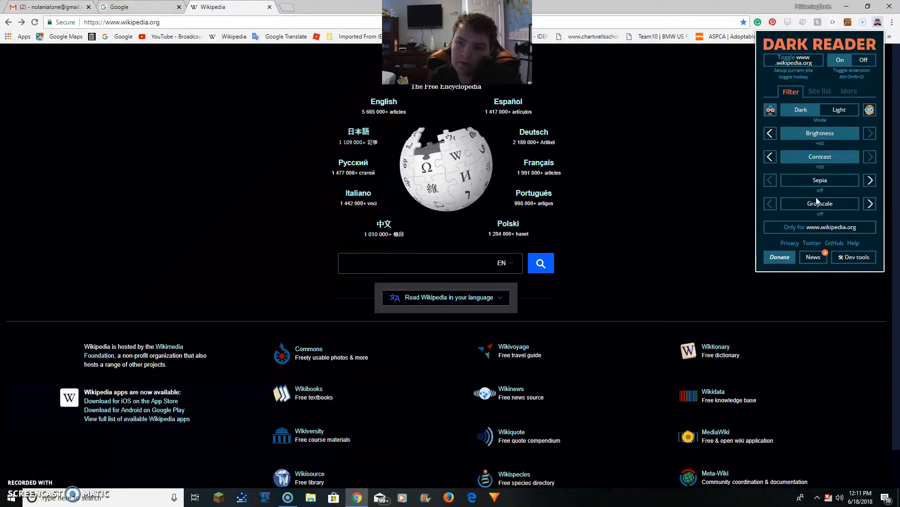
# - Begin a 'Roblo' entry in the Site list, then close and reopen the Dark Reader popup
pyautogui.click(820, 91)
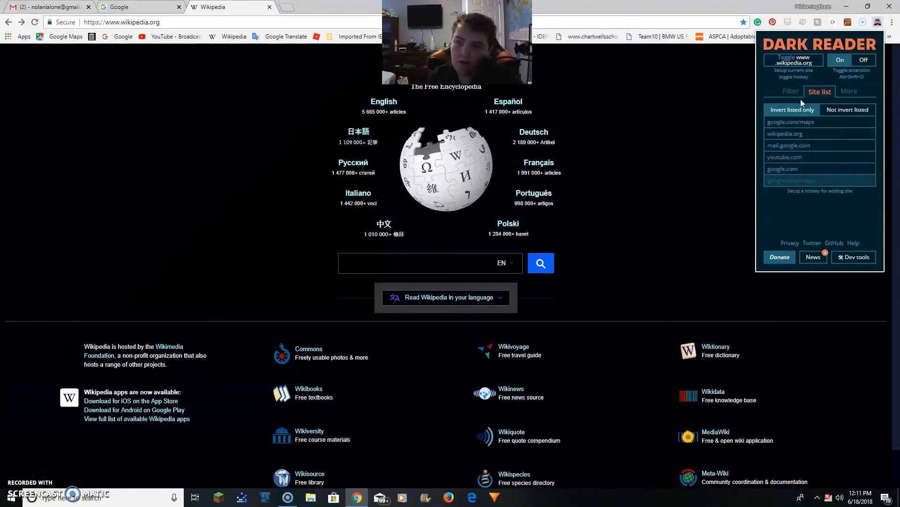
pyautogui.moveTo(849, 91)
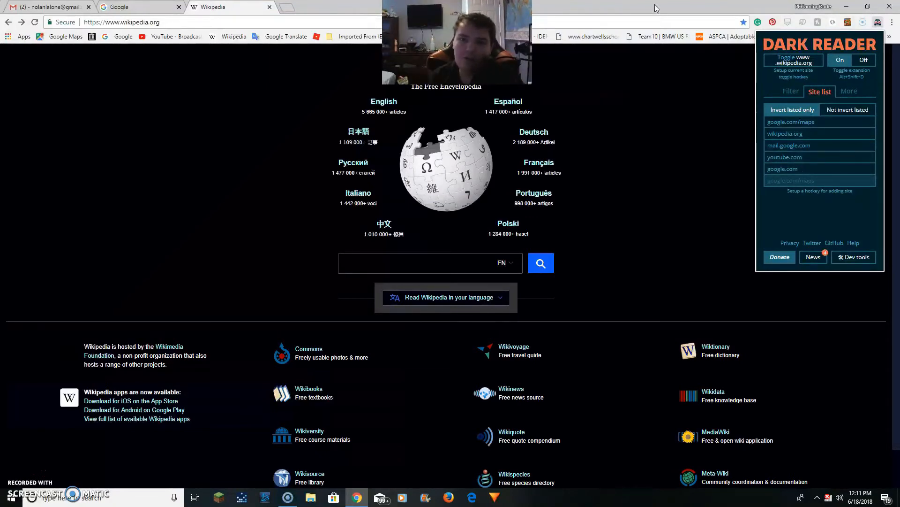
pyautogui.moveTo(845, 213)
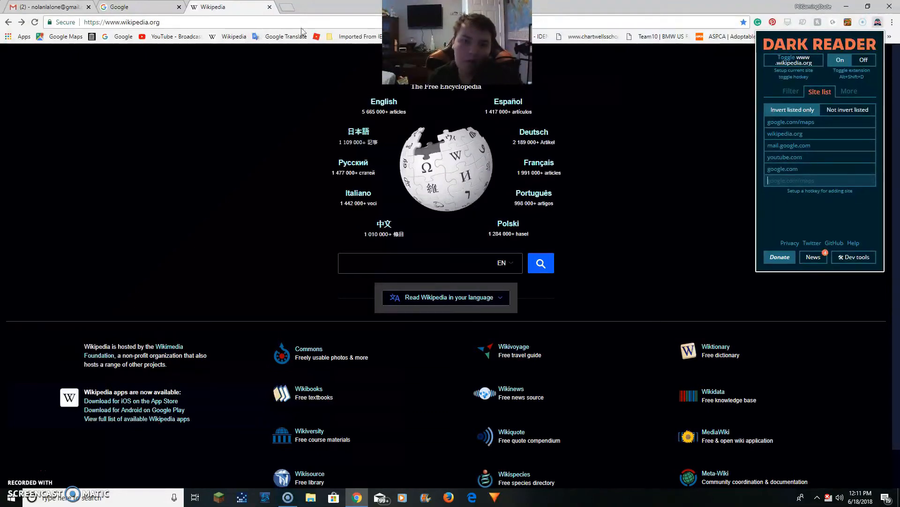
pyautogui.moveTo(316, 37)
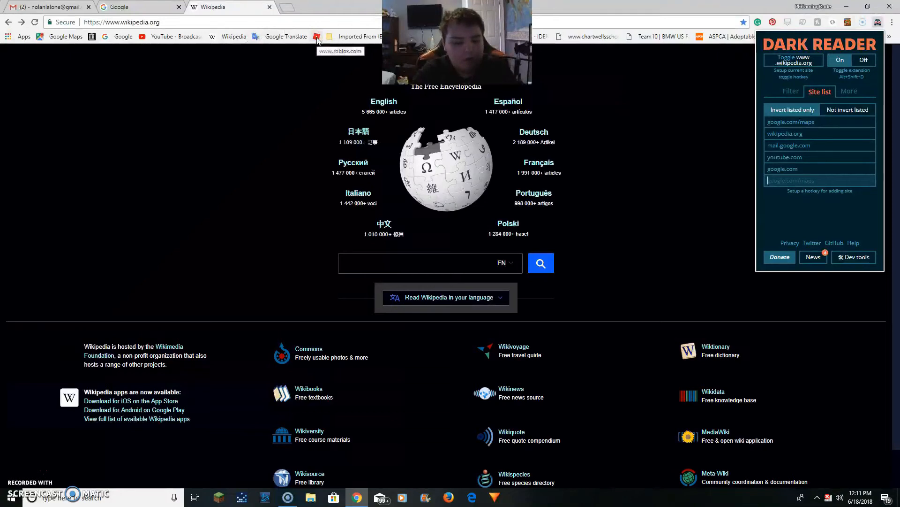
pyautogui.write('Roblox.com')
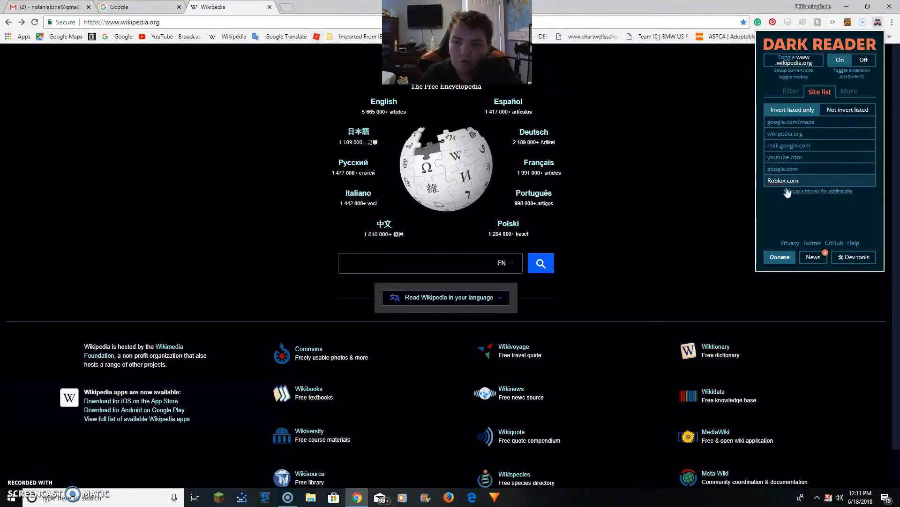
pyautogui.click(782, 180)
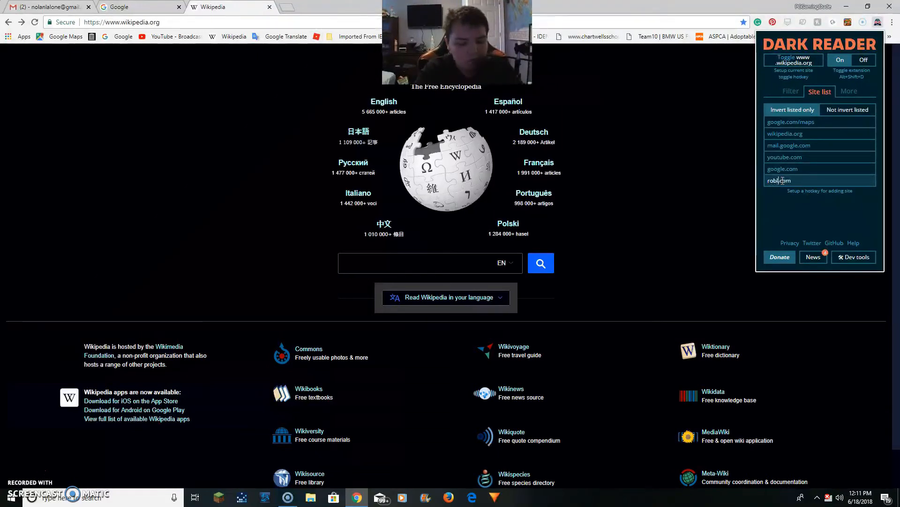
pyautogui.click(719, 131)
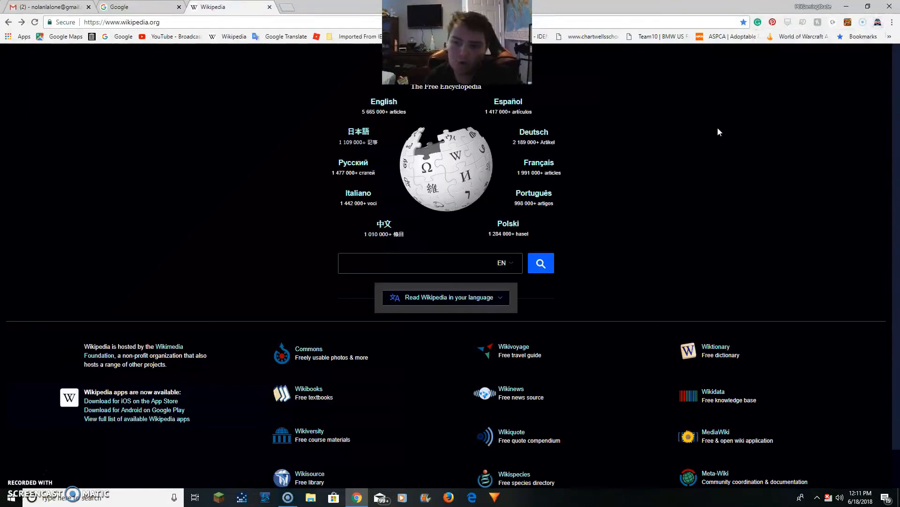
pyautogui.click(876, 21)
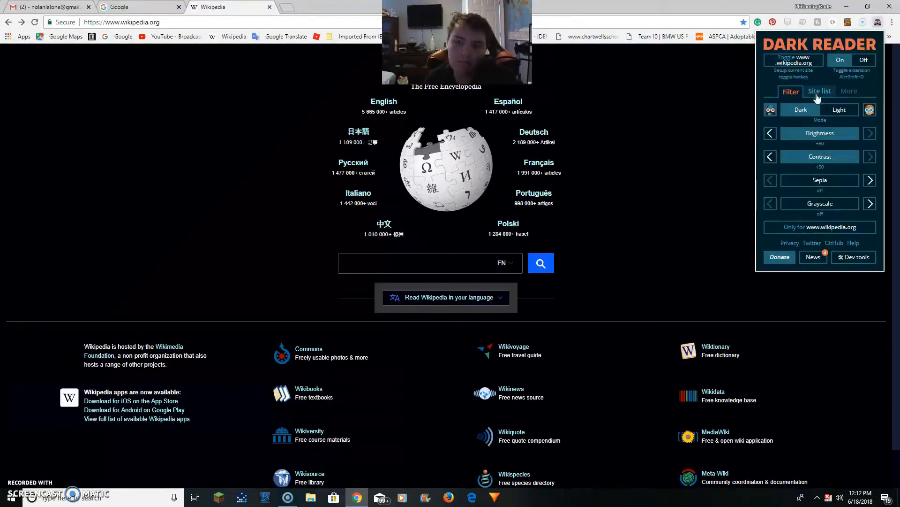
# - Add roblox.com to the list of inverted sites below google.com and view the list
pyautogui.click(820, 91)
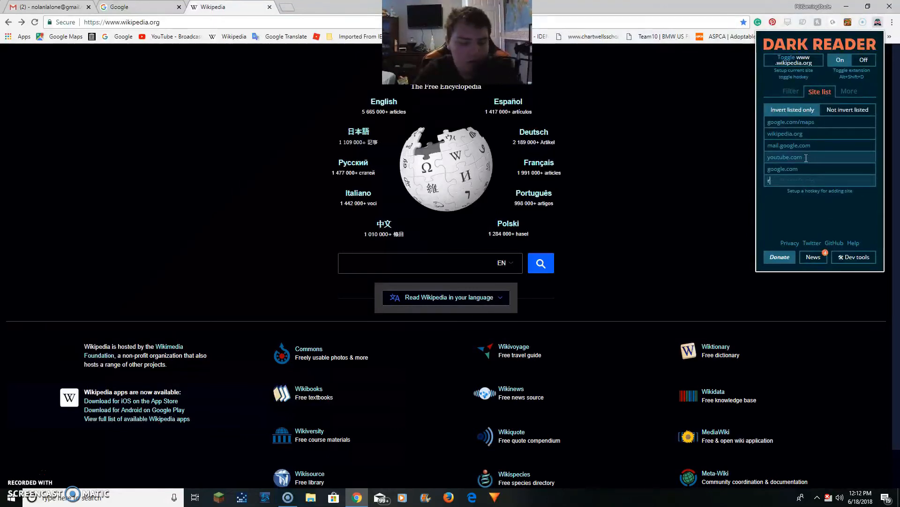
pyautogui.write('roblox.c')
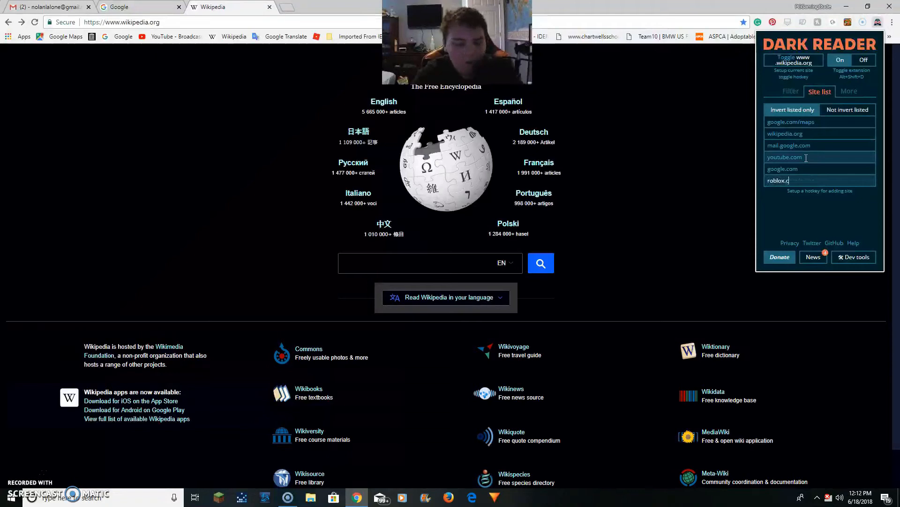
pyautogui.press('Return')
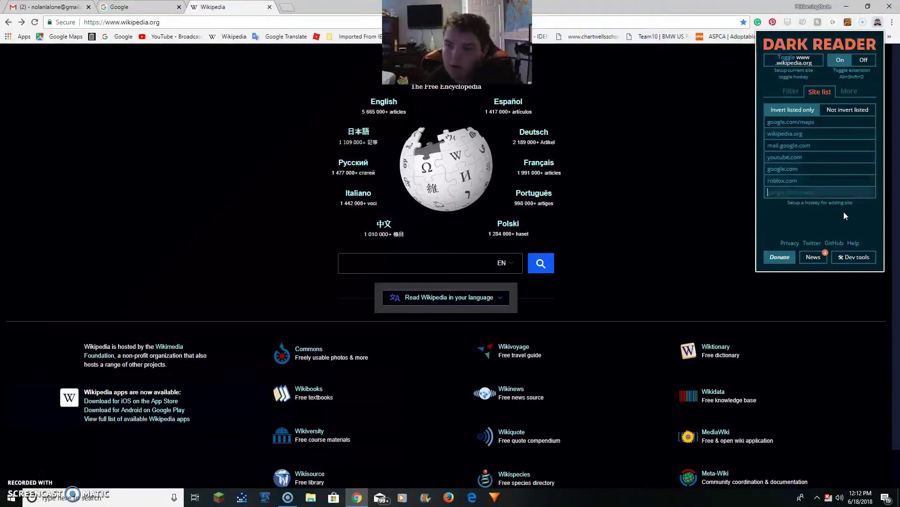
pyautogui.click(790, 90)
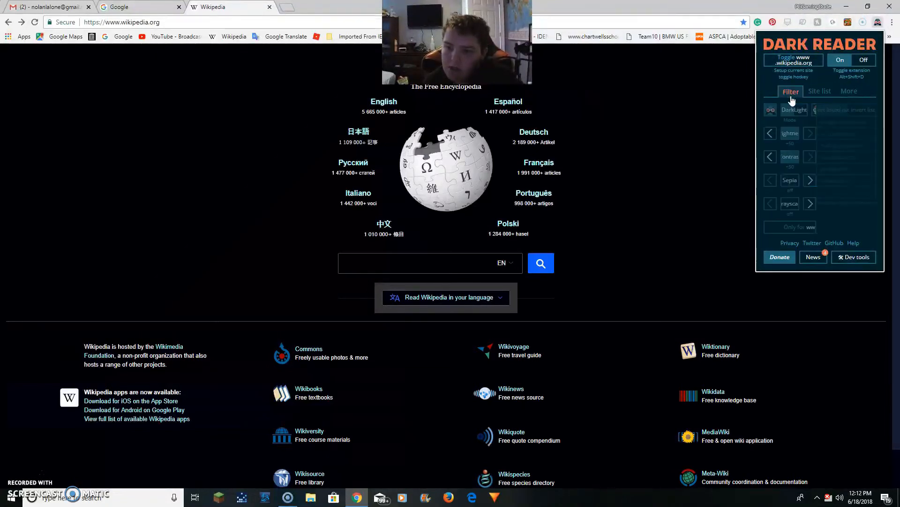
pyautogui.click(820, 91)
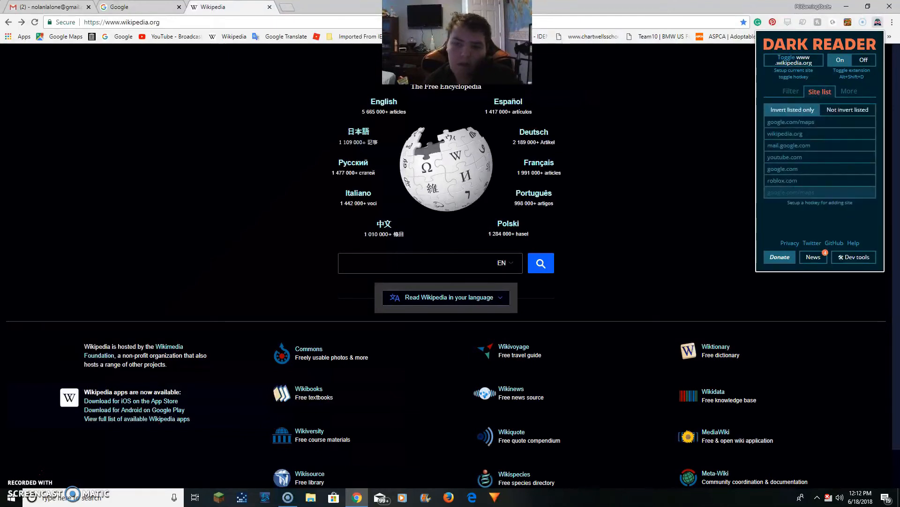
# - Navigate the Chrome tab from Wikipedia to web.roblox.com/home via the address bar
pyautogui.click(121, 22)
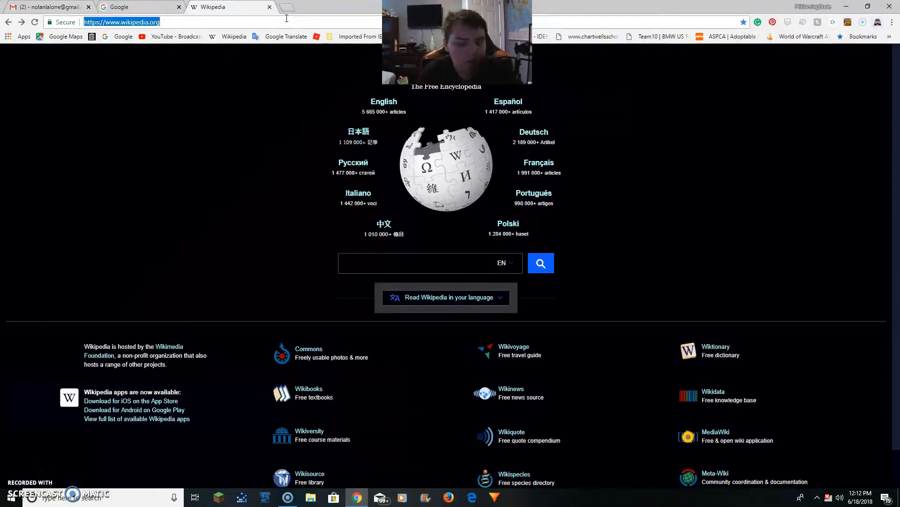
pyautogui.write('roblox.com/home')
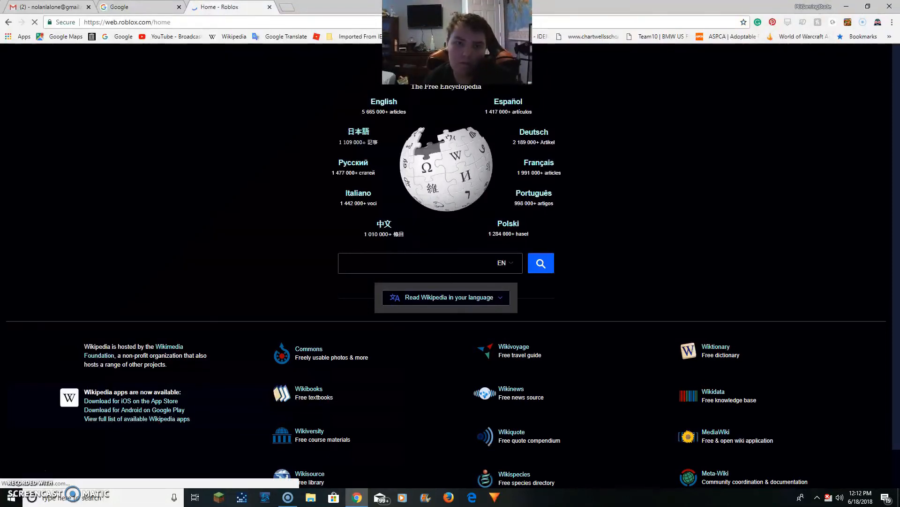
pyautogui.click(226, 7)
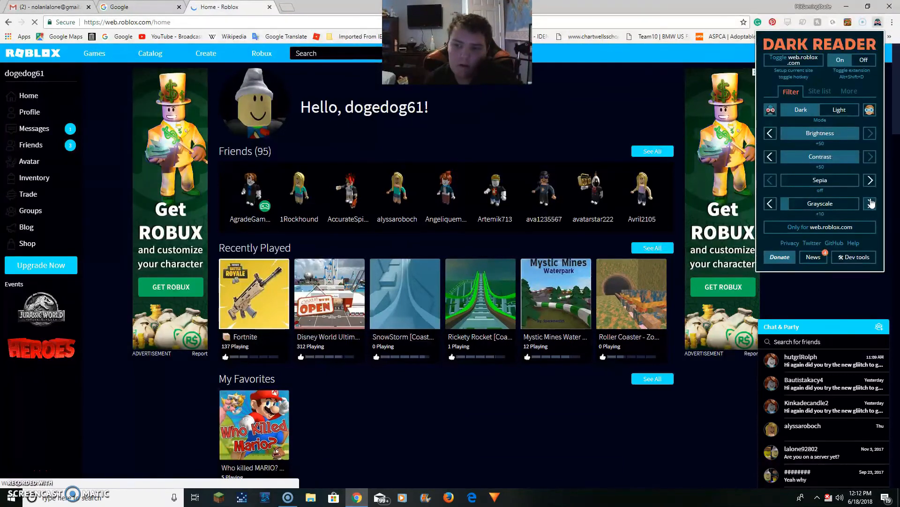
# - Raise grayscale to full and add some sepia on Roblox, then step grayscale back to off
pyautogui.click(868, 204)
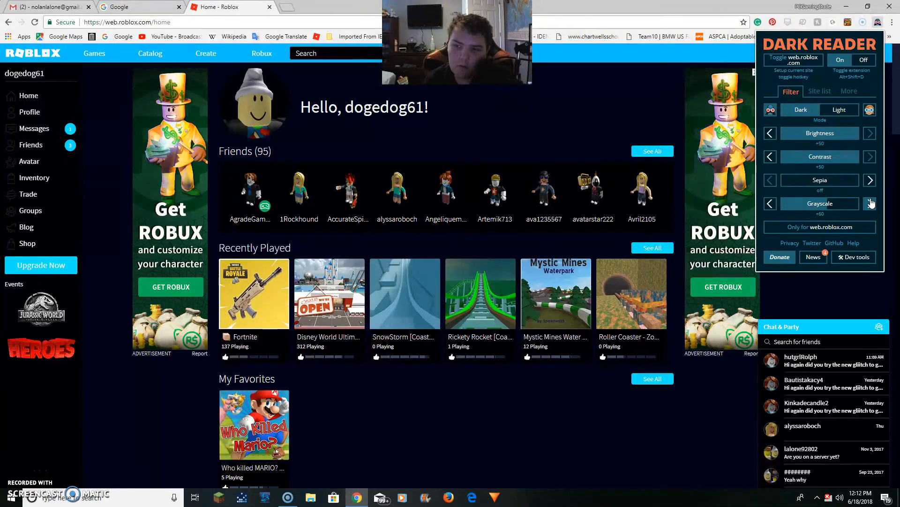
pyautogui.click(869, 180)
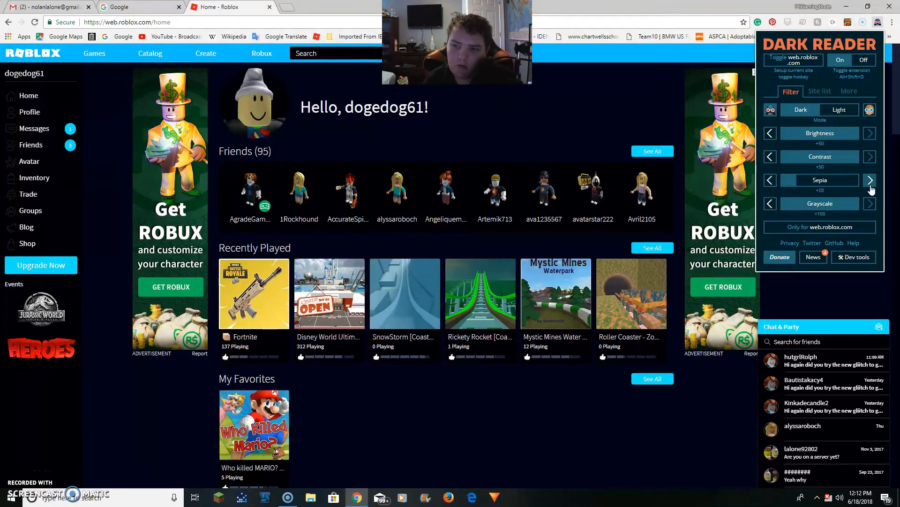
pyautogui.click(871, 180)
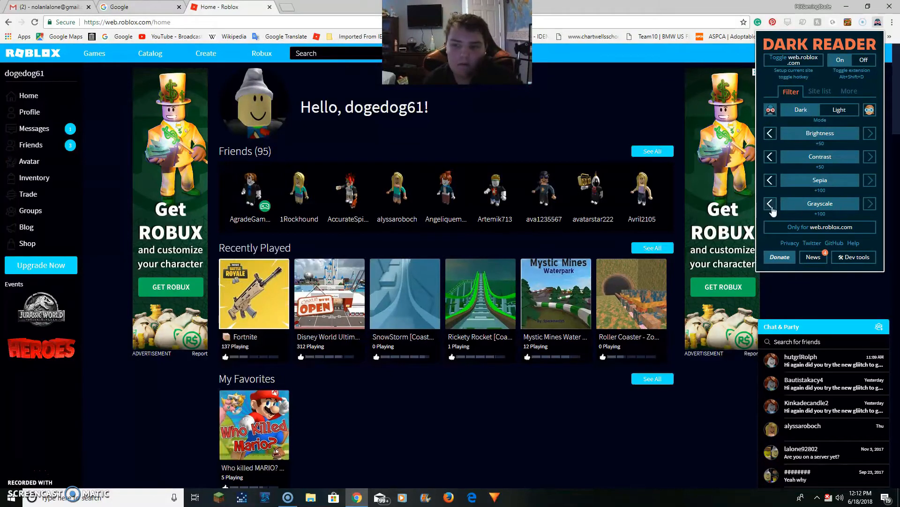
pyautogui.click(770, 204)
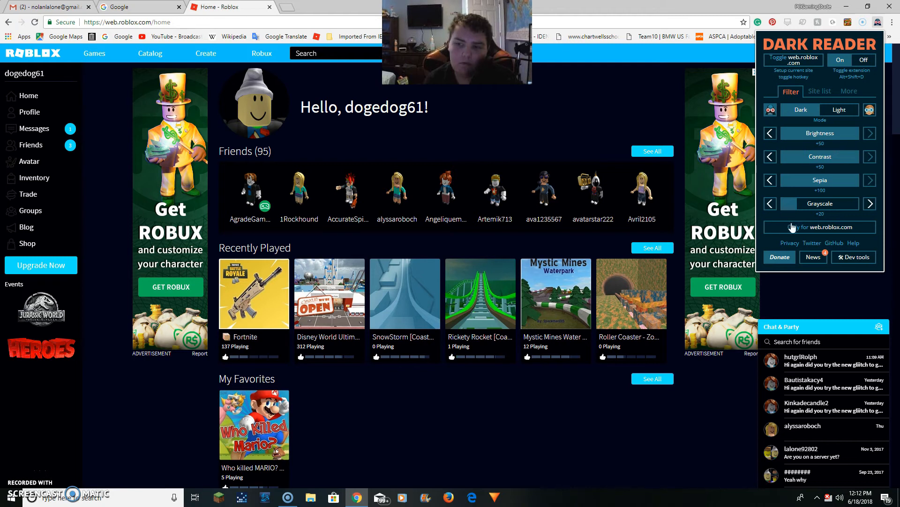
pyautogui.click(769, 203)
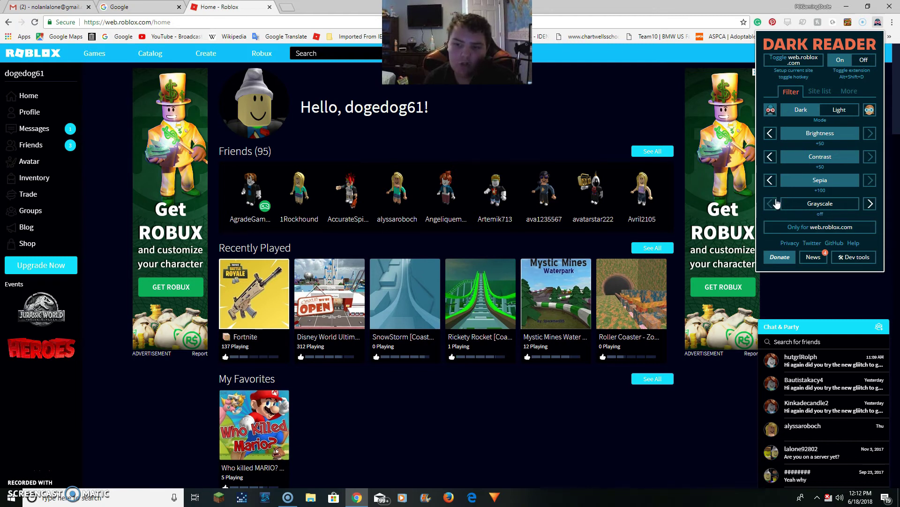
pyautogui.moveTo(280, 306)
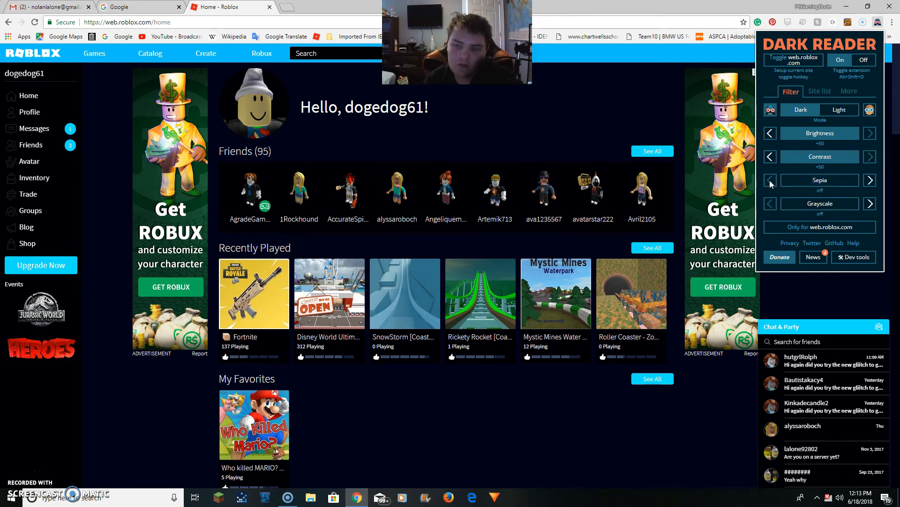
pyautogui.moveTo(820, 204)
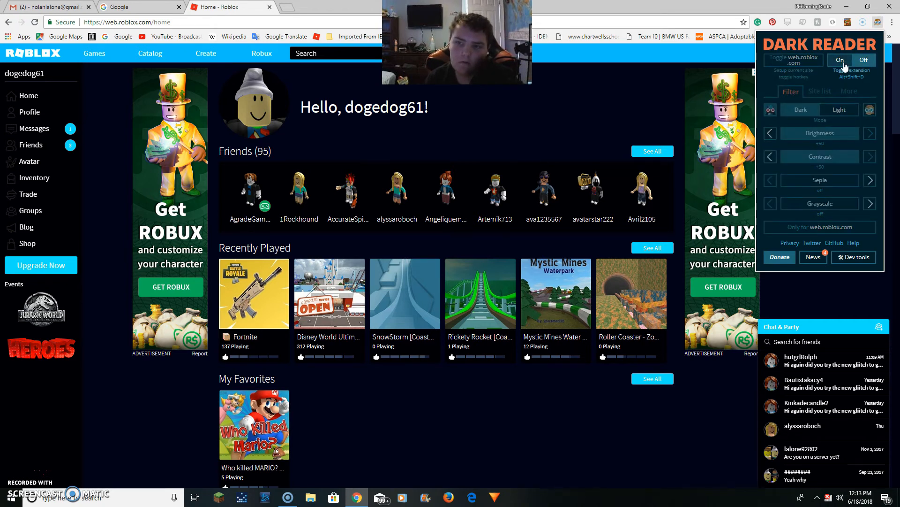
# - Browse the darkened Roblox home page and move on to the Roblox Games page
pyautogui.scroll(-3)
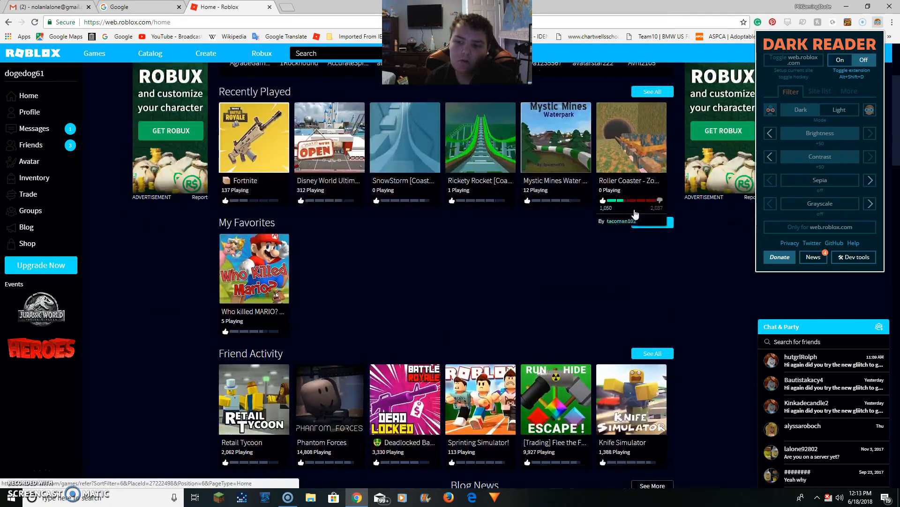
pyautogui.scroll(3)
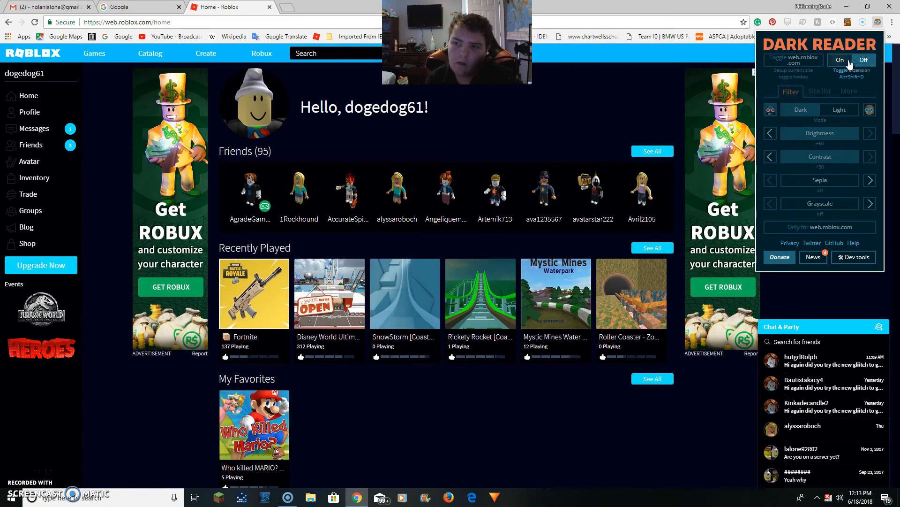
pyautogui.moveTo(94, 52)
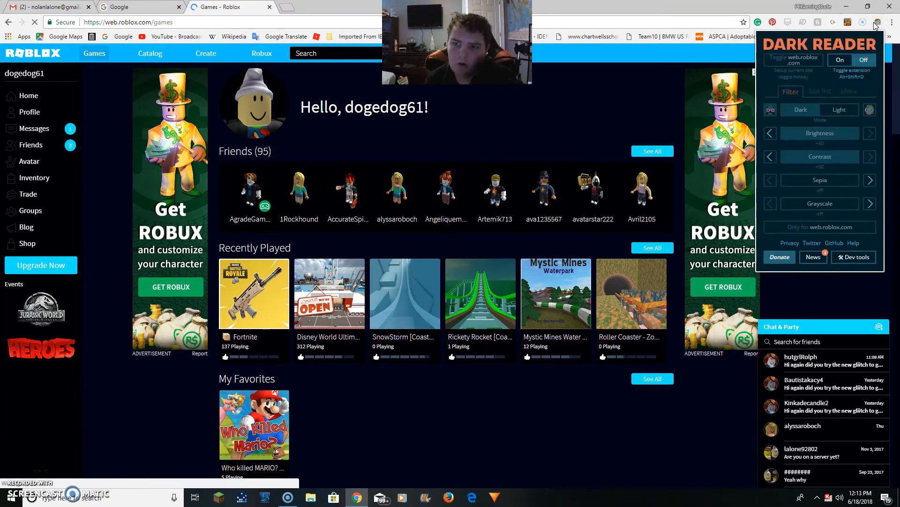
pyautogui.click(94, 53)
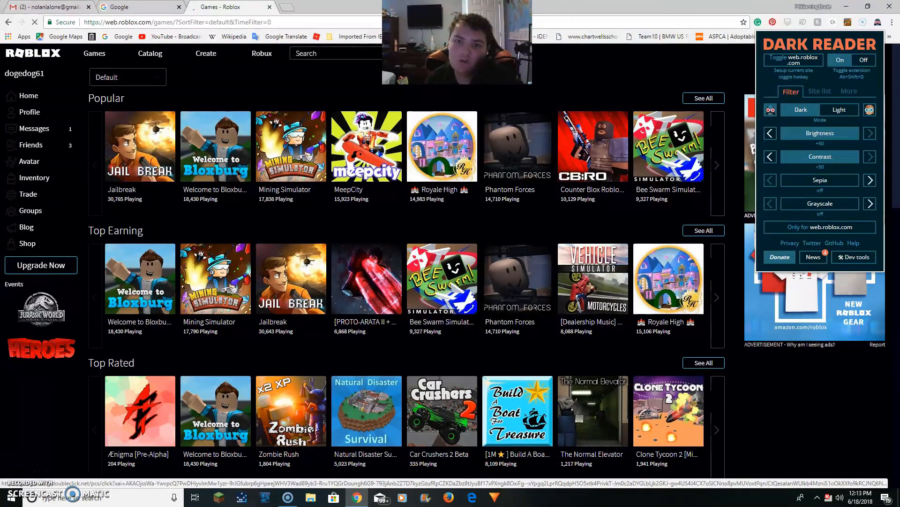
pyautogui.scroll(-3)
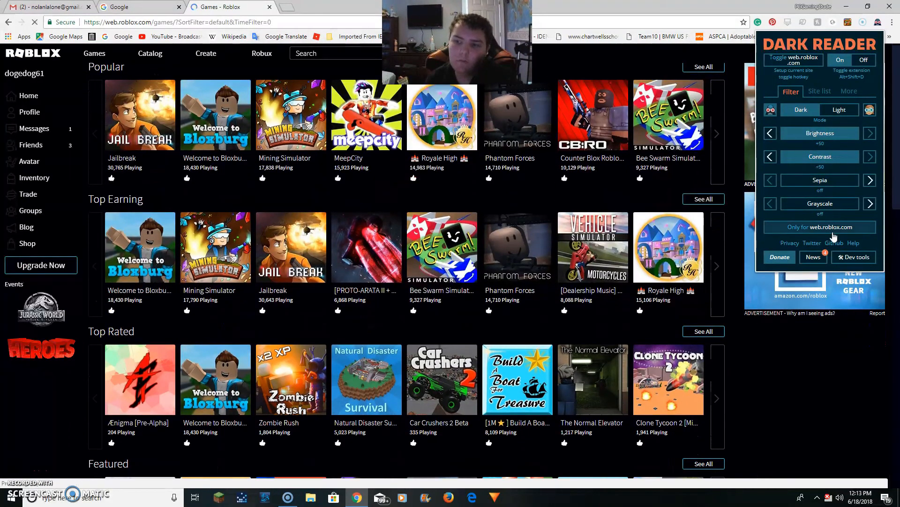
# - Start typing an epicgames entry into the empty slot of the Site list
pyautogui.click(819, 91)
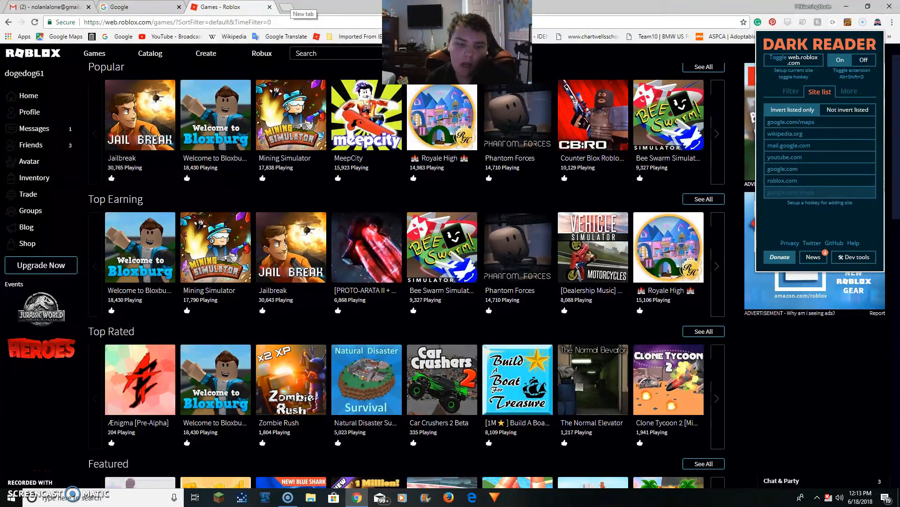
pyautogui.write('epicgam')
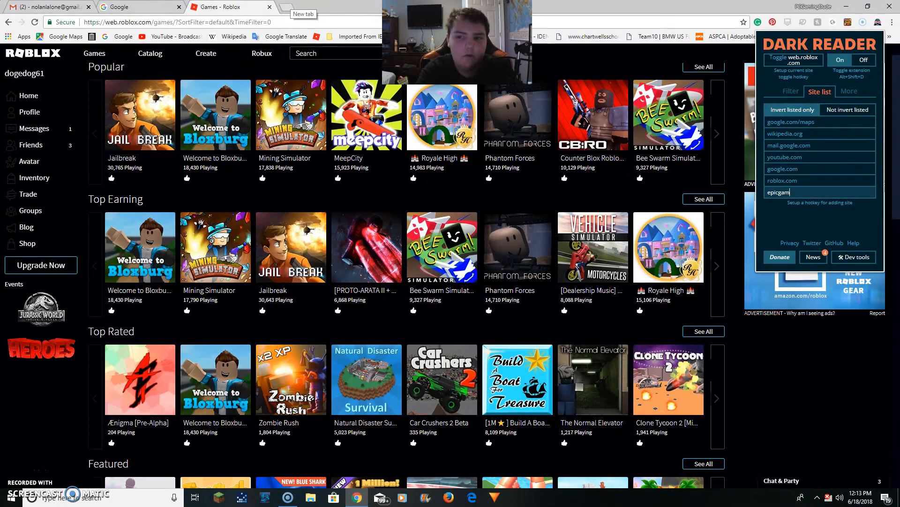
pyautogui.write('es.')
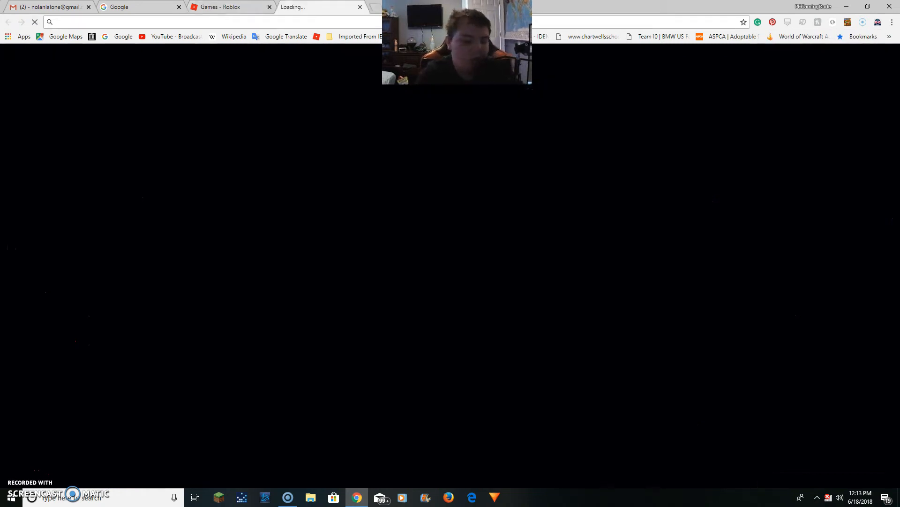
pyautogui.write('epicgames.com')
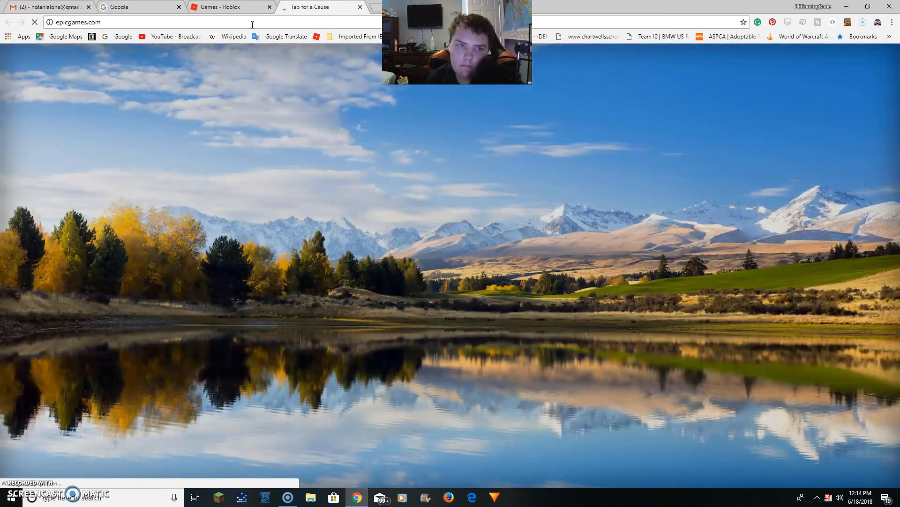
pyautogui.click(314, 7)
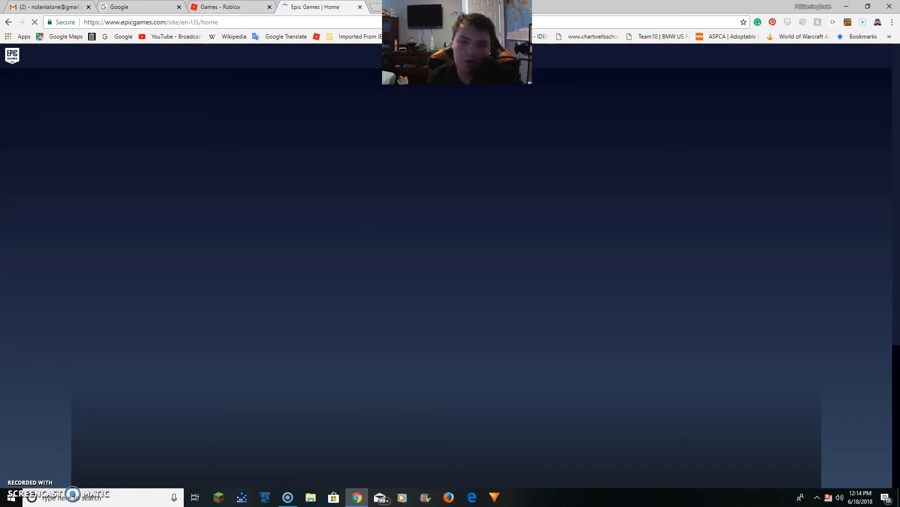
pyautogui.click(149, 22)
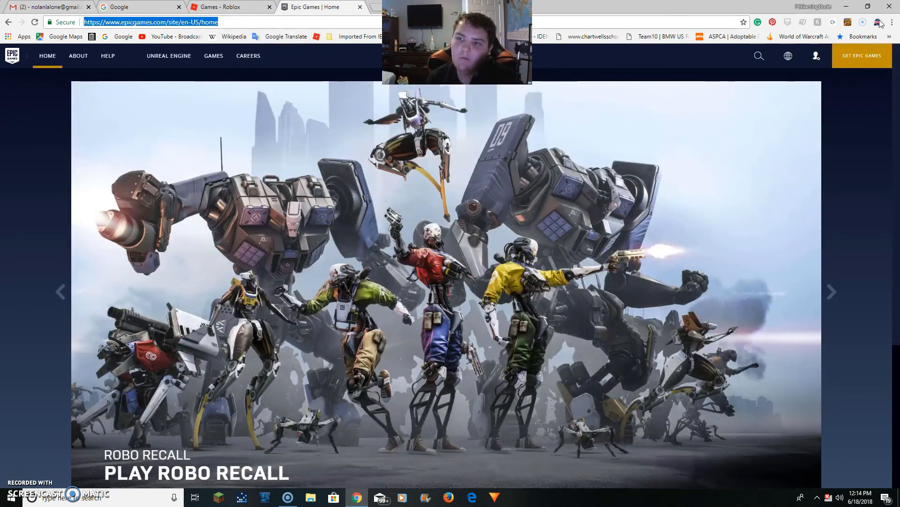
pyautogui.click(878, 22)
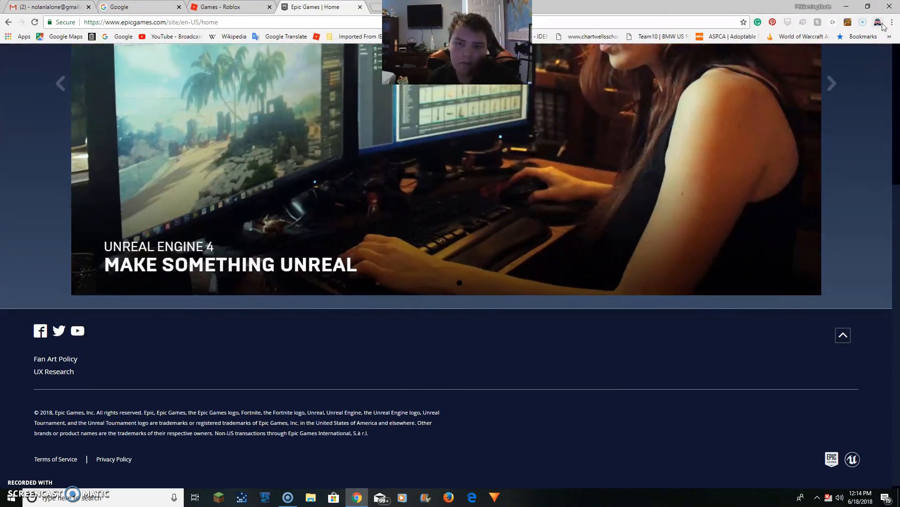
pyautogui.scroll(3)
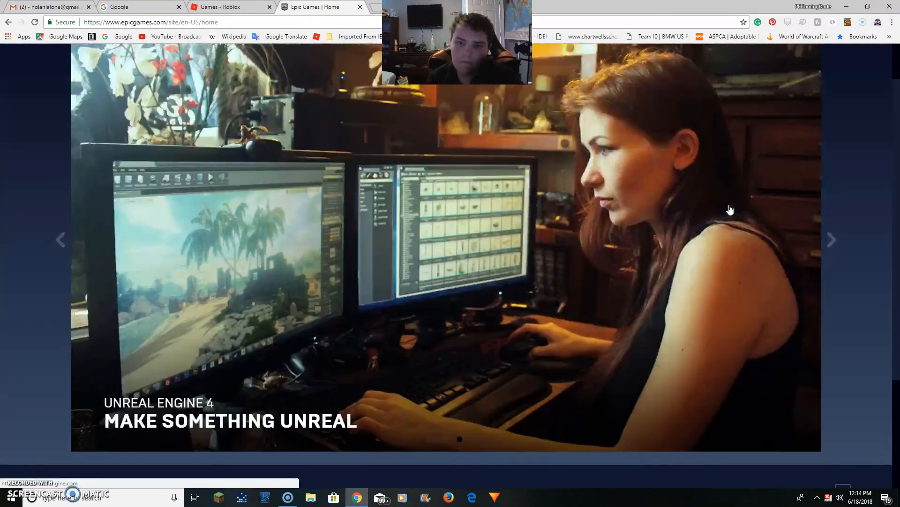
pyautogui.scroll(3)
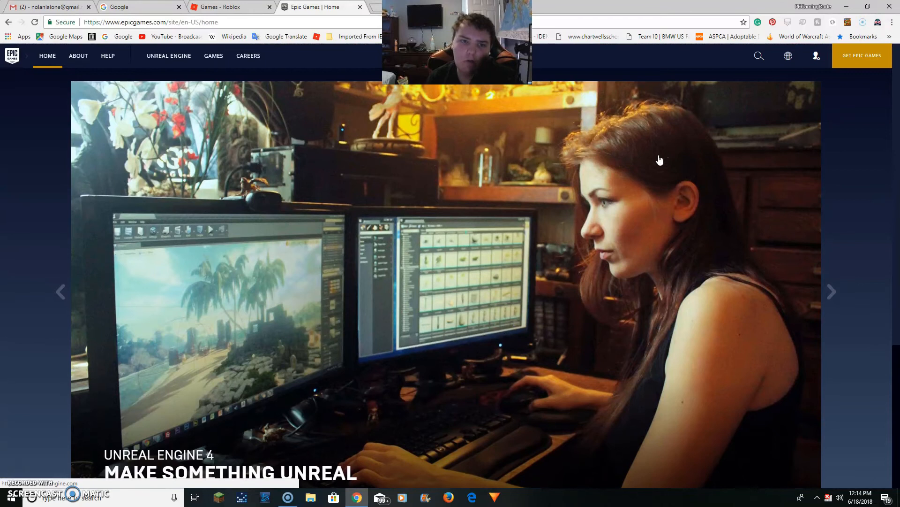
pyautogui.moveTo(64, 73)
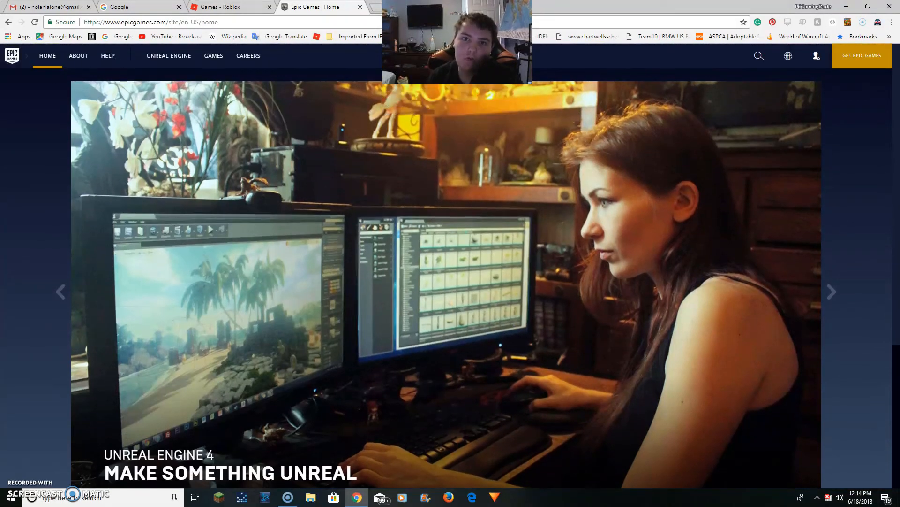
pyautogui.click(831, 291)
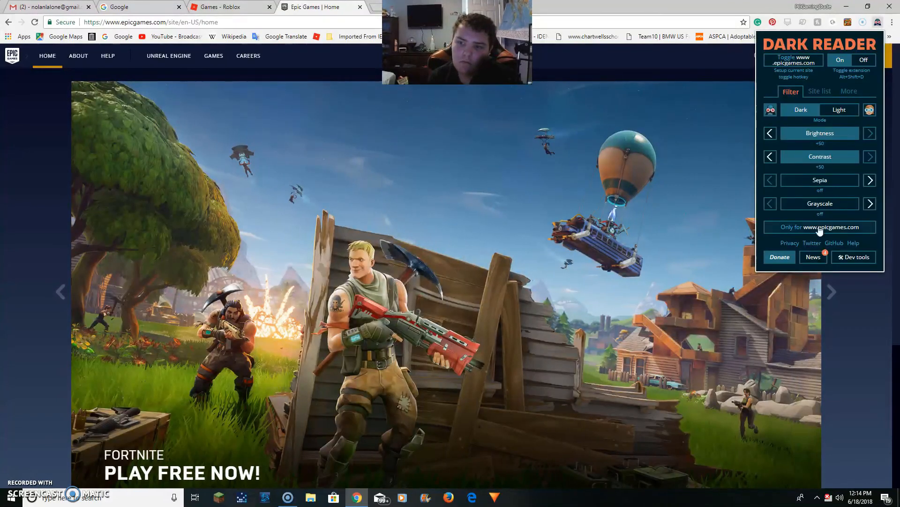
# - Show the Site list with epicgames.com among the inverted sites over the Epic Games homepage
pyautogui.click(820, 91)
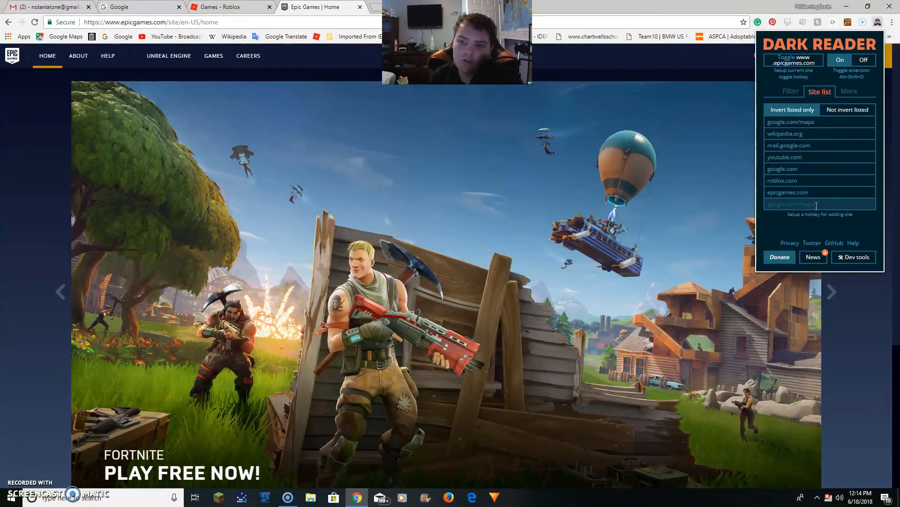
pyautogui.click(831, 291)
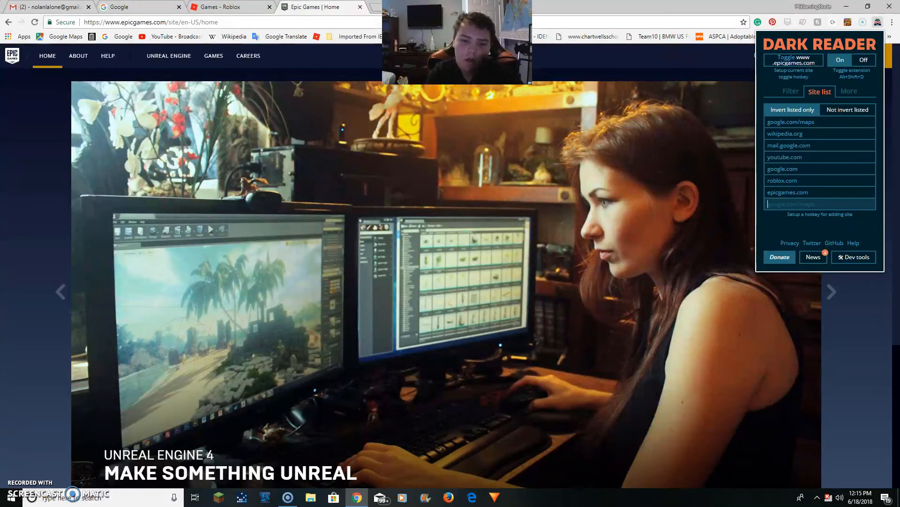
pyautogui.click(831, 291)
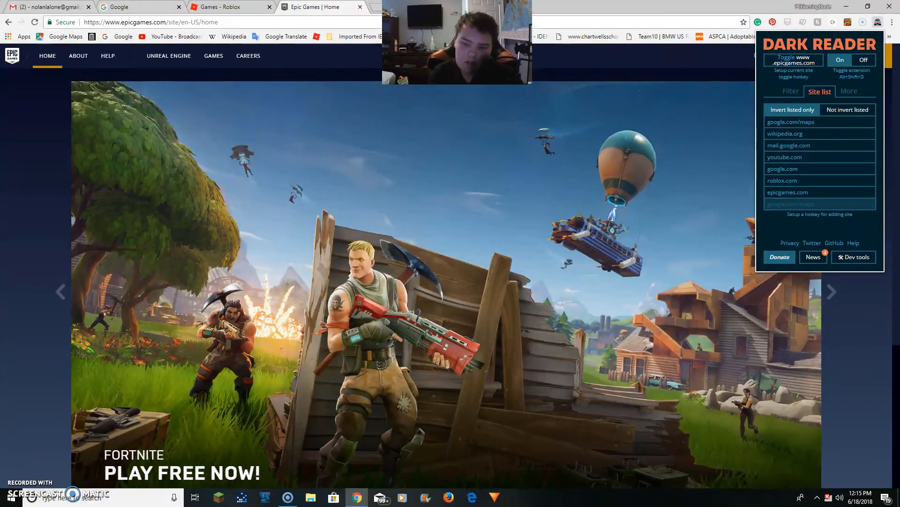
pyautogui.moveTo(640, 107)
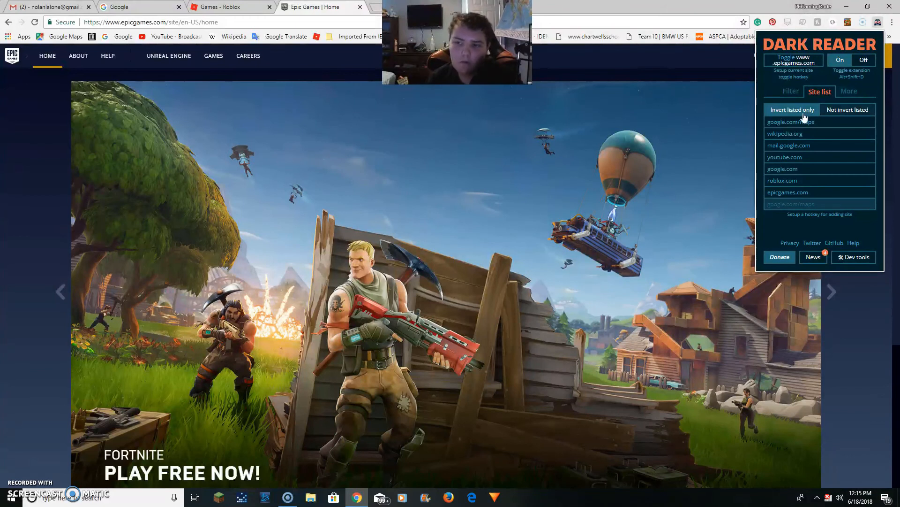
pyautogui.moveTo(827, 230)
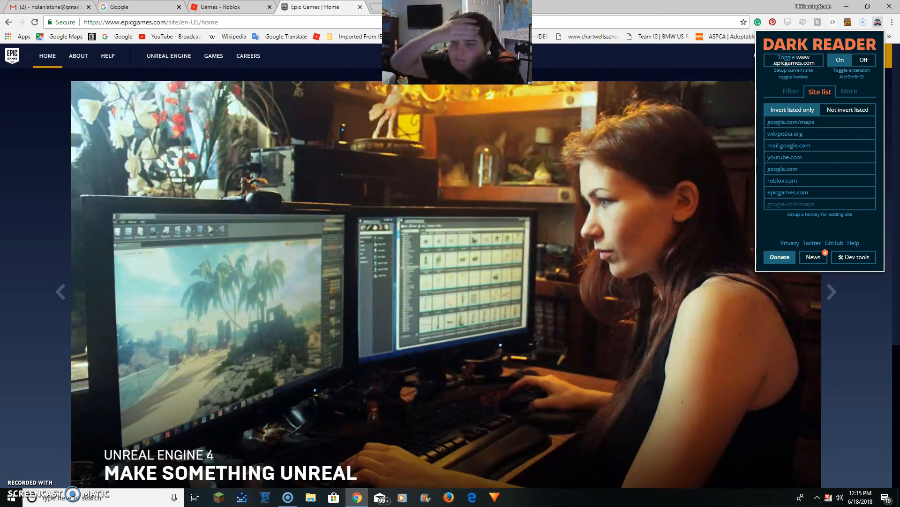
# - In the More settings, try the Modern and Mongolian Baiti fonts before settling on Myanmar Text
pyautogui.click(850, 91)
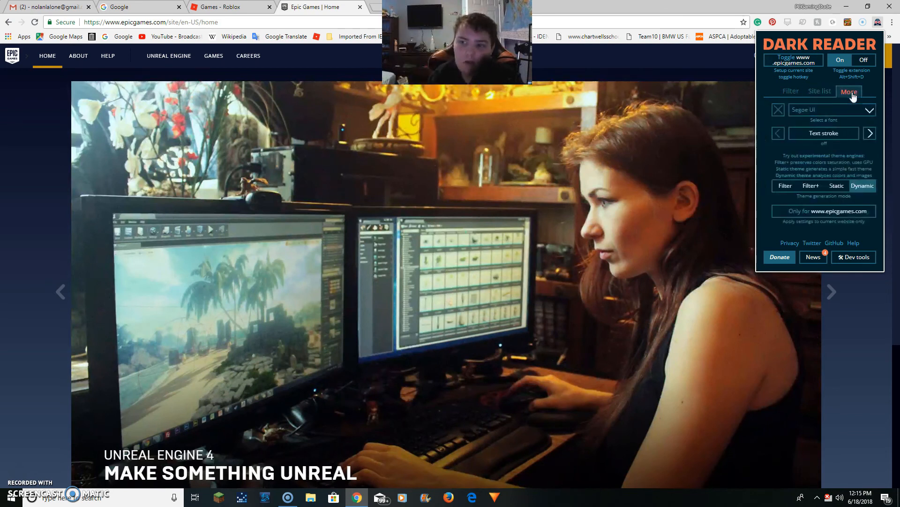
pyautogui.click(831, 291)
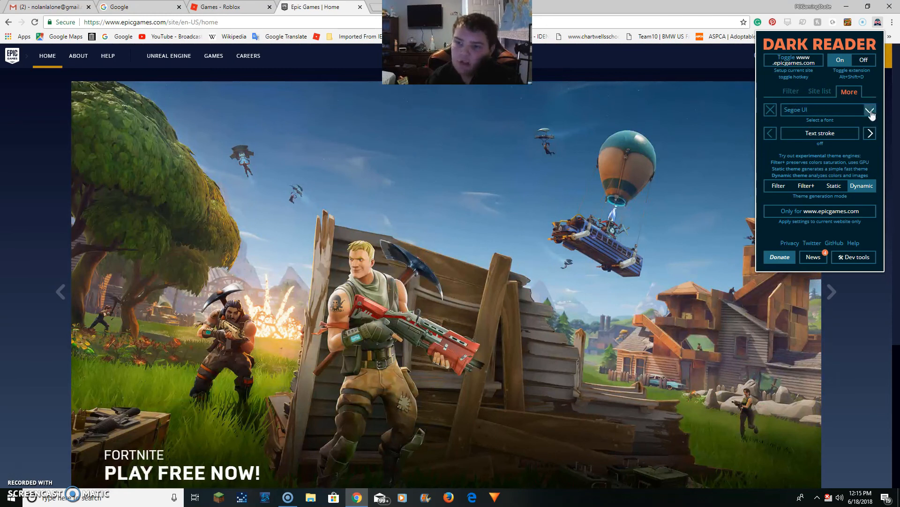
pyautogui.click(870, 110)
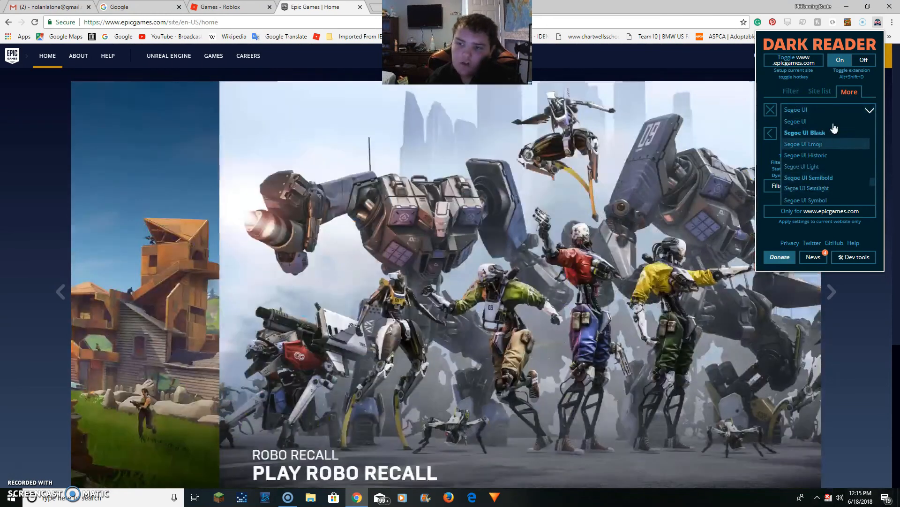
pyautogui.click(804, 132)
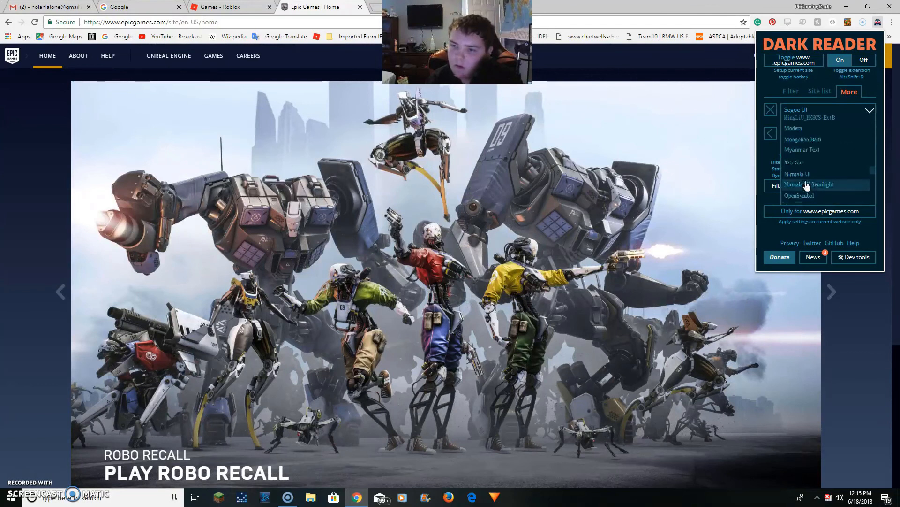
pyautogui.click(793, 128)
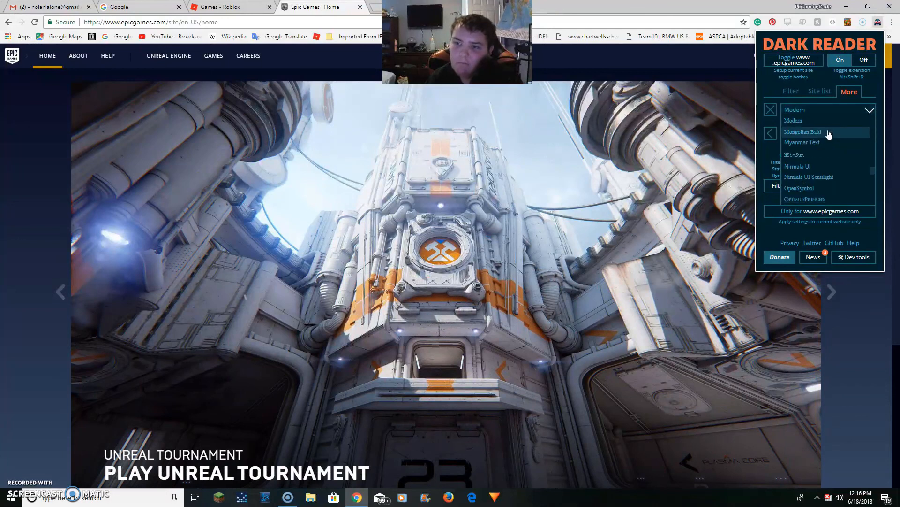
pyautogui.click(803, 132)
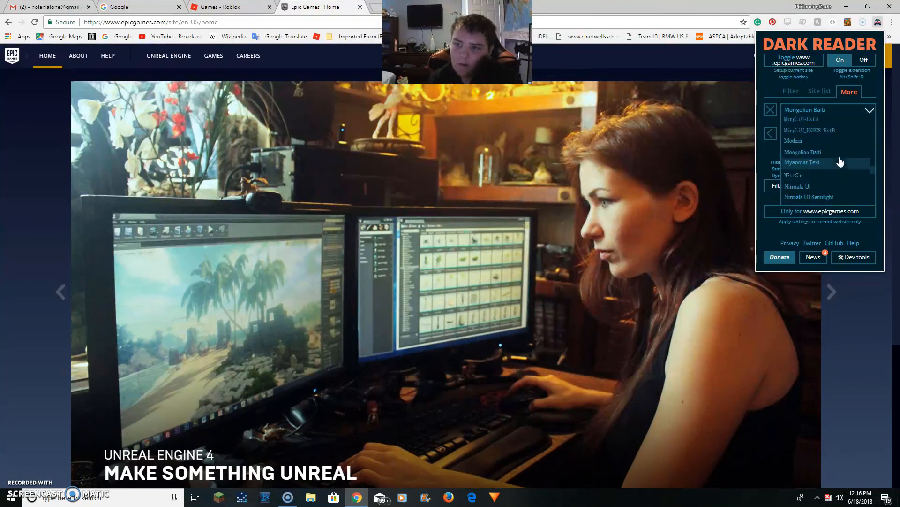
pyautogui.click(802, 162)
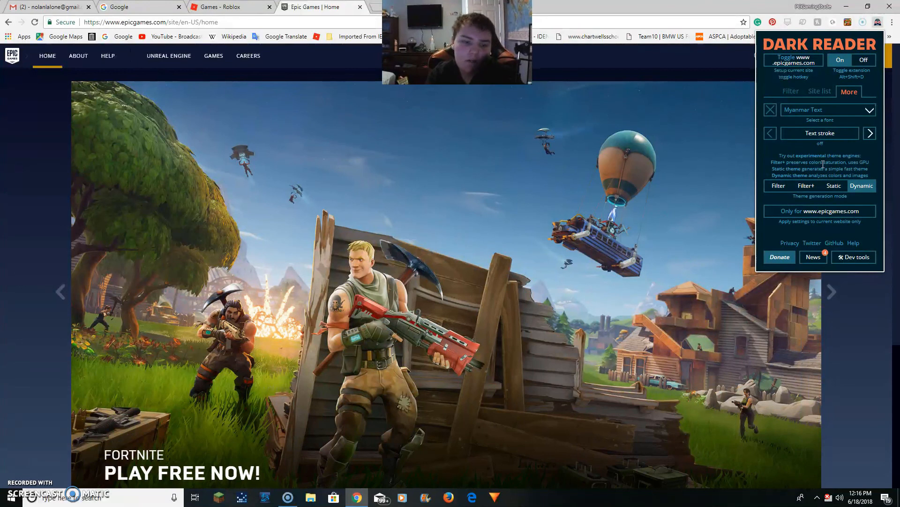
pyautogui.click(831, 291)
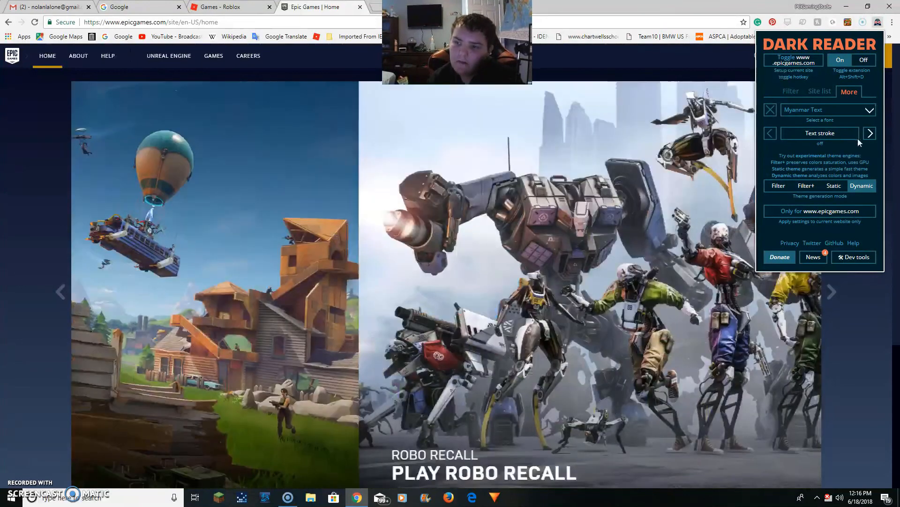
pyautogui.click(870, 132)
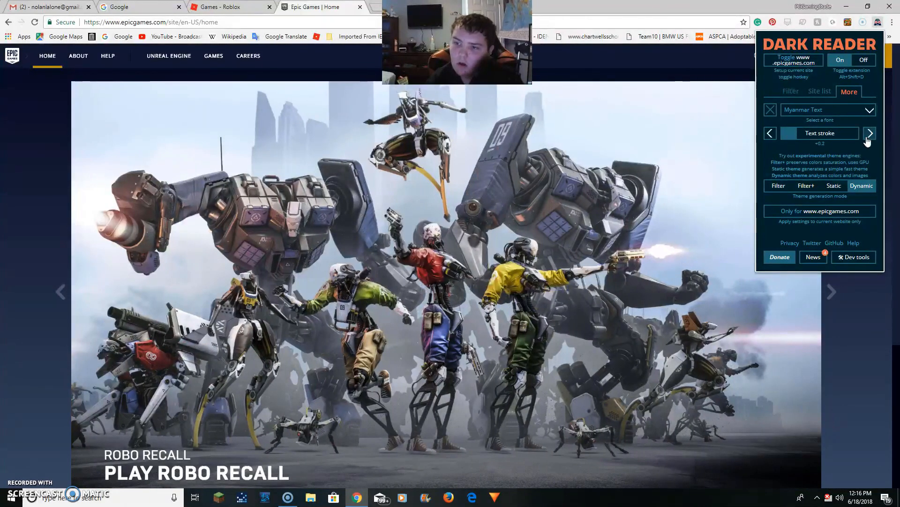
pyautogui.click(870, 133)
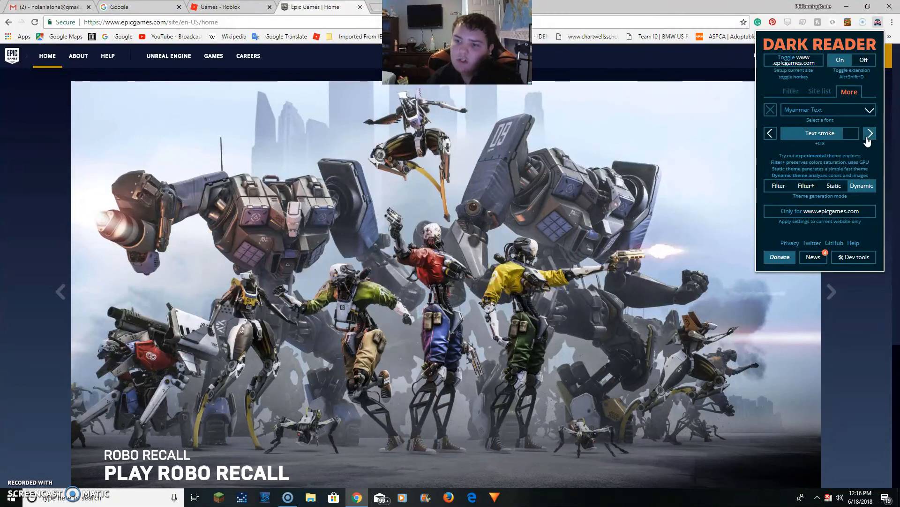
pyautogui.click(770, 132)
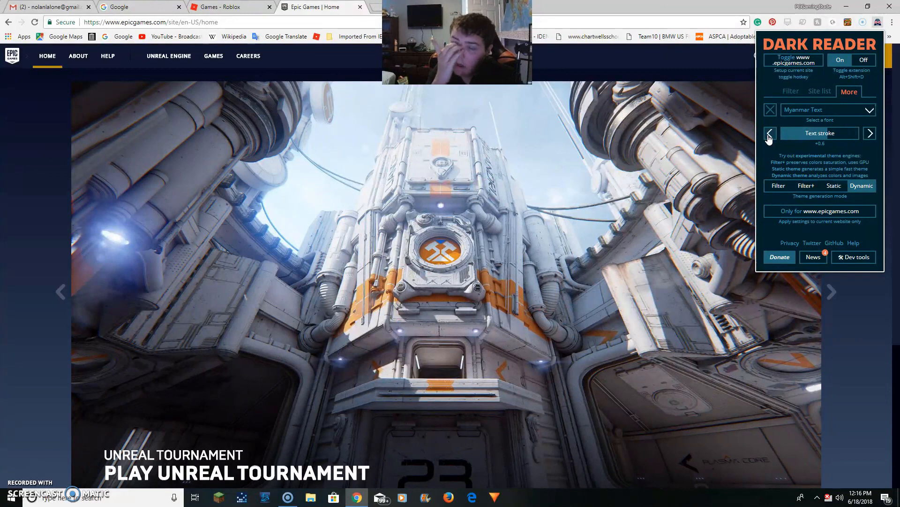
pyautogui.click(769, 134)
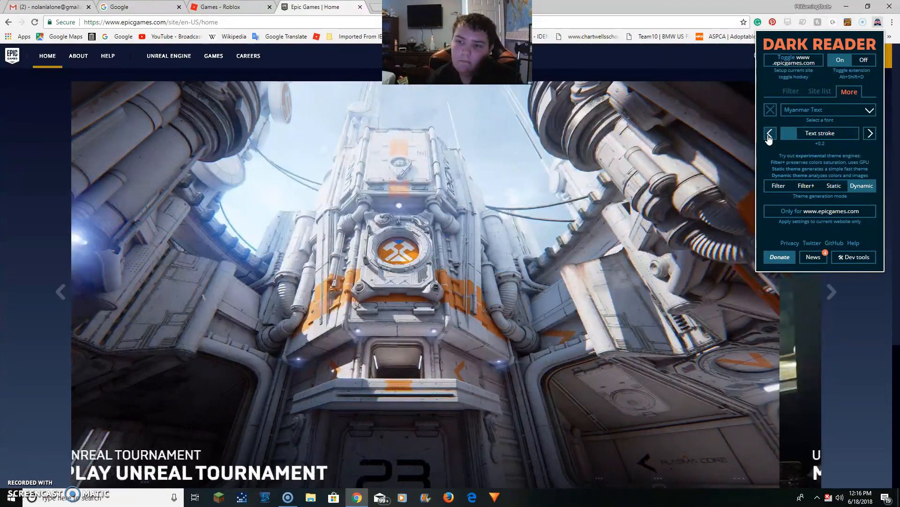
pyautogui.click(770, 133)
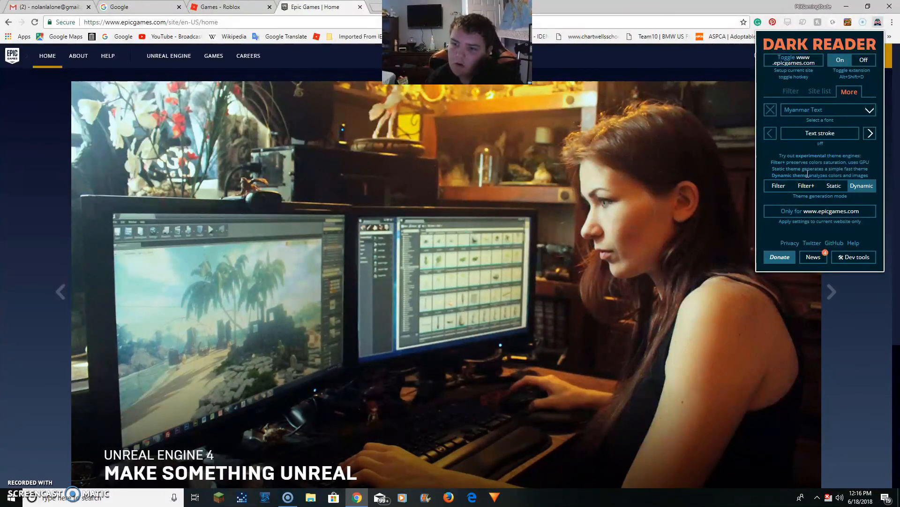
pyautogui.click(831, 291)
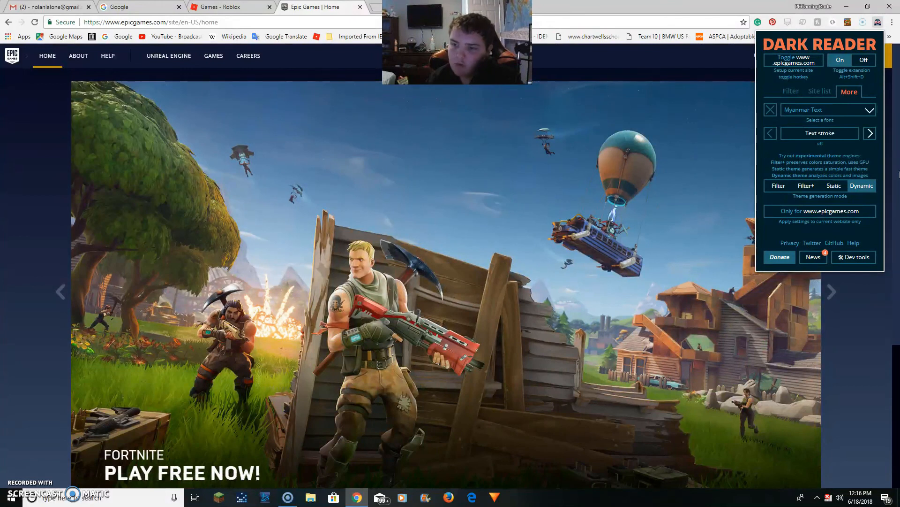
pyautogui.click(778, 186)
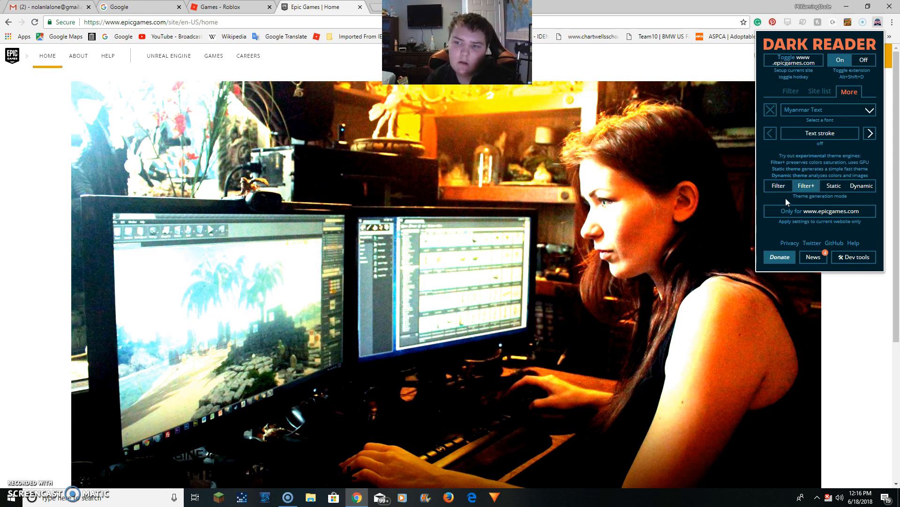
pyautogui.moveTo(541, 117)
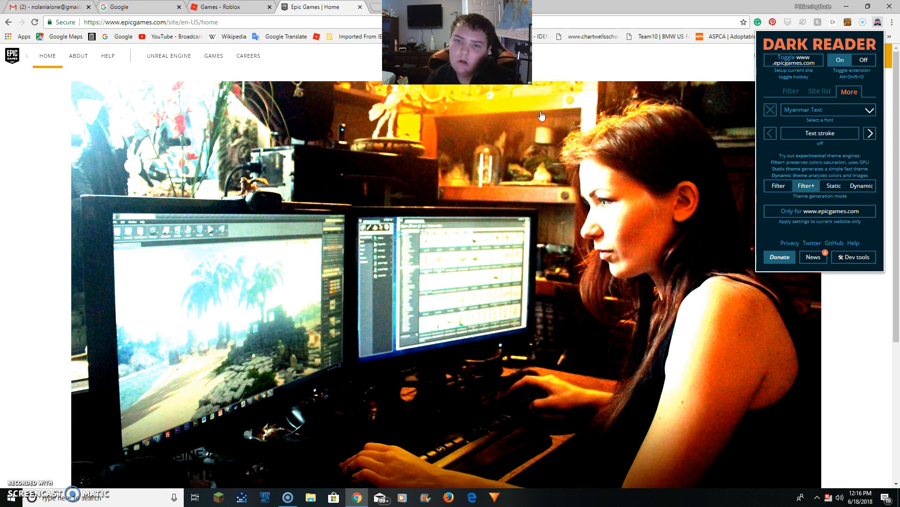
pyautogui.moveTo(698, 116)
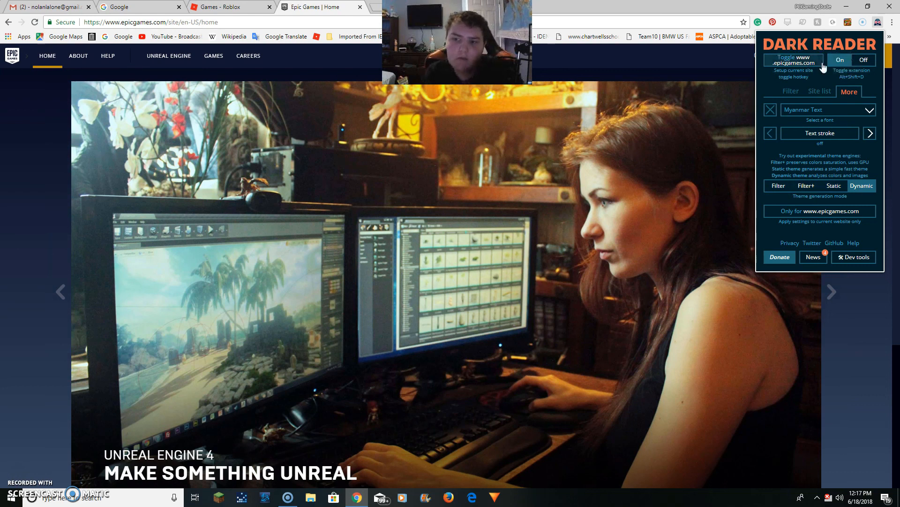
pyautogui.click(790, 91)
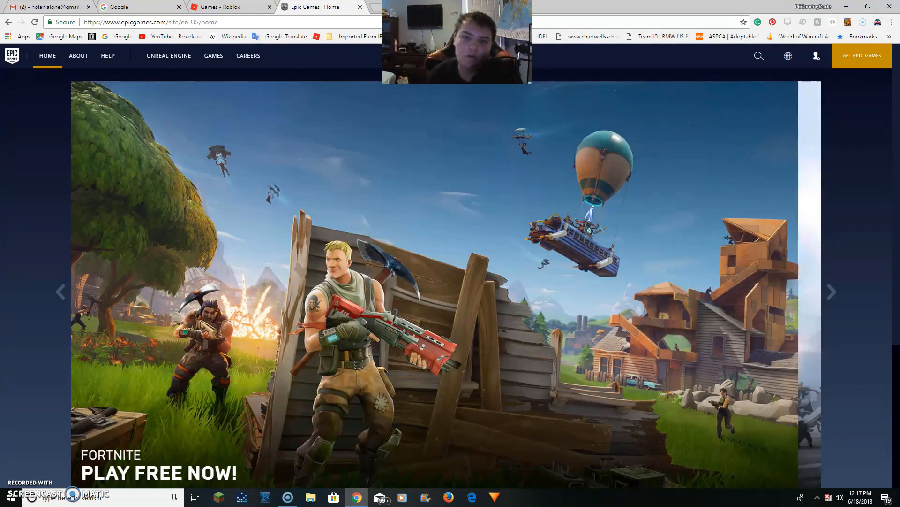
pyautogui.click(831, 291)
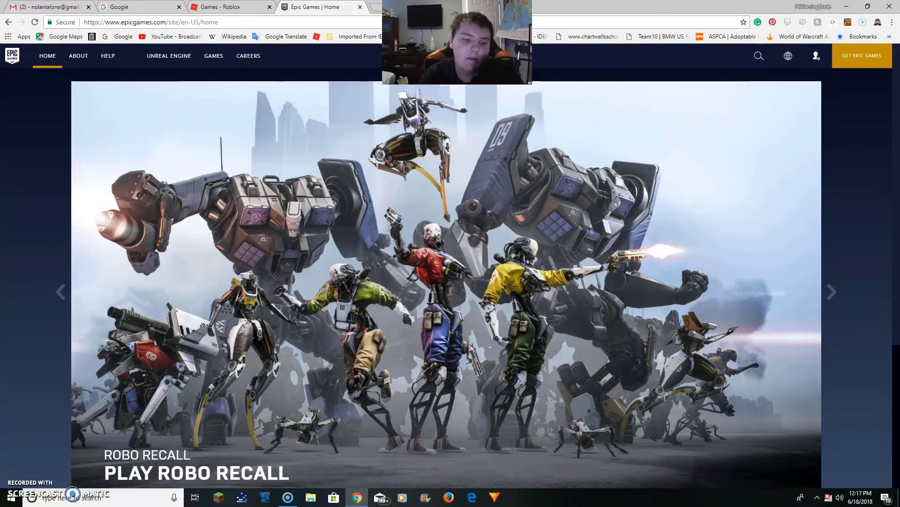
pyautogui.click(831, 291)
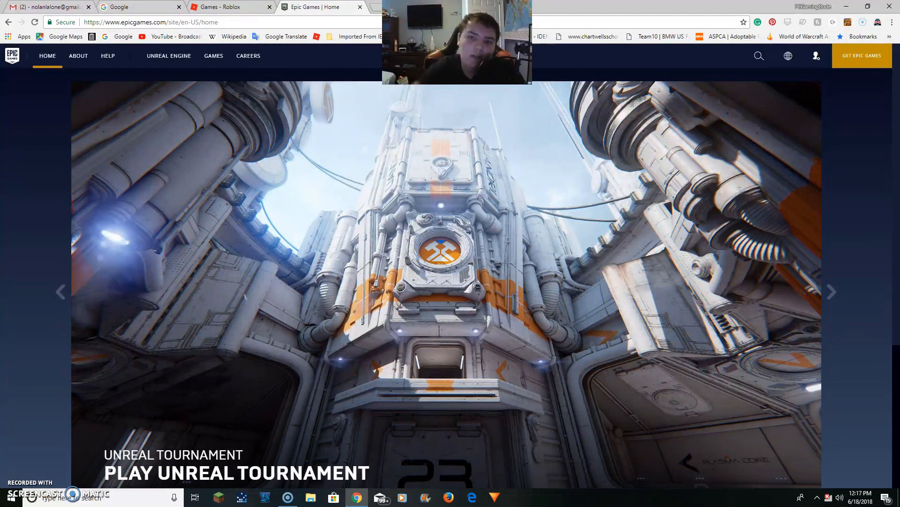
pyautogui.click(831, 291)
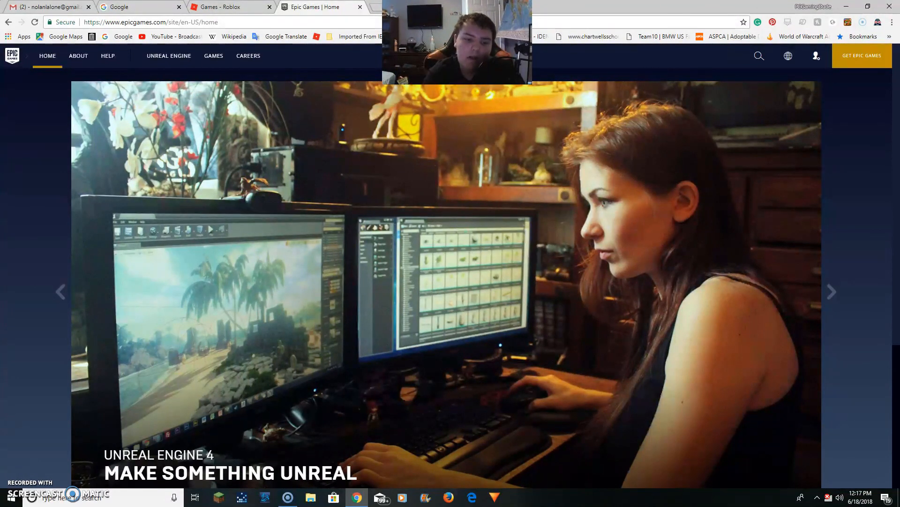
pyautogui.click(831, 291)
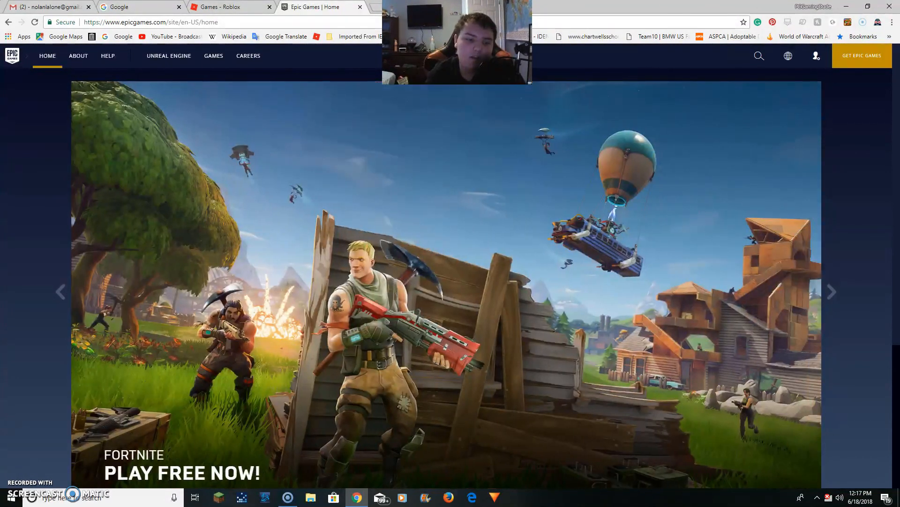